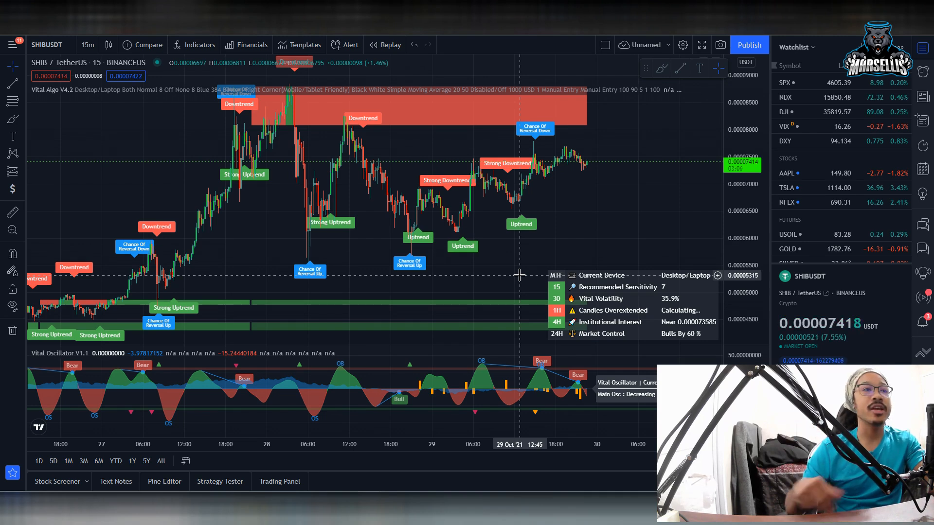
pyautogui.moveTo(508, 206)
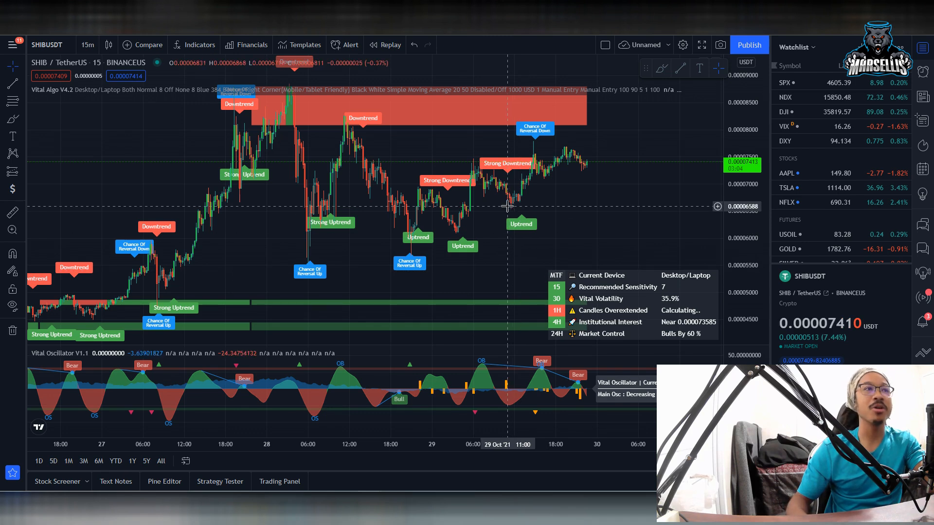
pyautogui.moveTo(428, 246)
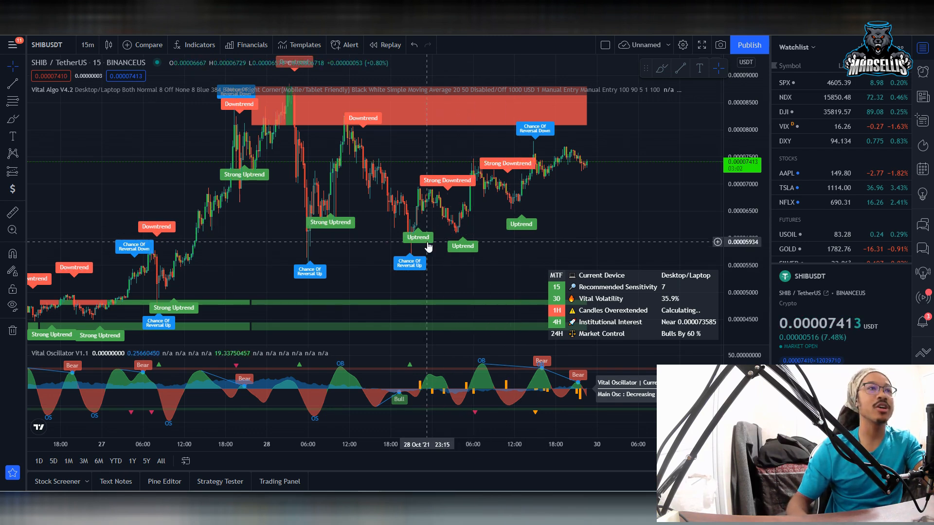
pyautogui.moveTo(464, 191)
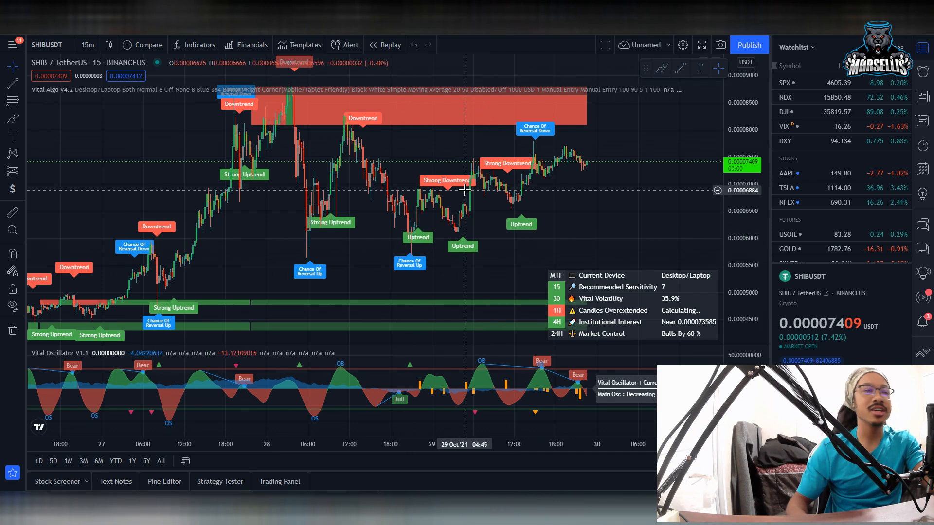
pyautogui.moveTo(477, 211)
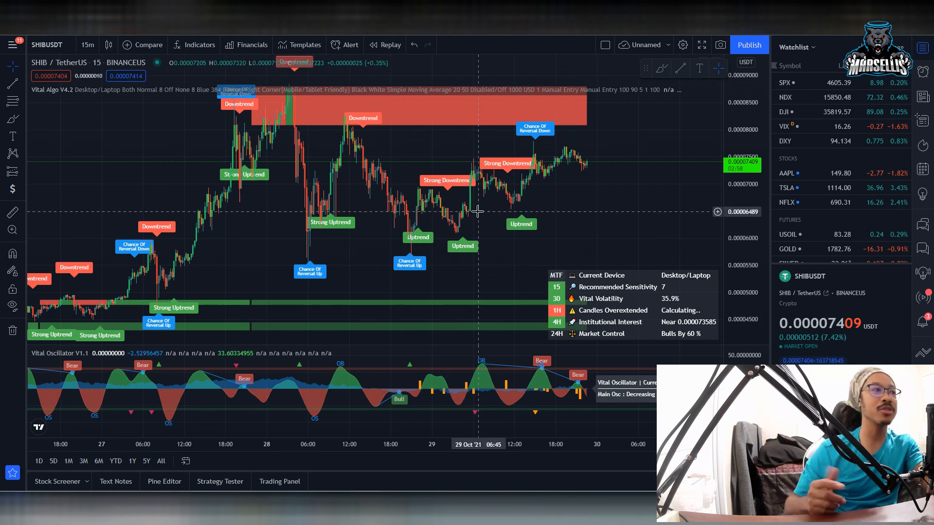
pyautogui.moveTo(541, 193)
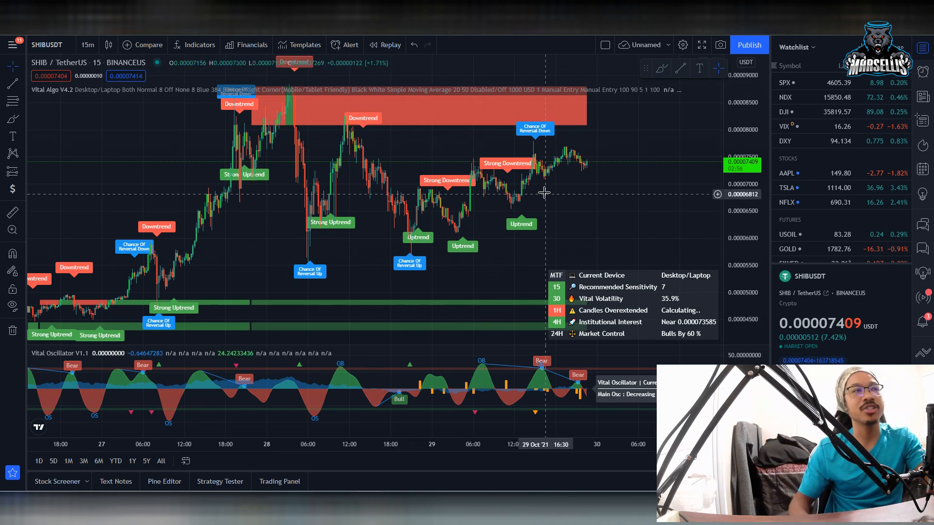
pyautogui.moveTo(445, 235)
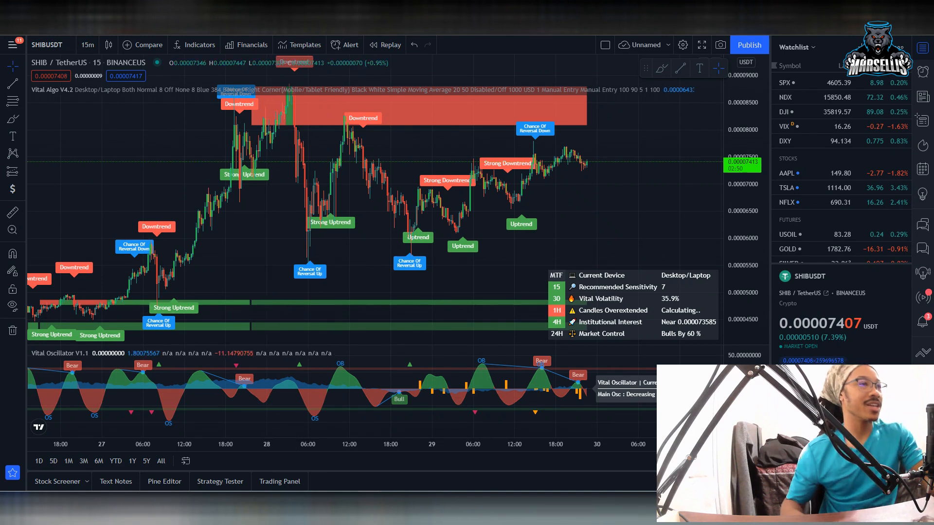
pyautogui.moveTo(432, 256)
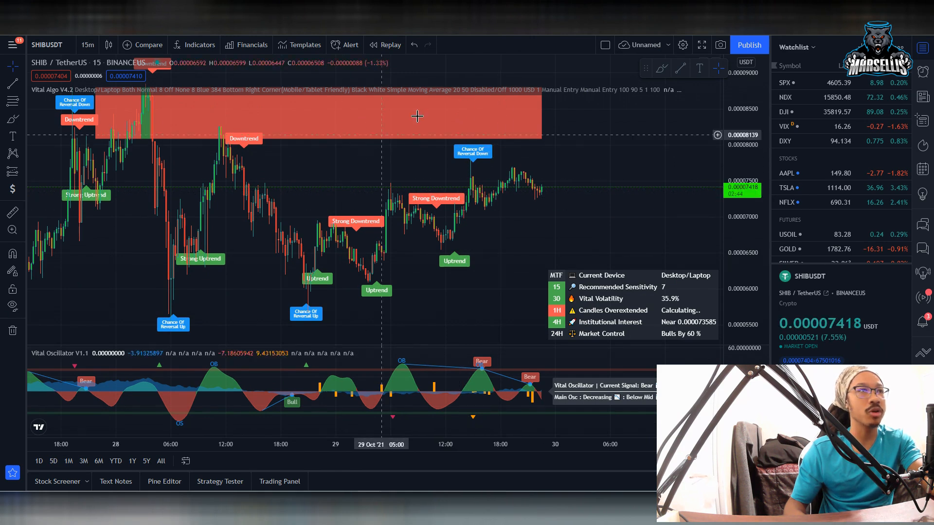
pyautogui.moveTo(540, 137)
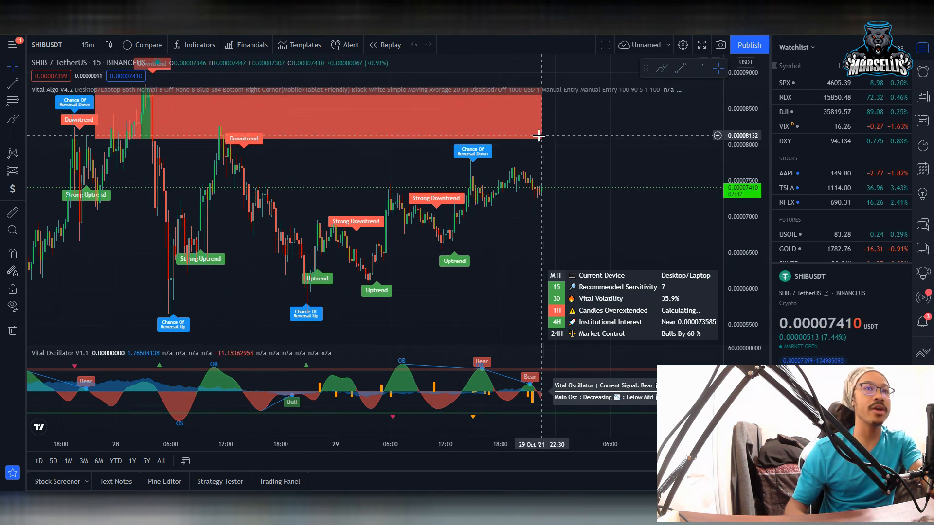
pyautogui.moveTo(522, 126)
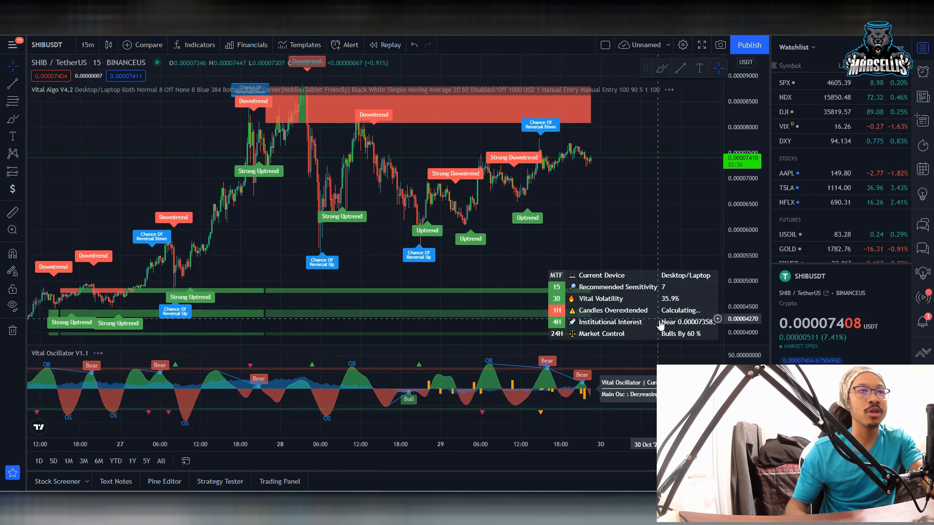
pyautogui.moveTo(598, 352)
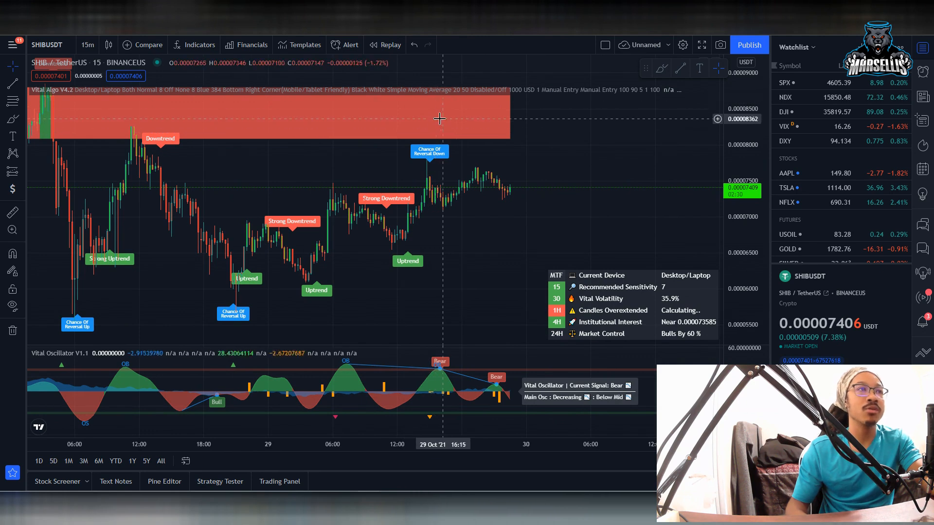
pyautogui.moveTo(469, 127)
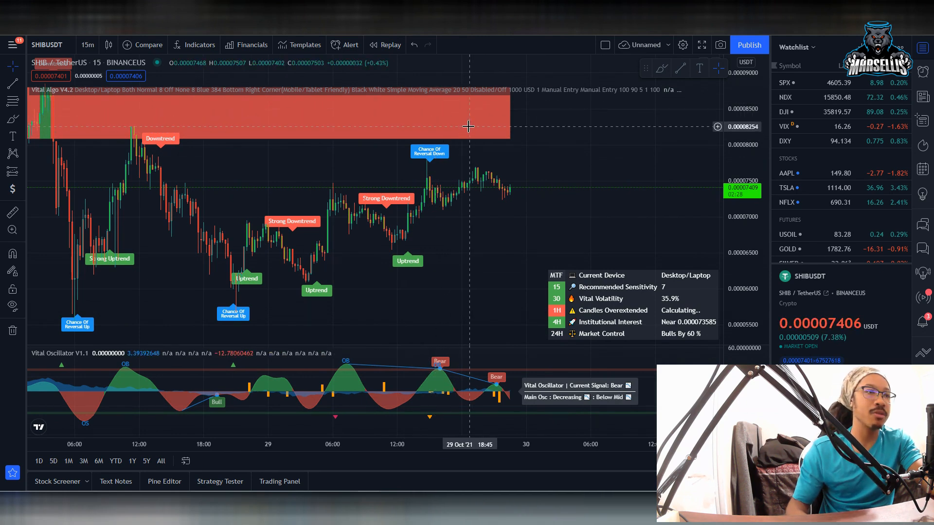
pyautogui.moveTo(368, 373)
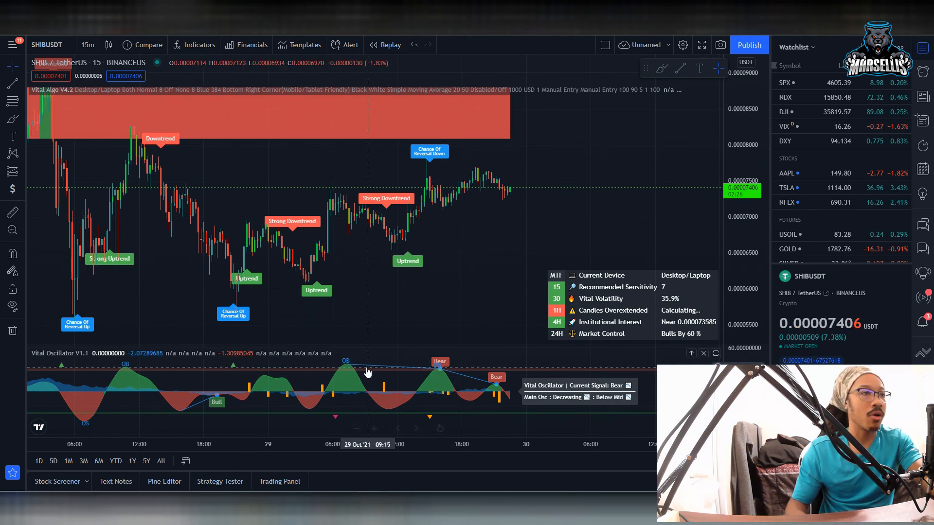
pyautogui.moveTo(505, 396)
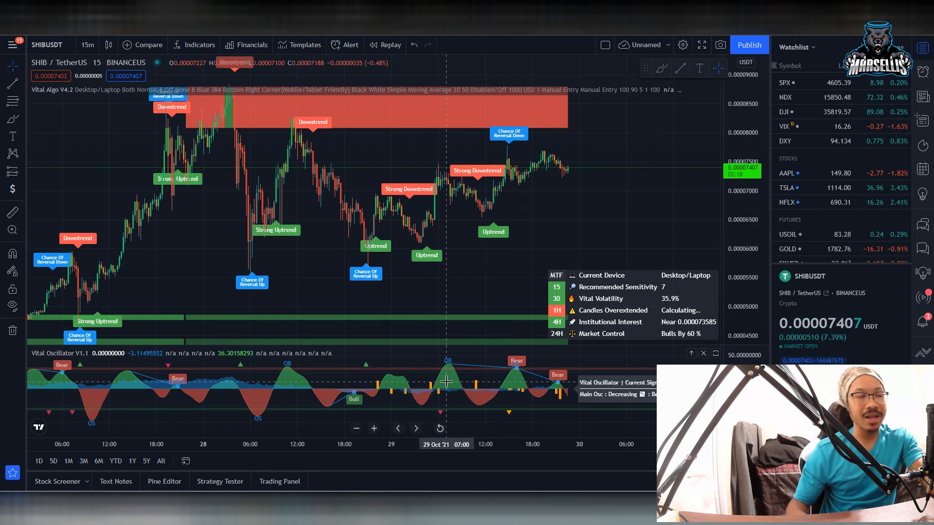
pyautogui.moveTo(447, 378)
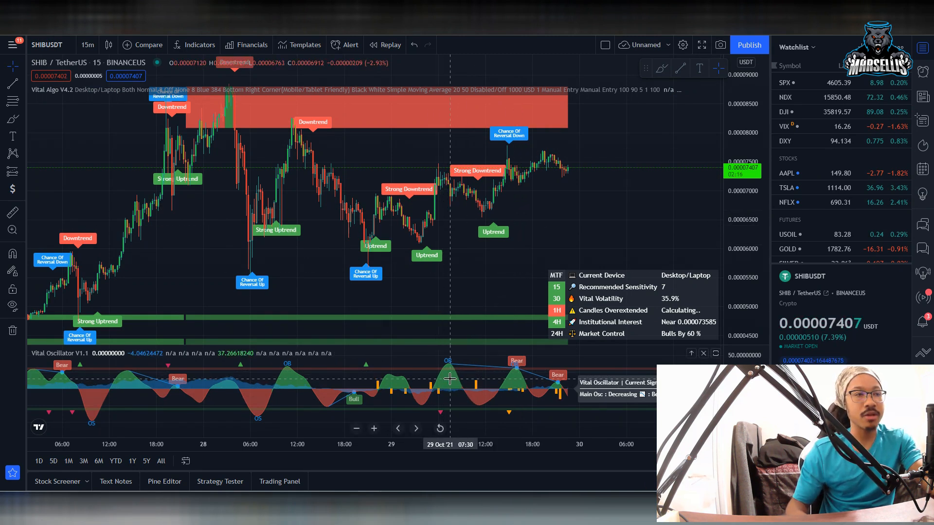
pyautogui.moveTo(545, 396)
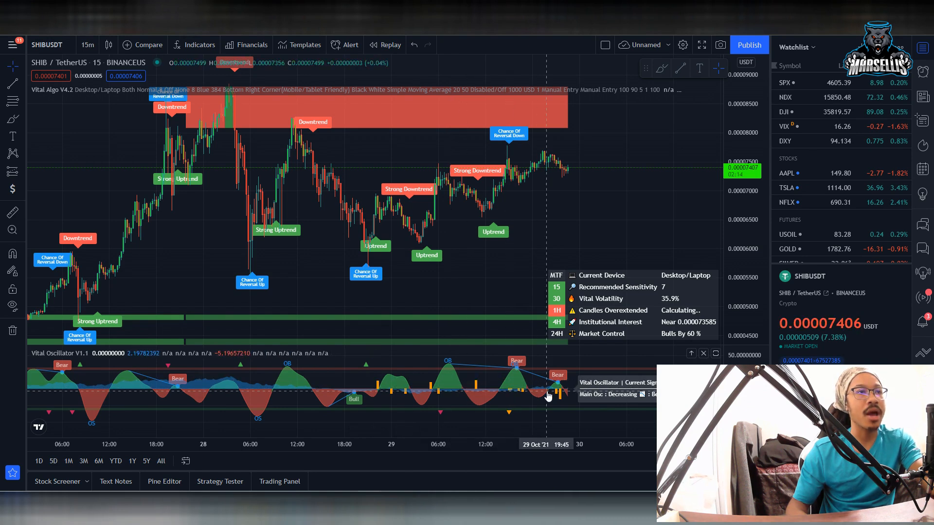
pyautogui.moveTo(448, 381)
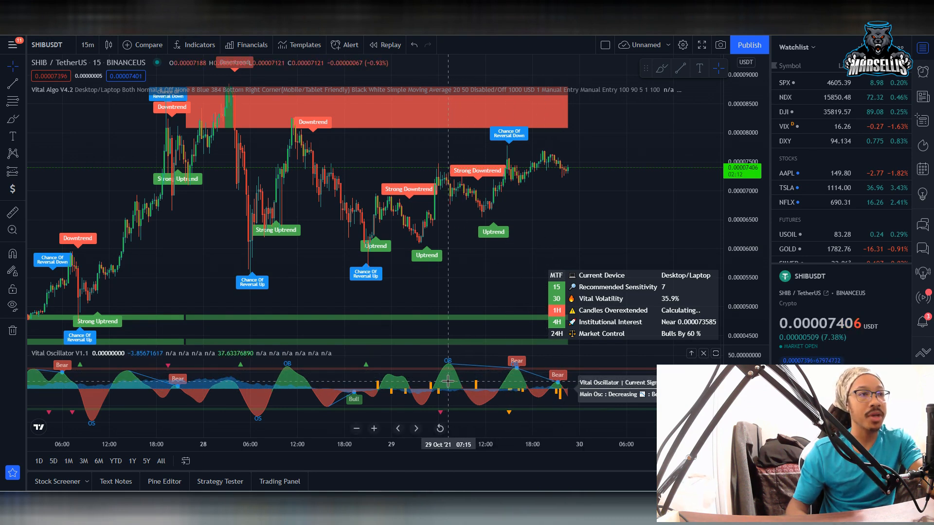
pyautogui.moveTo(480, 396)
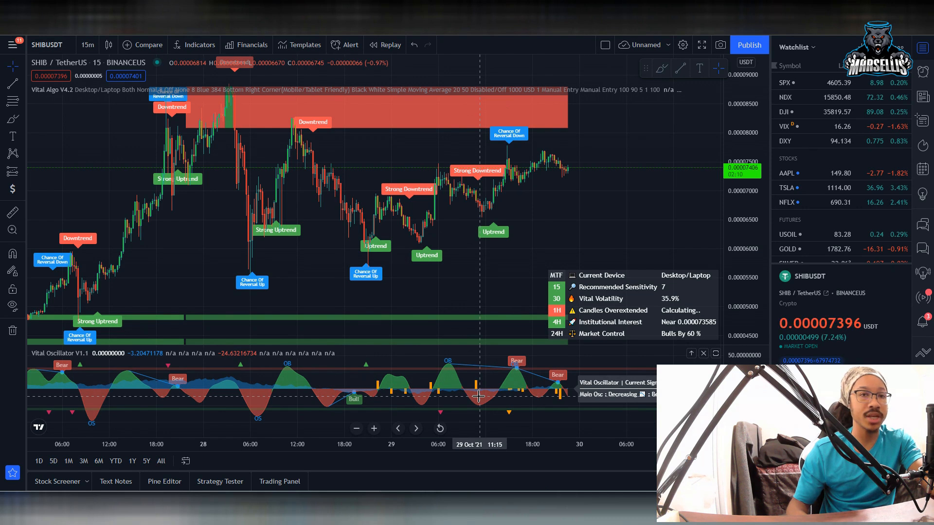
pyautogui.moveTo(516, 375)
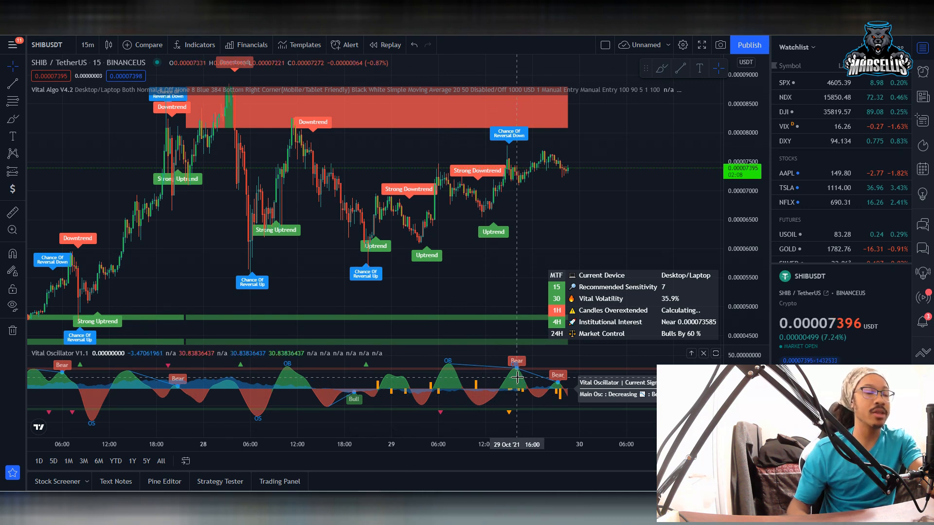
pyautogui.moveTo(564, 395)
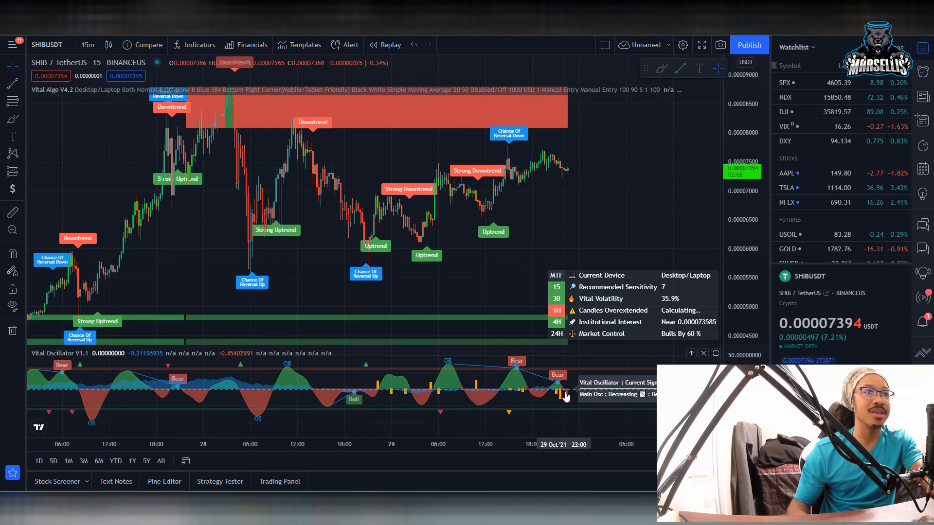
pyautogui.moveTo(381, 277)
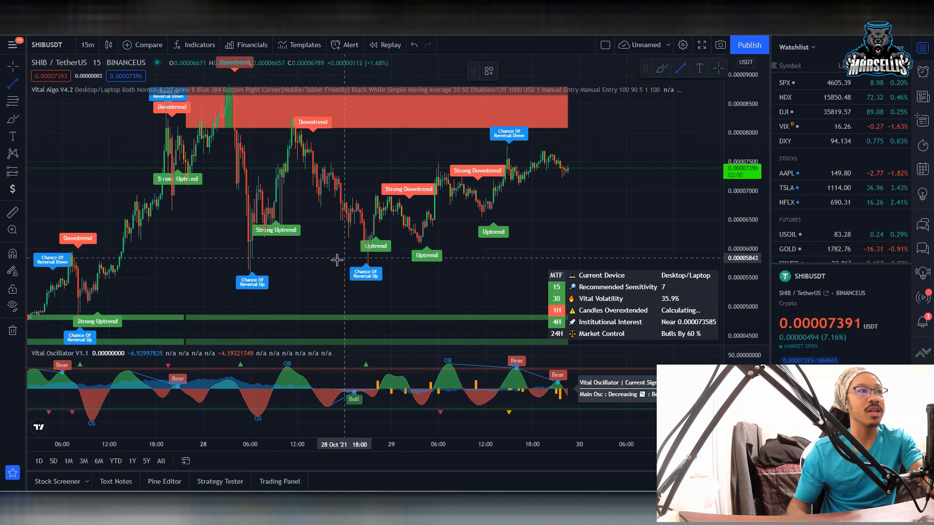
pyautogui.moveTo(407, 249)
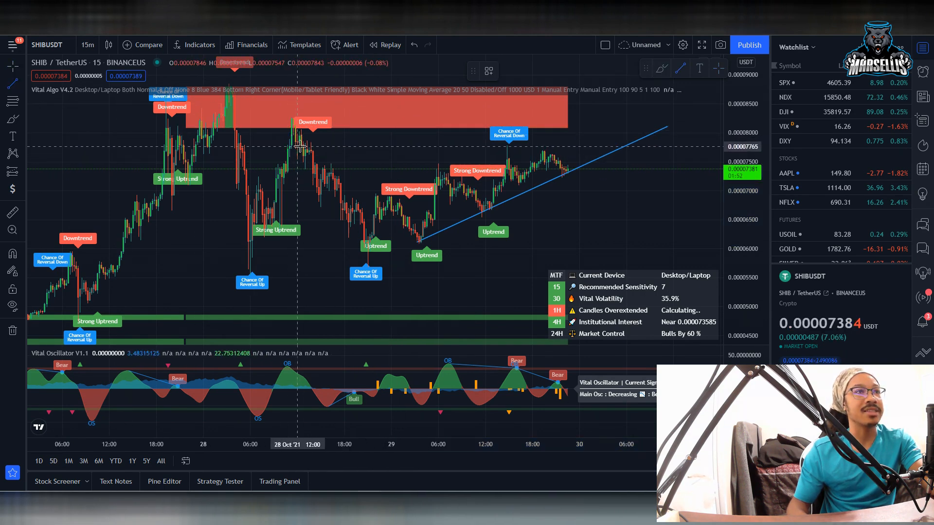
pyautogui.moveTo(620, 215)
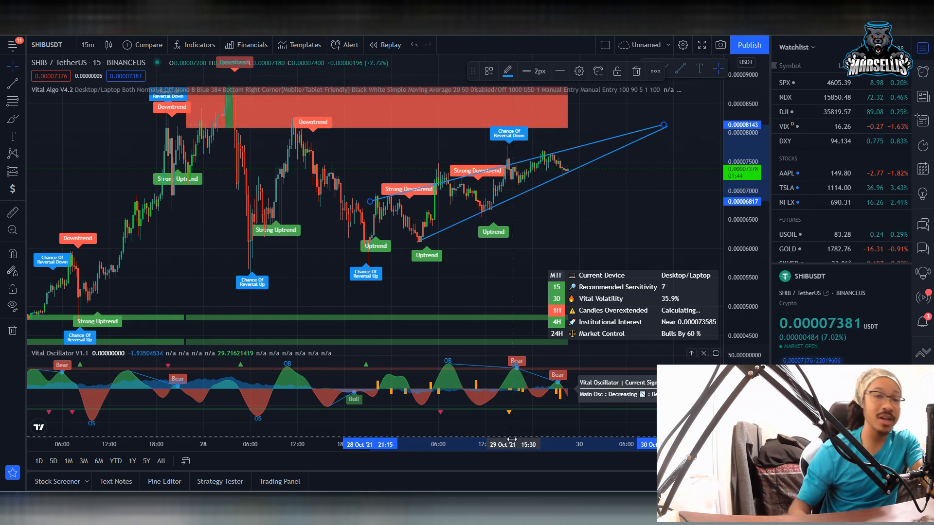
pyautogui.moveTo(543, 395)
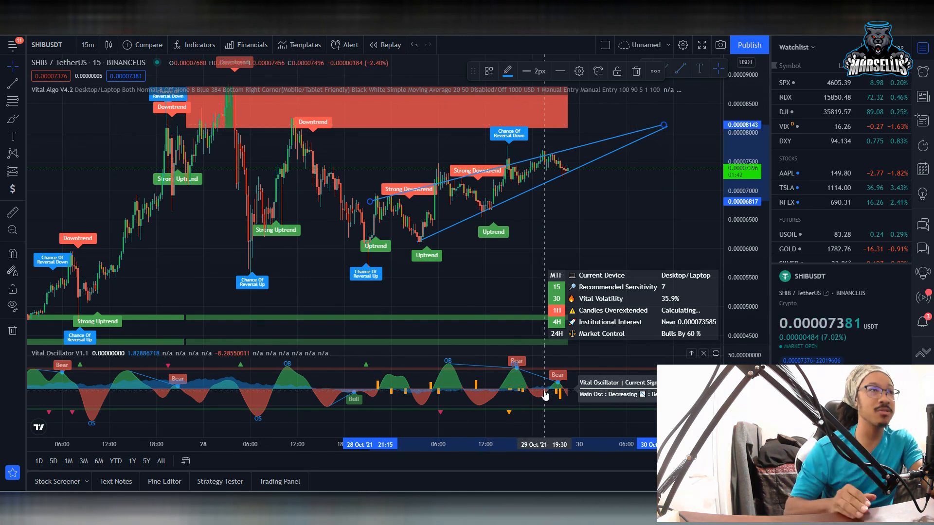
pyautogui.moveTo(385, 214)
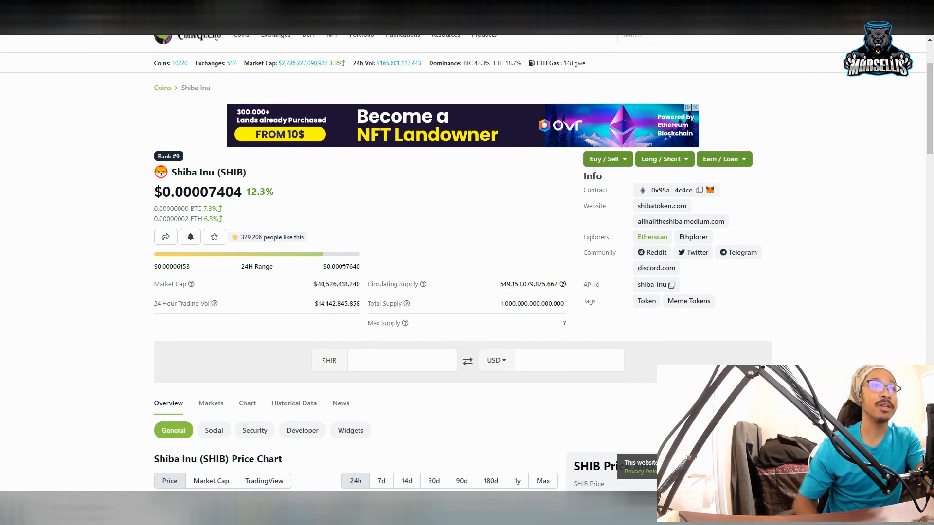
# Scroll the CoinGecko Shiba Inu page down to the change table showing 12.3% over 24h.
pyautogui.scroll(-3)
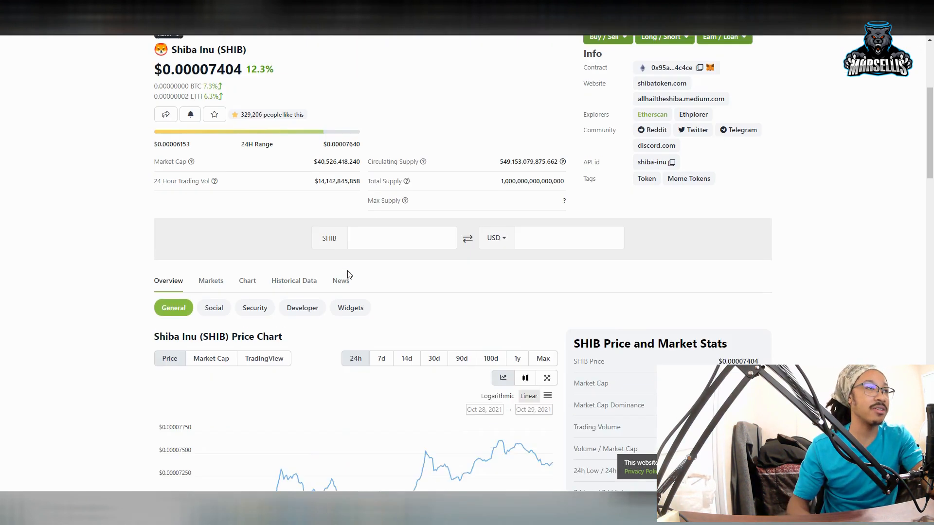
pyautogui.scroll(-3)
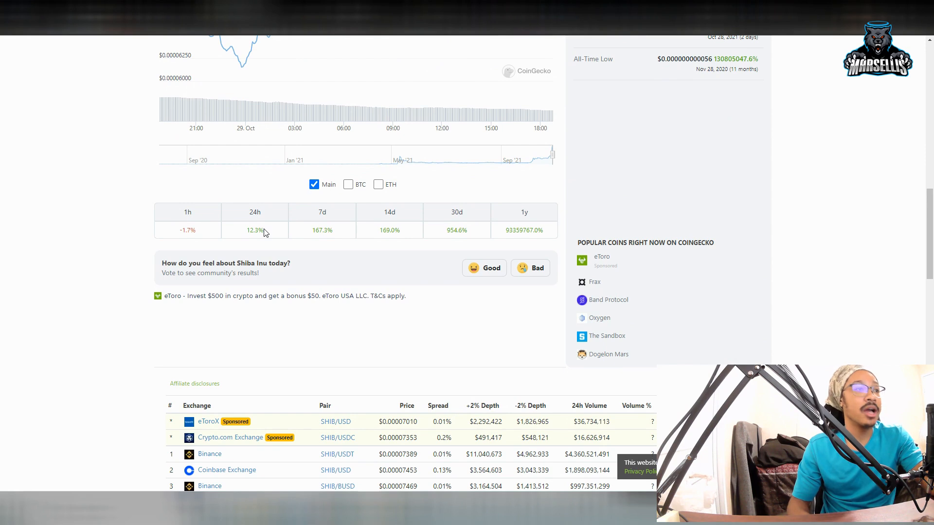
pyautogui.moveTo(295, 225)
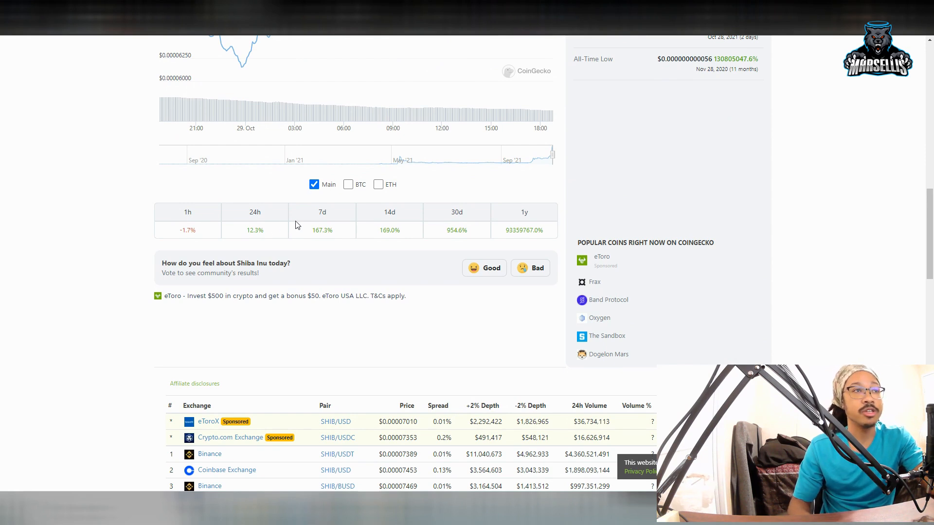
pyautogui.moveTo(299, 205)
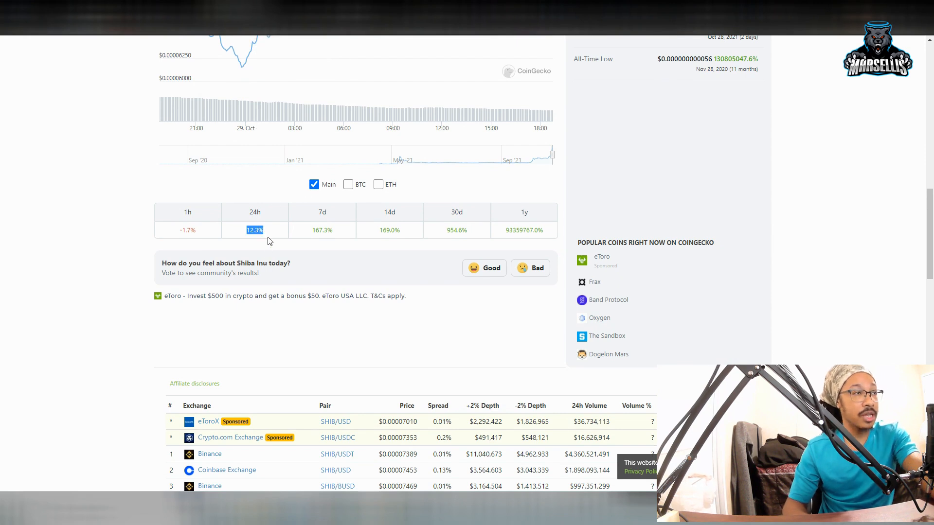
pyautogui.moveTo(320, 230)
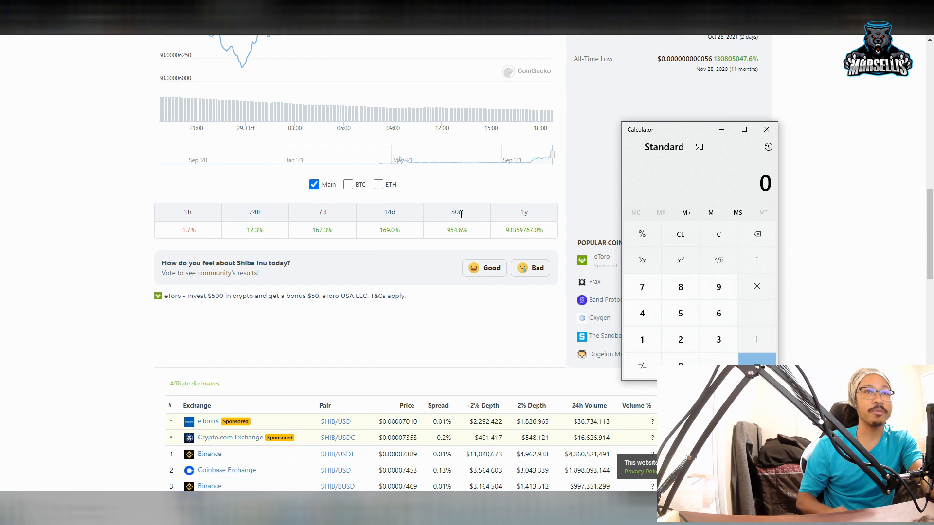
# Enter a 1 in Windows Calculator, then close it to return to the CoinGecko page.
pyautogui.click(641, 339)
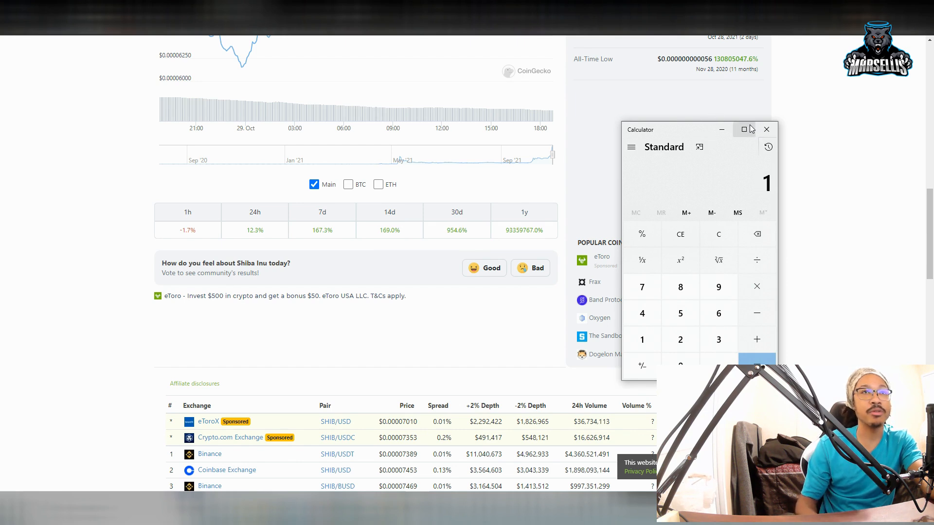
pyautogui.click(766, 129)
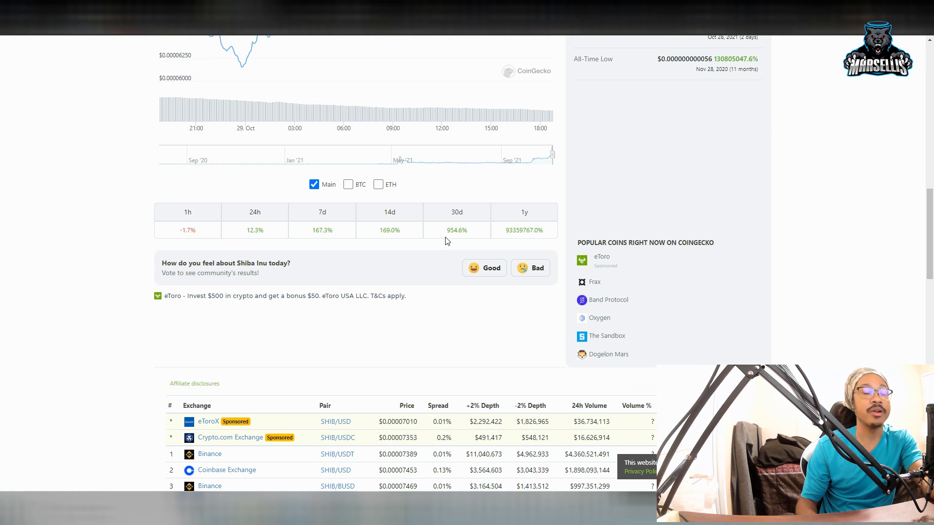
pyautogui.moveTo(432, 241)
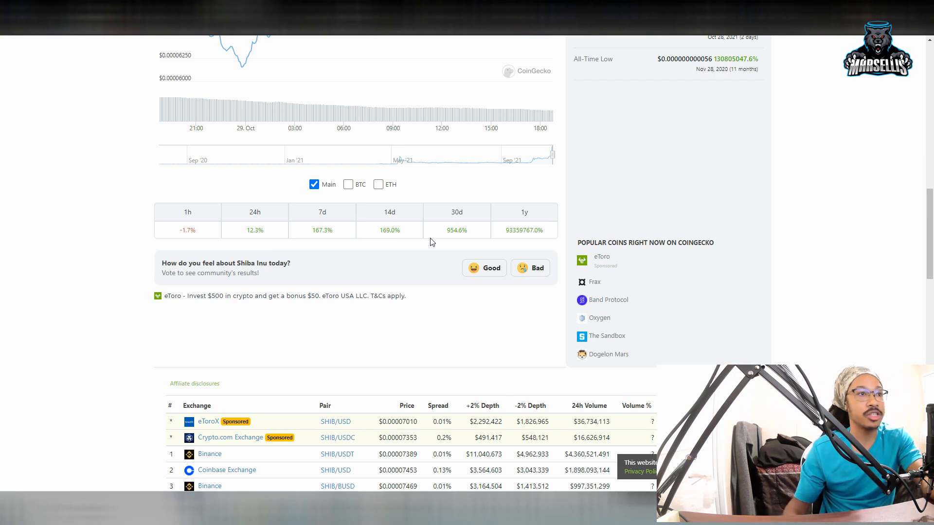
pyautogui.moveTo(601, 241)
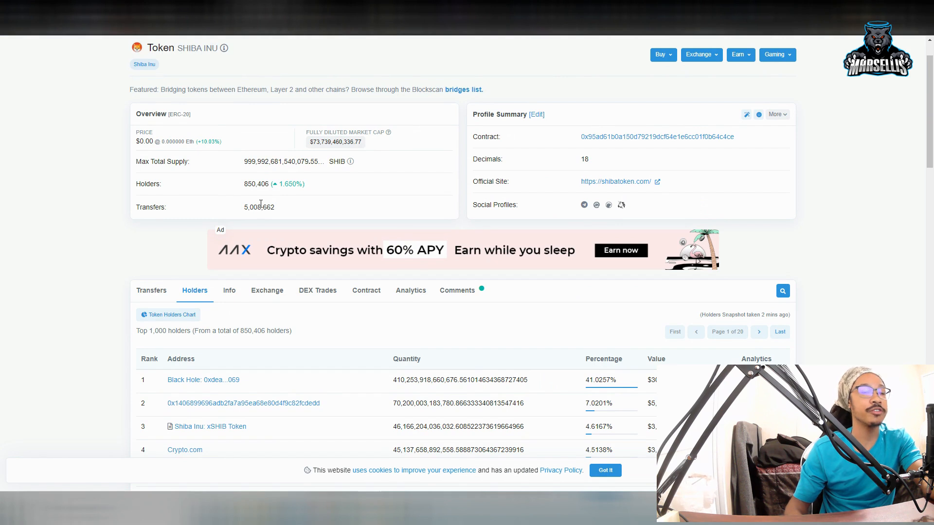
pyautogui.moveTo(270, 199)
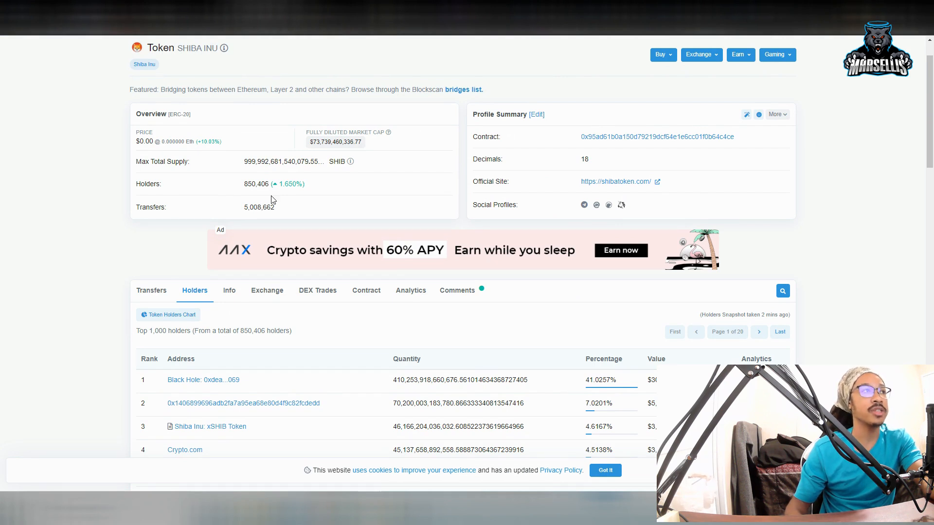
pyautogui.moveTo(286, 184)
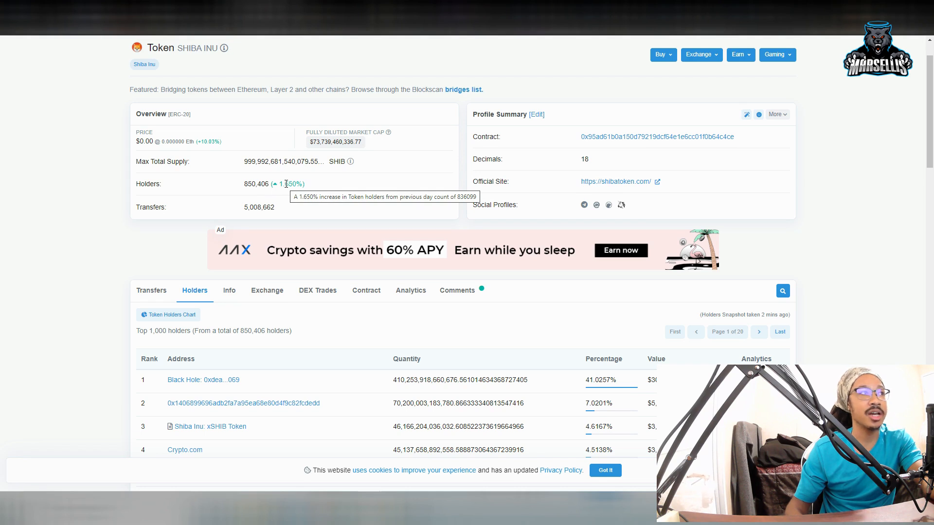
pyautogui.moveTo(248, 186)
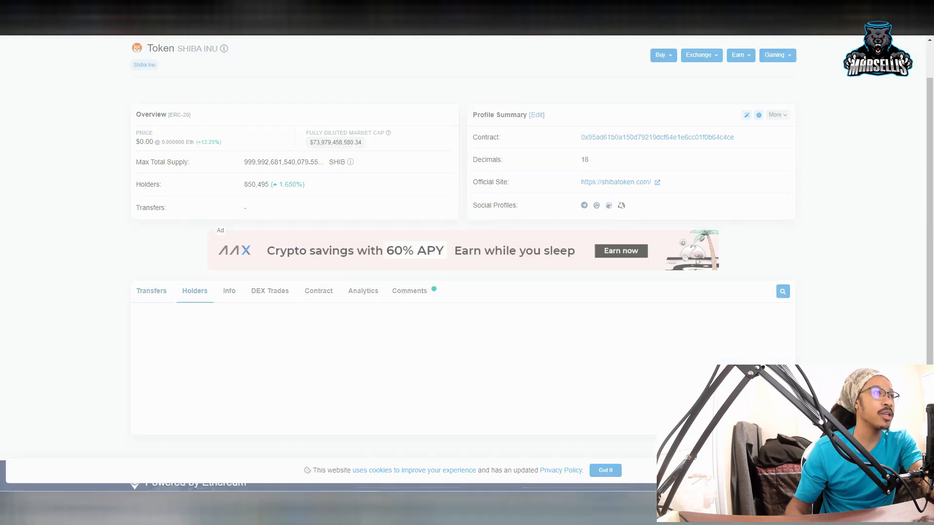
# Switch over to the FXStreet Shiba Inu price article.
pyautogui.click(195, 291)
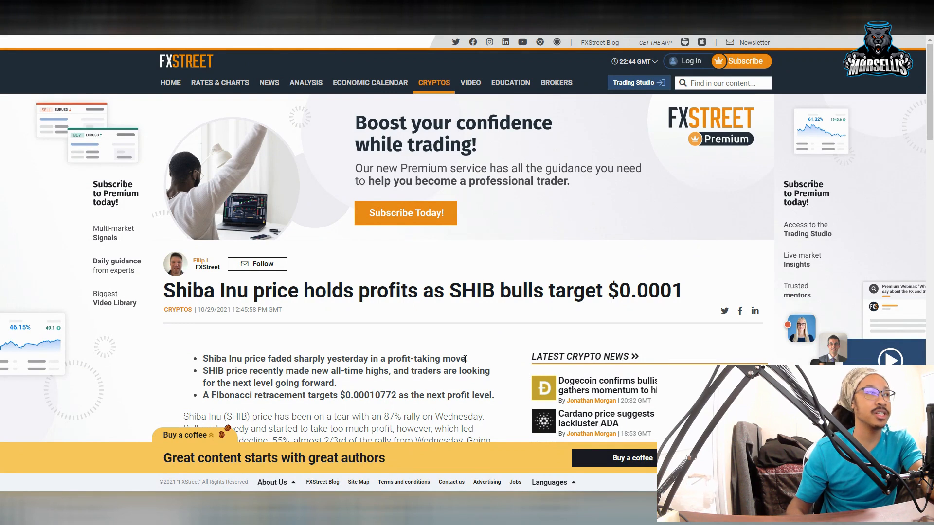
pyautogui.moveTo(427, 390)
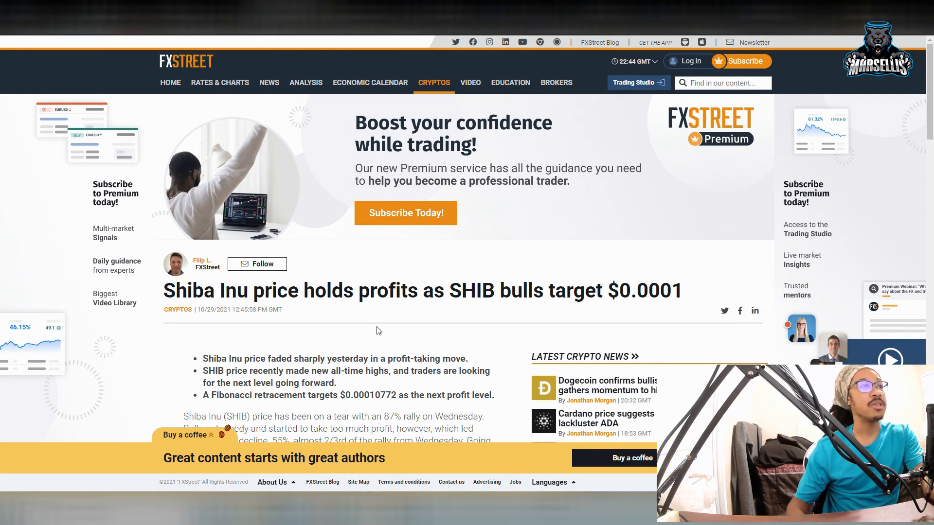
pyautogui.moveTo(463, 355)
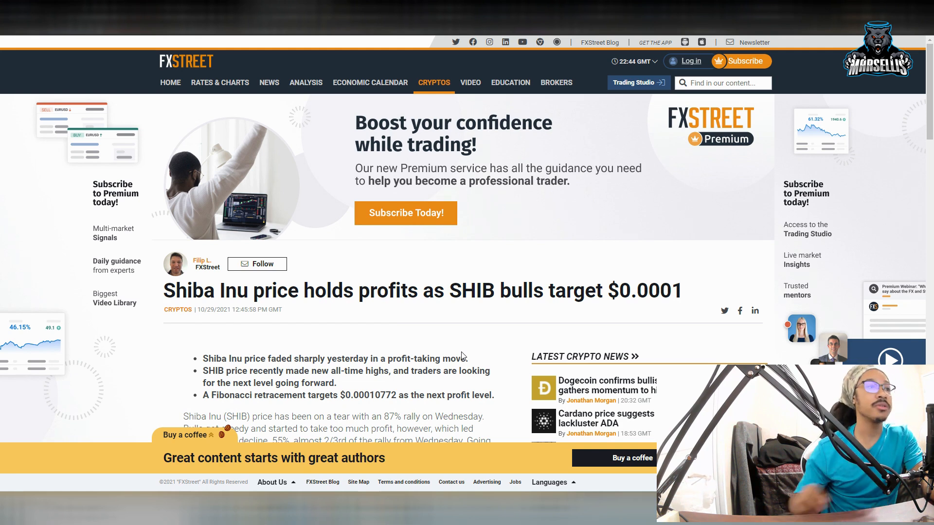
# Read down the FXStreet SHIB article and highlight the $0.00010772 Fibonacci target price.
pyautogui.scroll(-3)
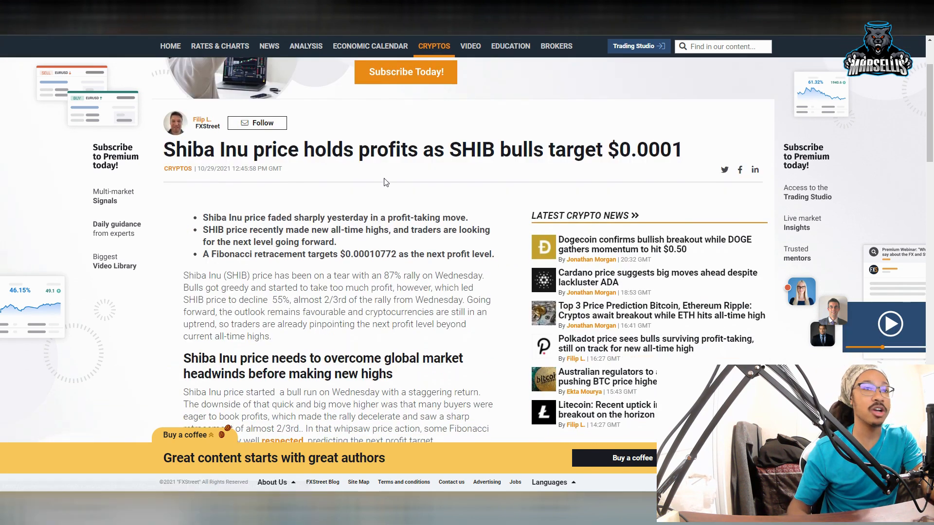
pyautogui.moveTo(354, 253)
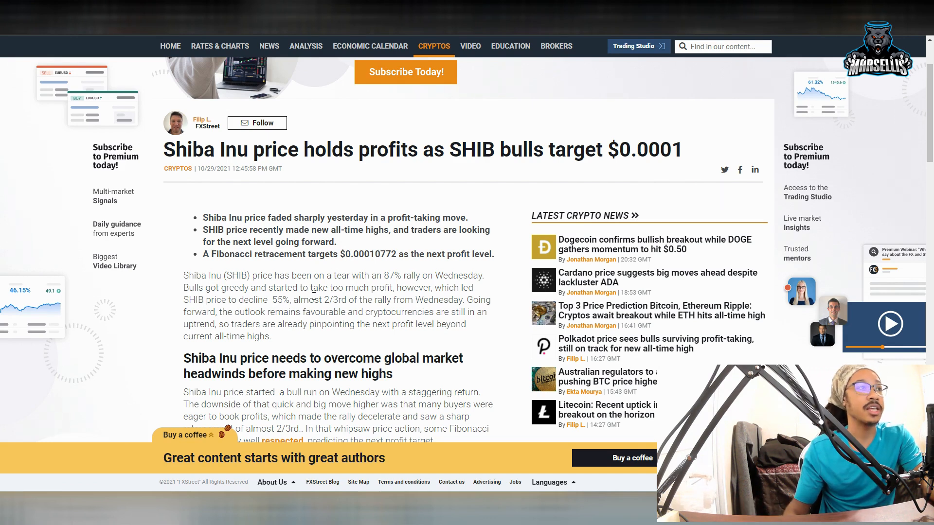
pyautogui.doubleClick(353, 254)
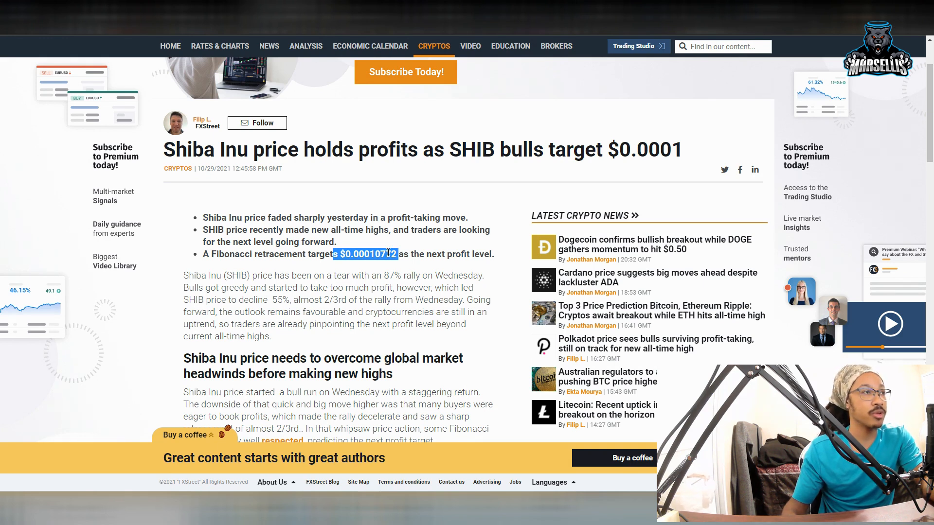
pyautogui.scroll(3)
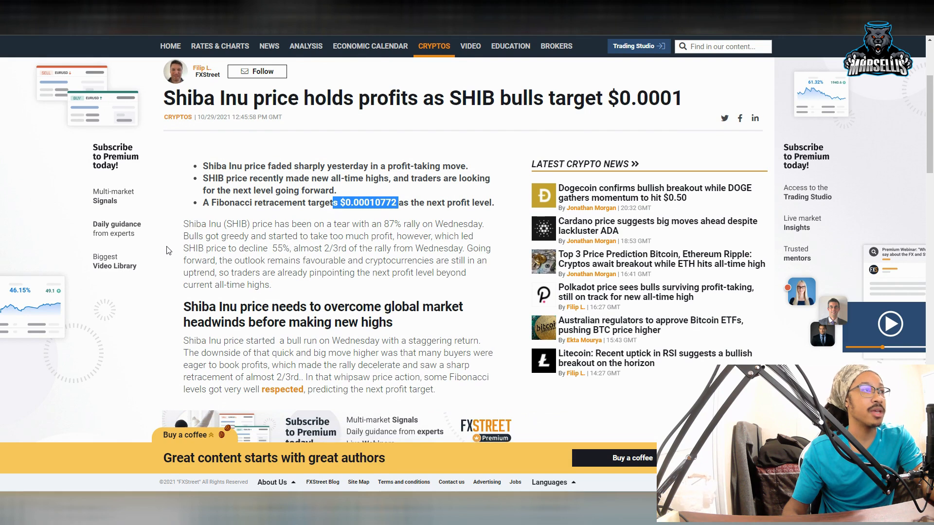
pyautogui.scroll(-3)
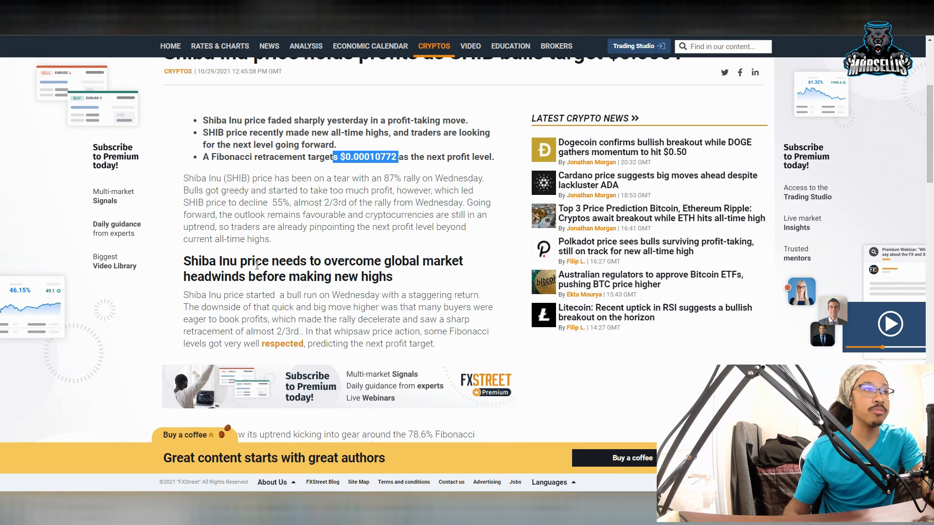
pyautogui.scroll(-3)
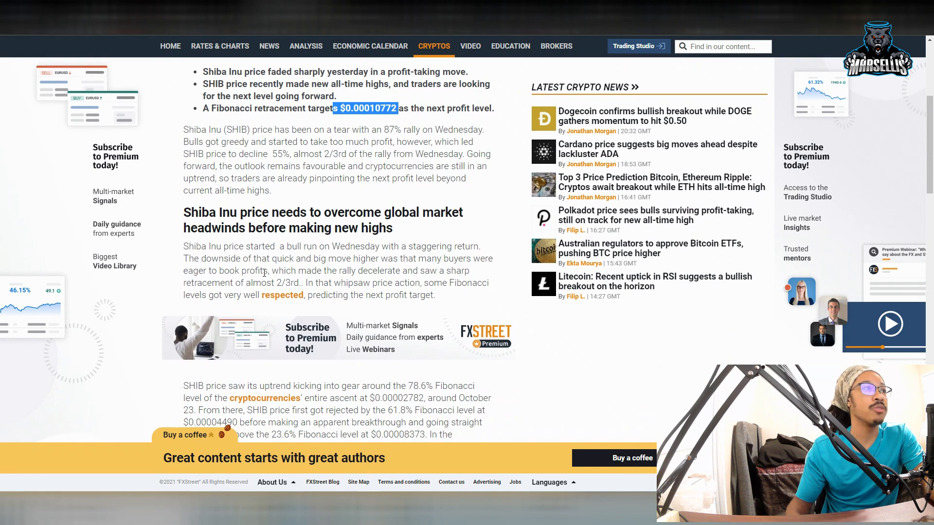
pyautogui.moveTo(279, 260)
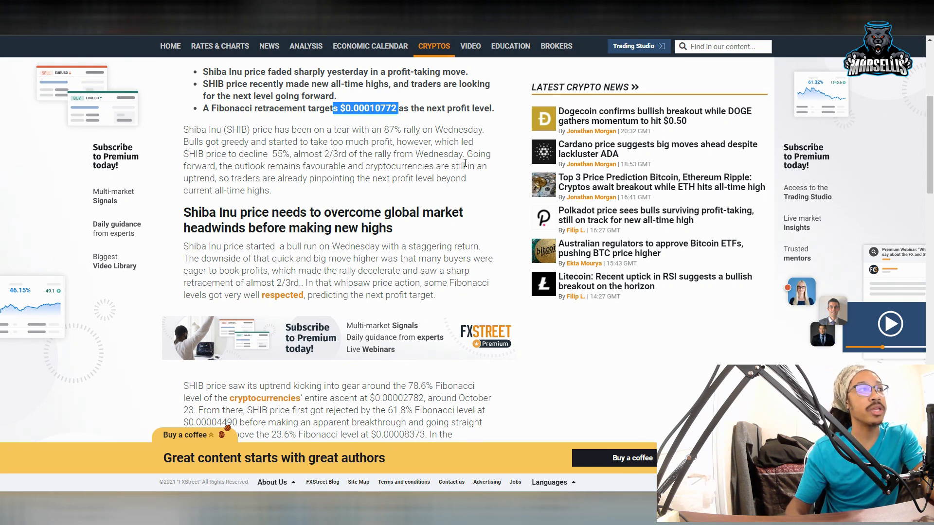
pyautogui.moveTo(283, 294)
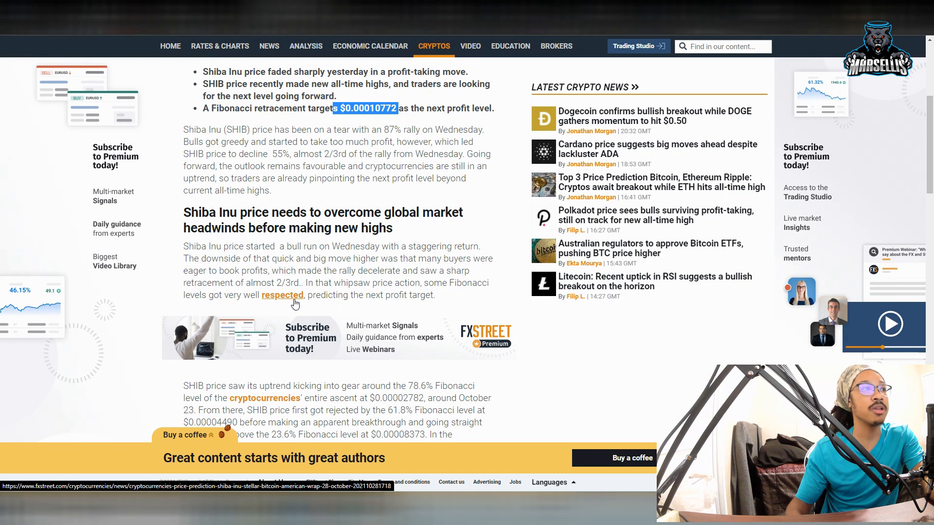
pyautogui.moveTo(320, 261)
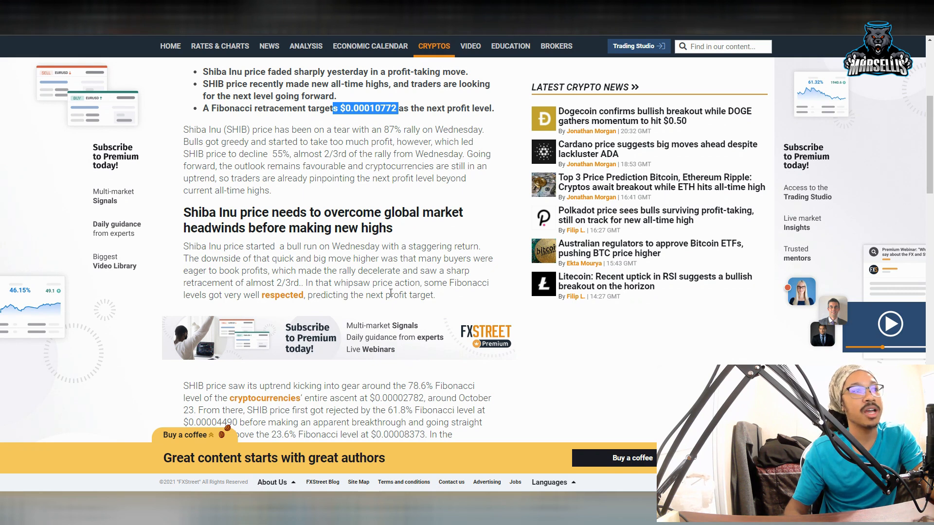
pyautogui.moveTo(380, 304)
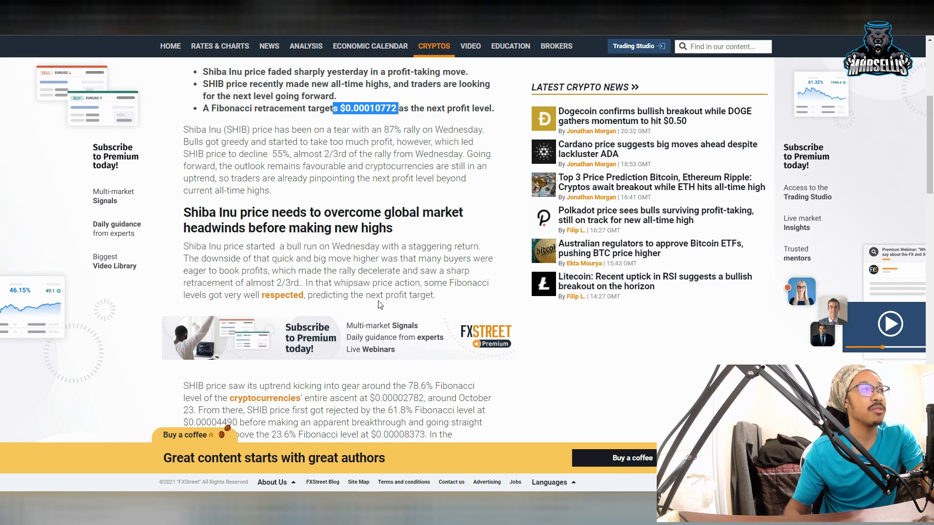
pyautogui.moveTo(407, 213)
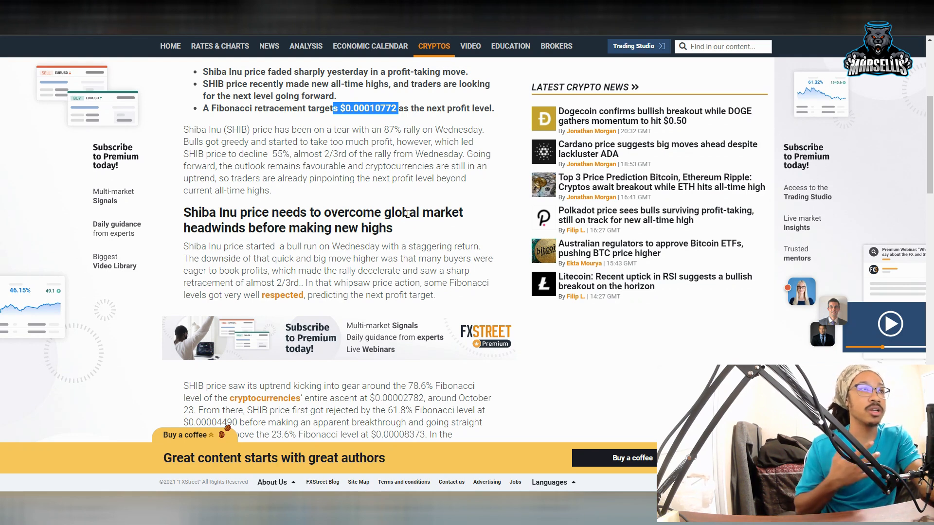
# Highlight the 23.6% Fibonacci level price and scroll on to the embedded chart.
pyautogui.scroll(-3)
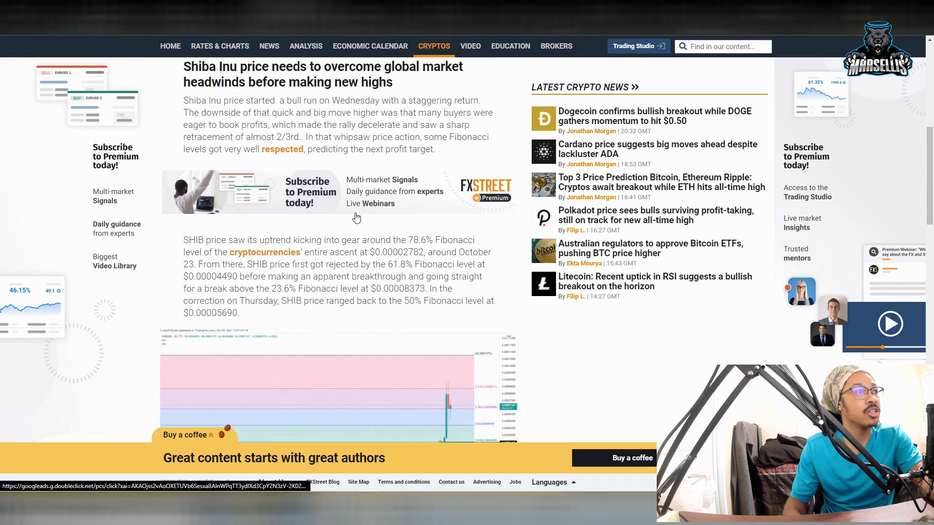
pyautogui.moveTo(348, 236)
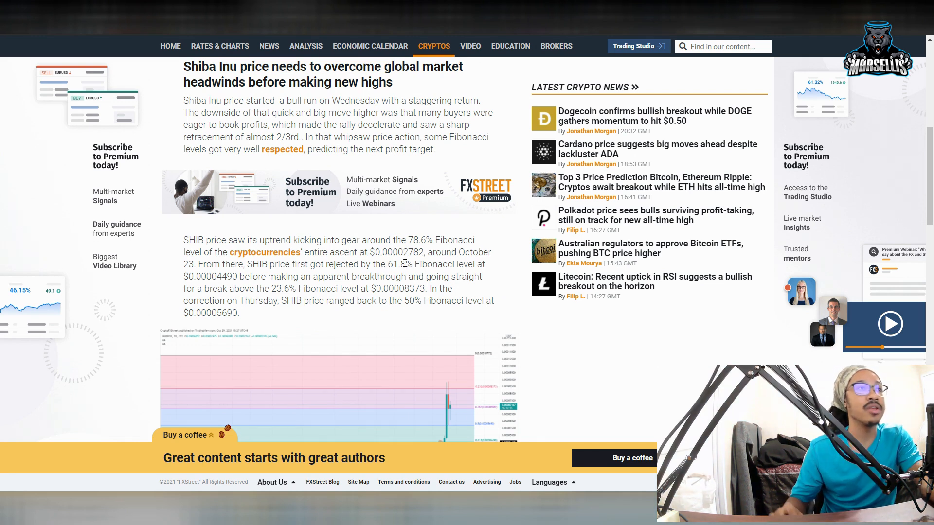
pyautogui.moveTo(151, 295)
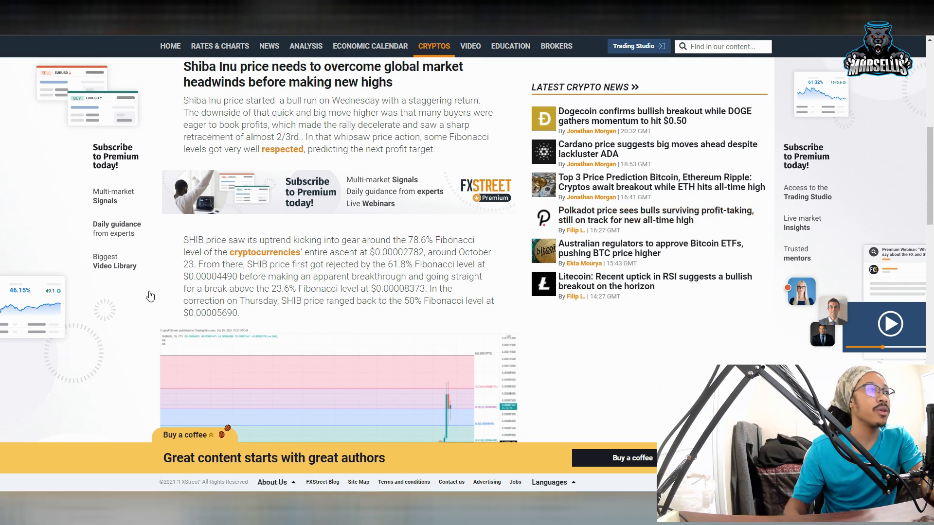
pyautogui.doubleClick(392, 265)
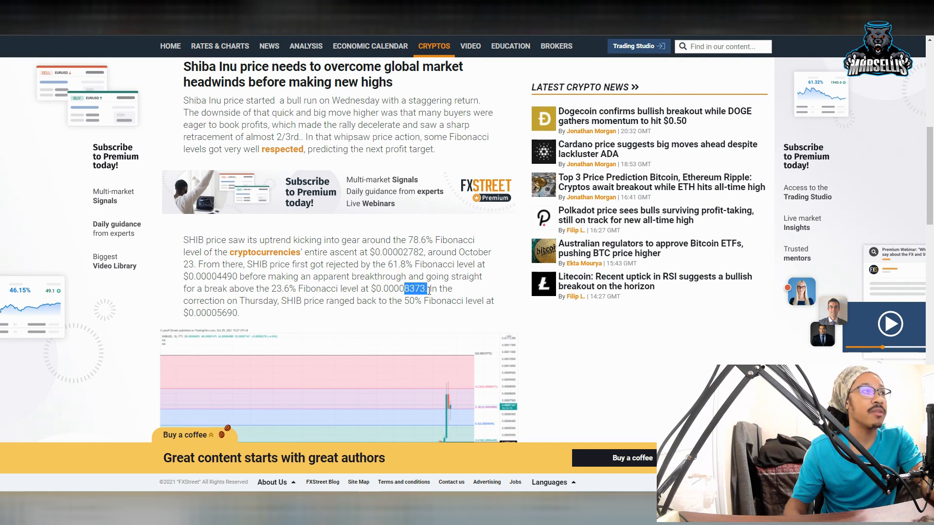
pyautogui.scroll(-3)
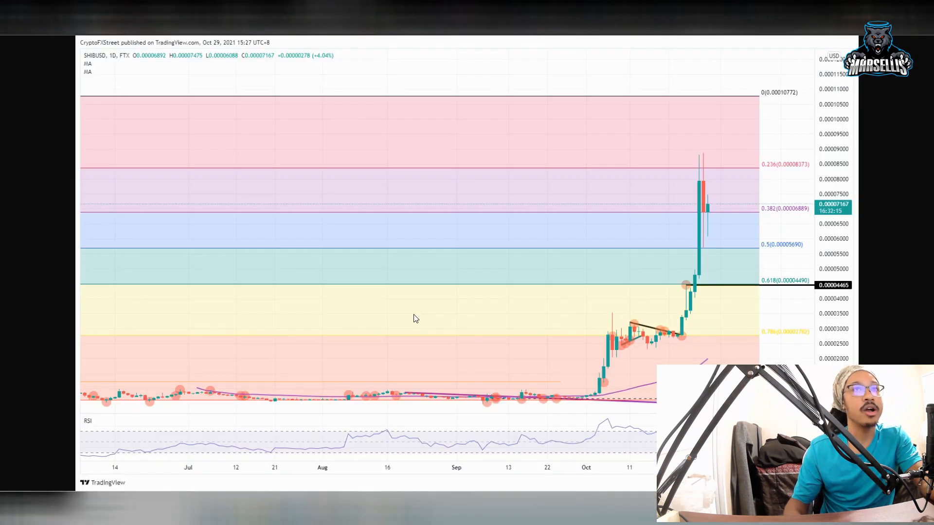
pyautogui.moveTo(735, 92)
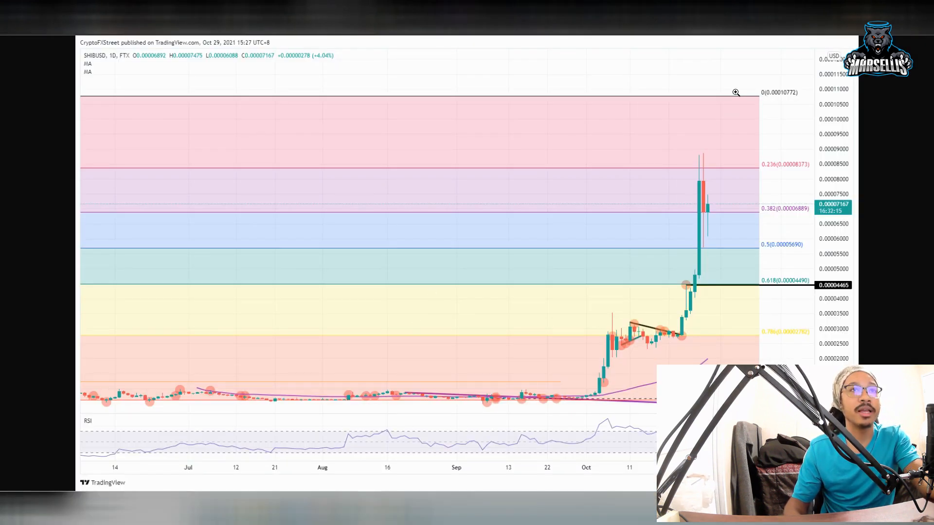
pyautogui.moveTo(712, 125)
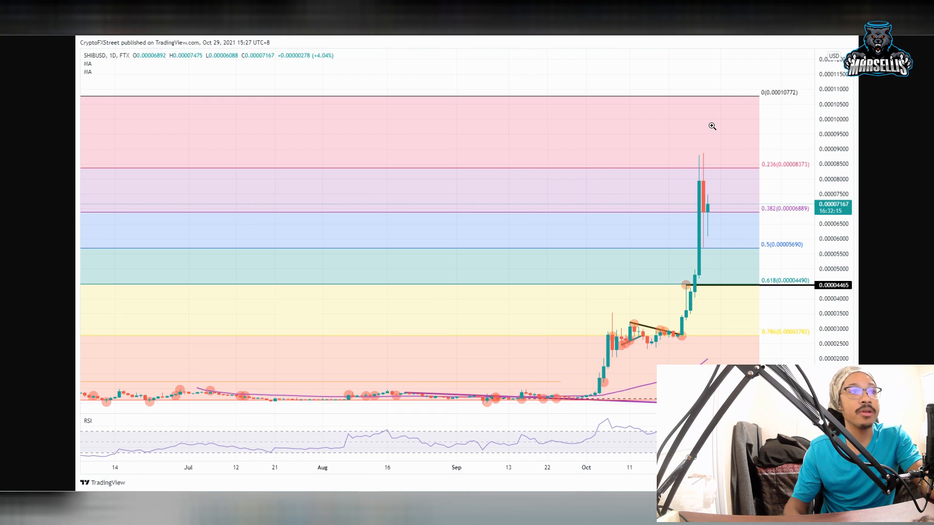
pyautogui.moveTo(701, 261)
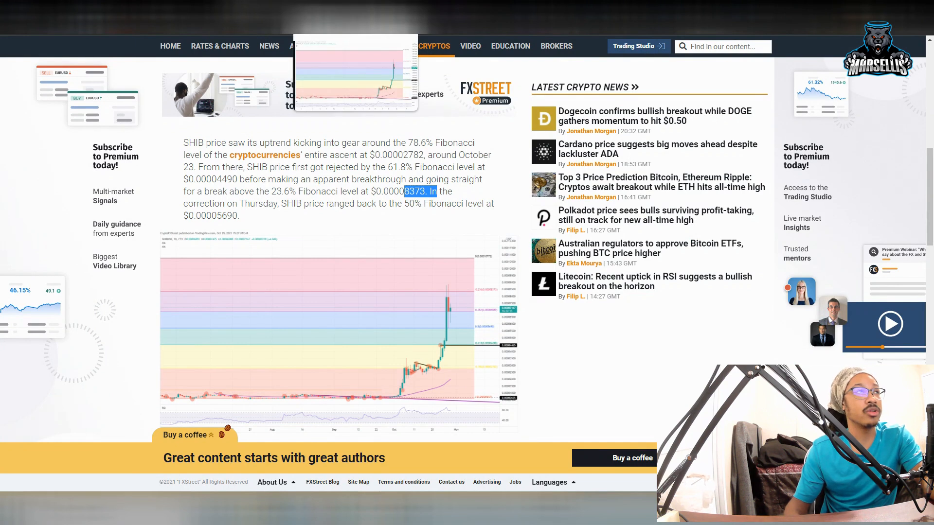
# Scroll past the SHIB/USD daily Fibonacci chart to the cool-down outlook paragraph.
pyautogui.scroll(-3)
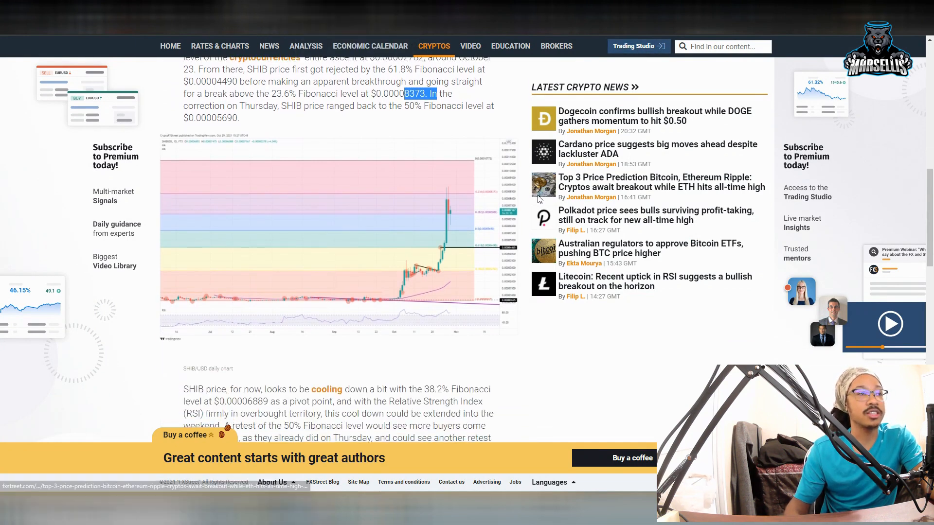
pyautogui.scroll(-3)
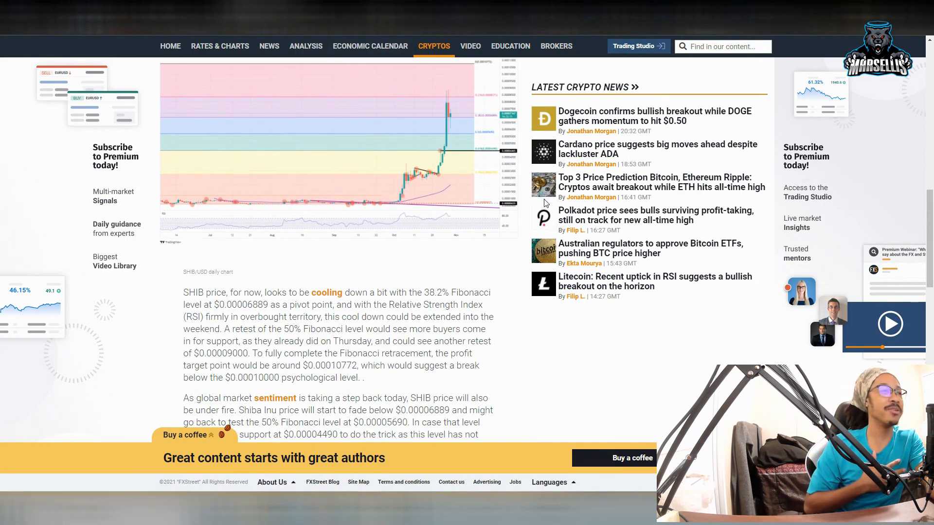
pyautogui.moveTo(270, 237)
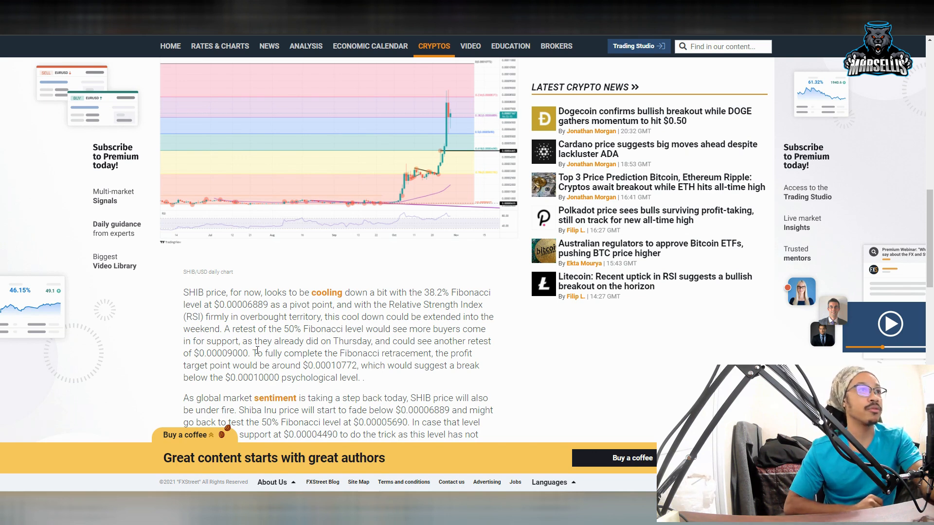
pyautogui.moveTo(249, 280)
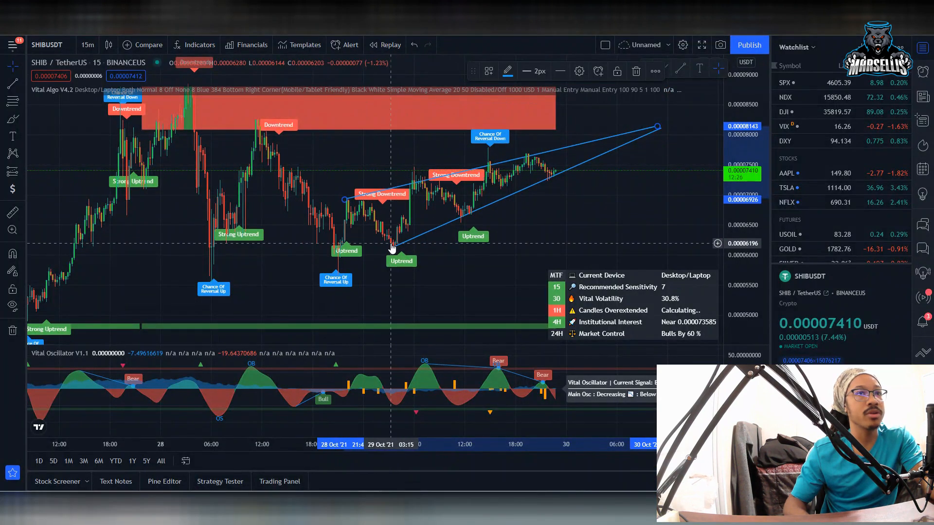
pyautogui.moveTo(392, 249)
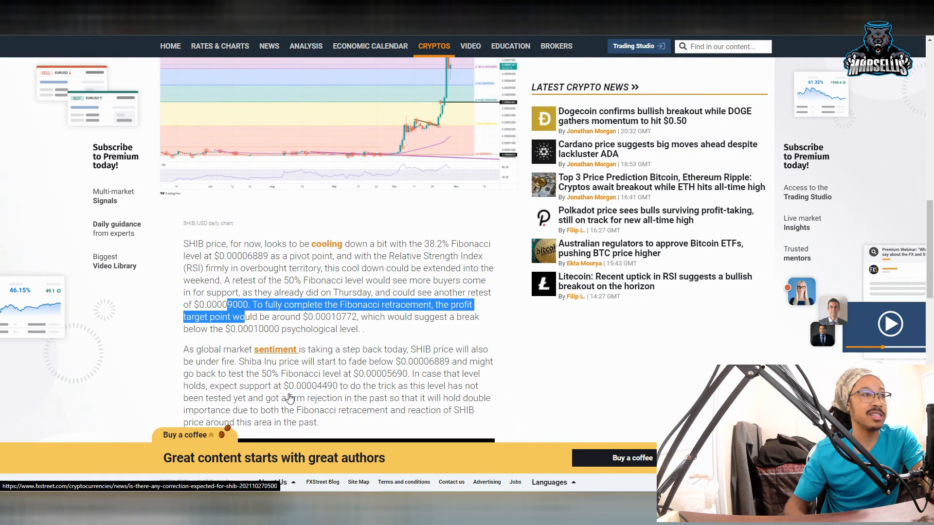
pyautogui.moveTo(276, 350)
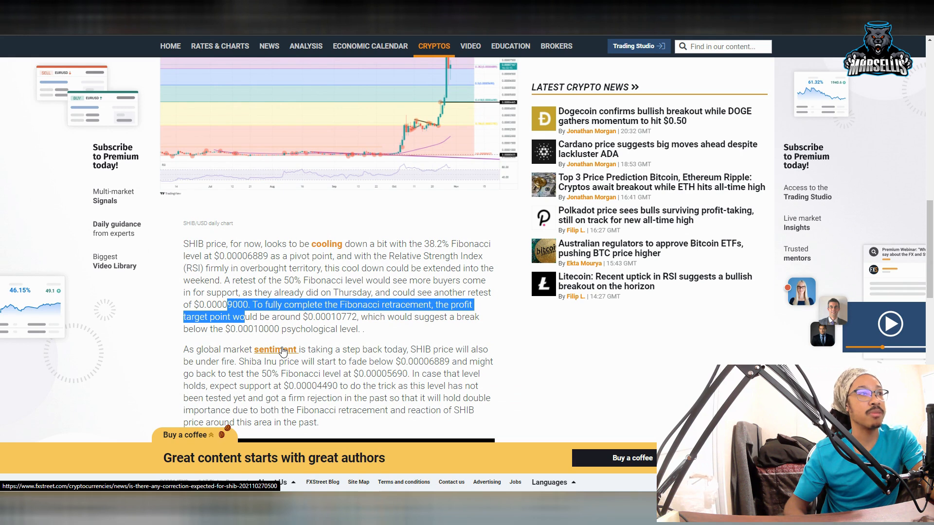
# Scroll the SHIB article down to the sentiment paragraph on expected support.
pyautogui.scroll(-3)
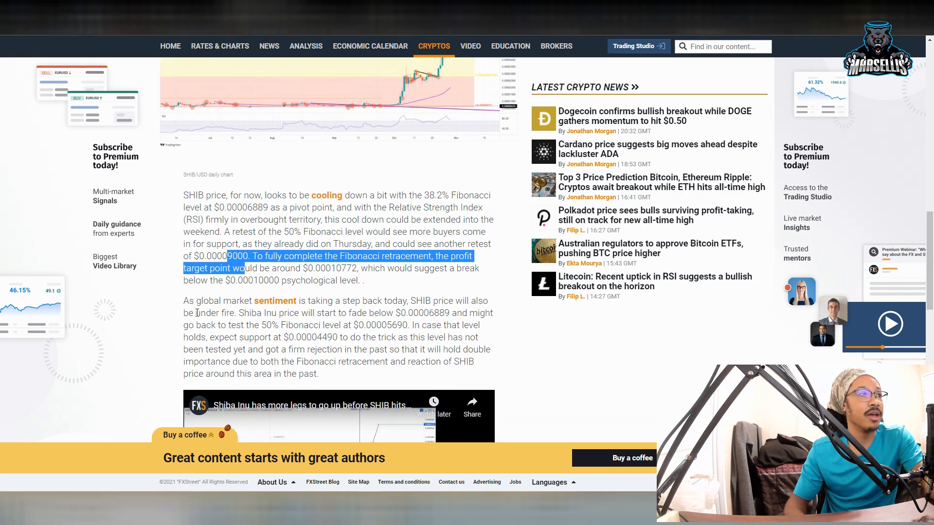
pyautogui.scroll(-3)
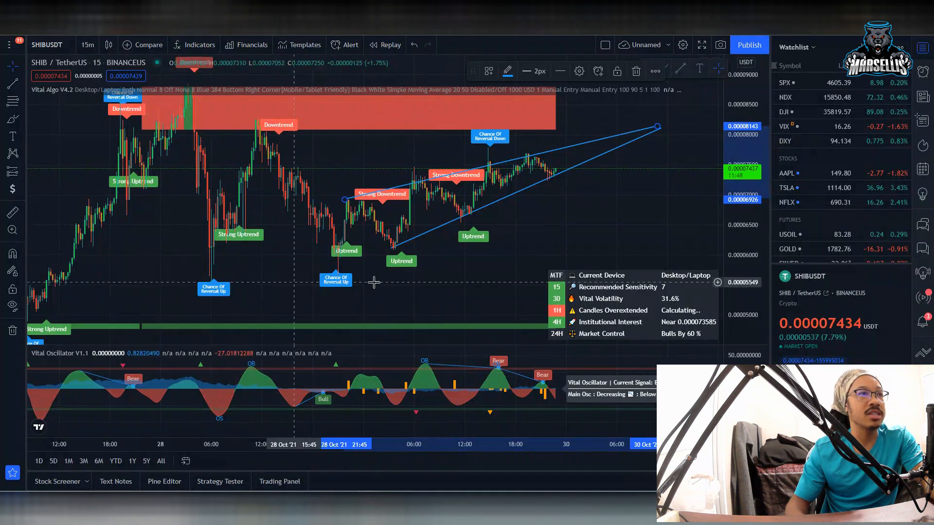
pyautogui.moveTo(404, 245)
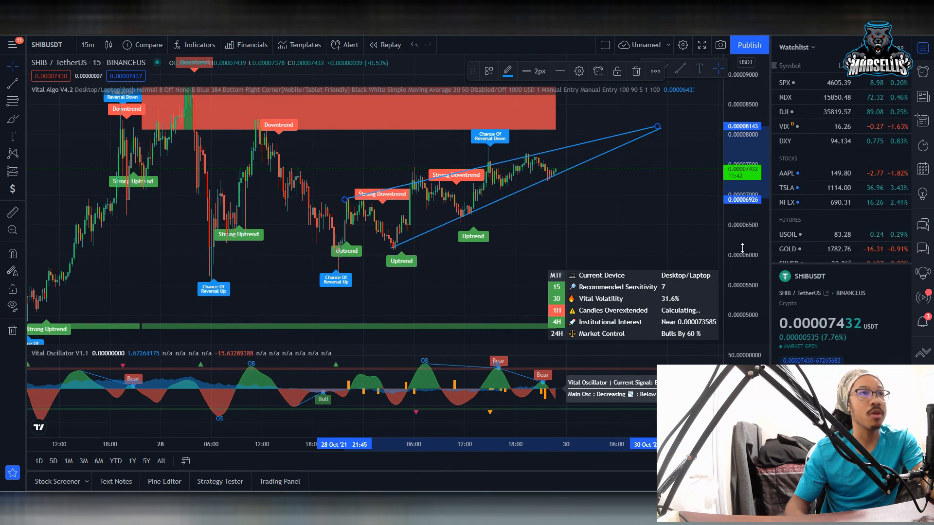
pyautogui.moveTo(597, 214)
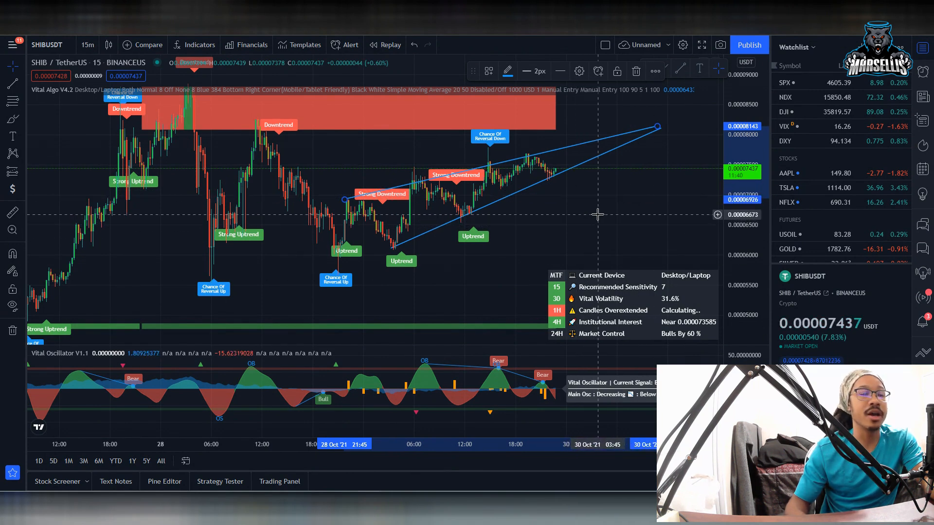
pyautogui.moveTo(590, 214)
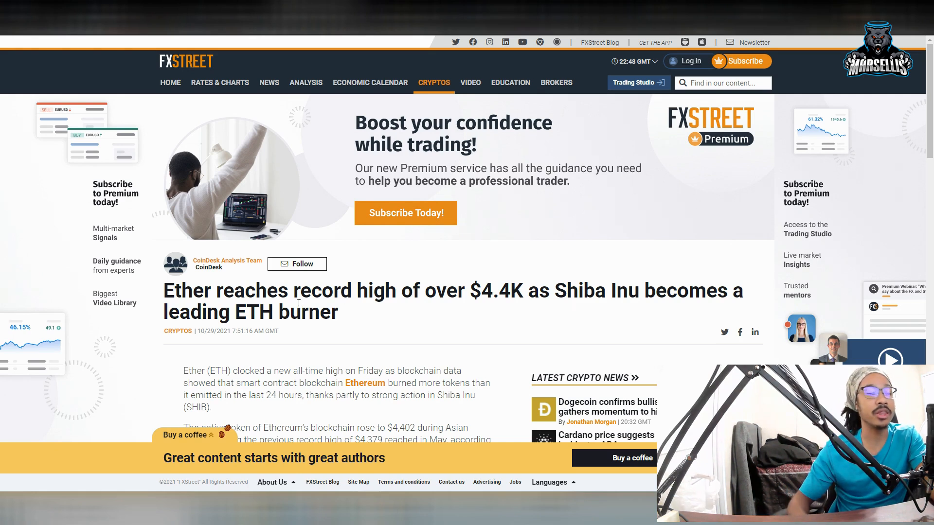
# Read the Ether record-high article down to the Tokenview 1,600 ETH burn data.
pyautogui.scroll(-3)
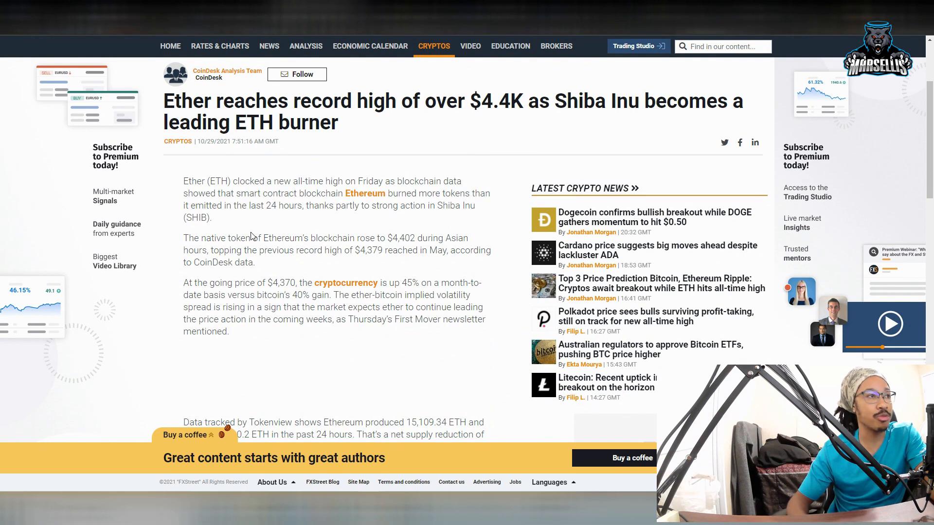
pyautogui.scroll(-3)
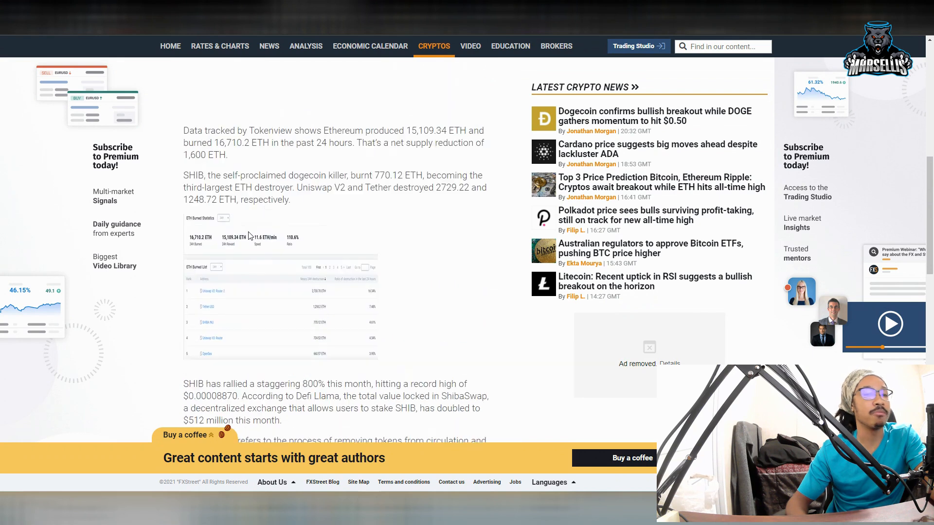
pyautogui.scroll(3)
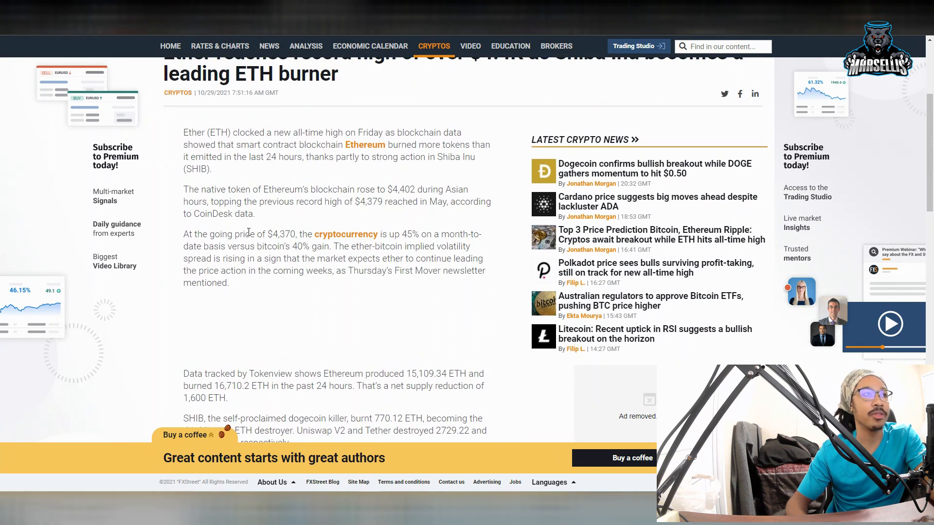
pyautogui.moveTo(224, 244)
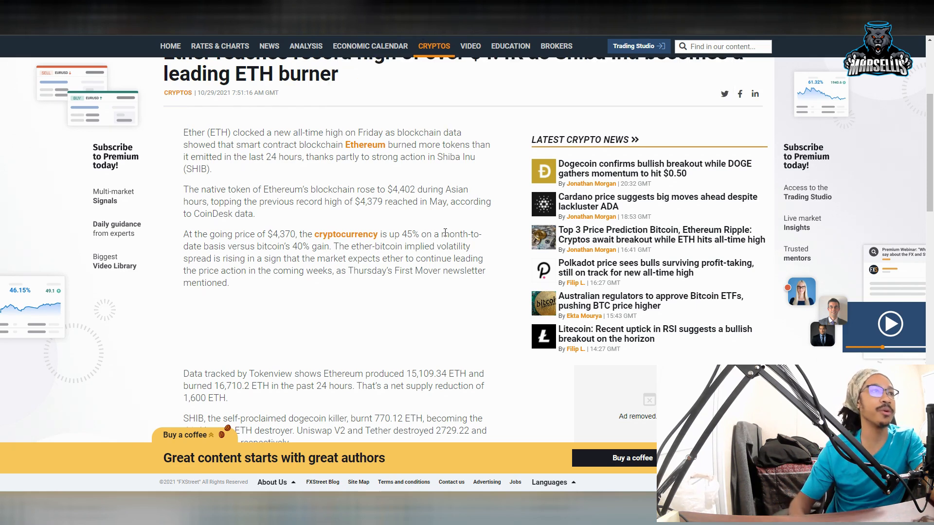
pyautogui.moveTo(381, 257)
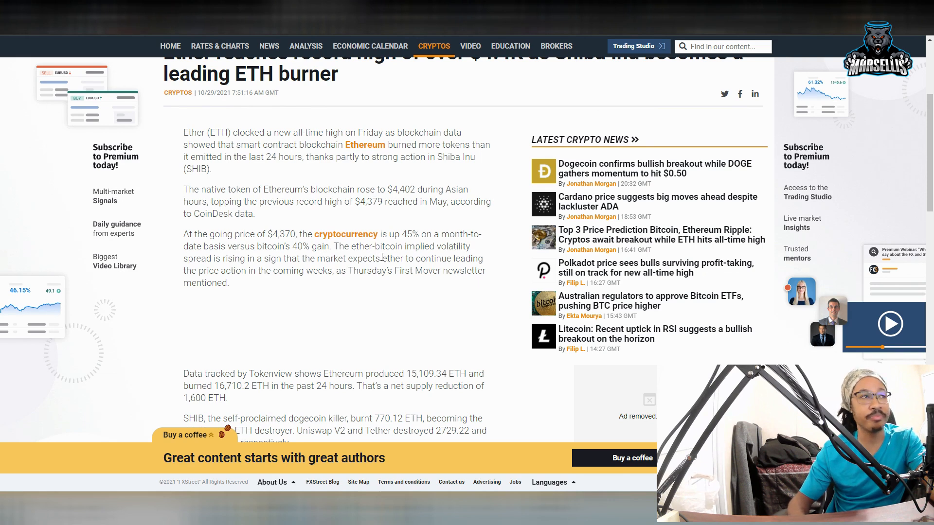
pyautogui.scroll(-3)
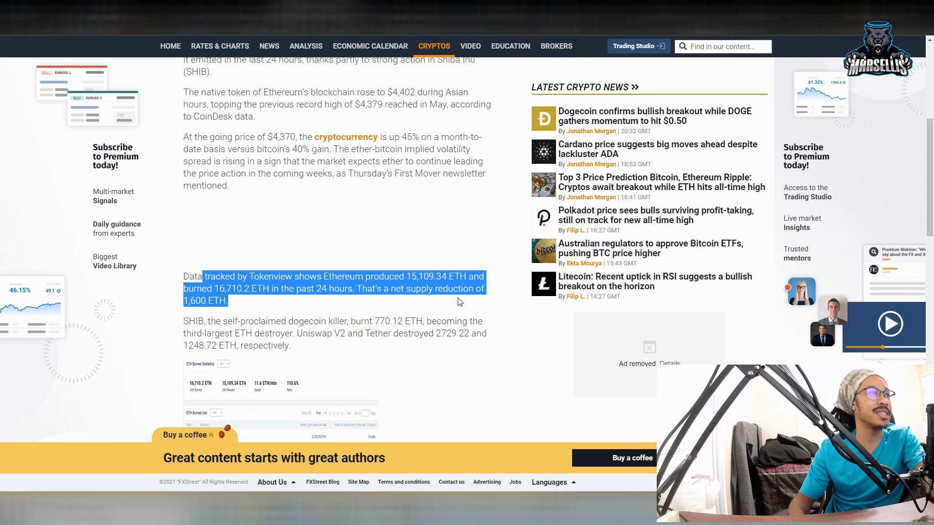
pyautogui.moveTo(440, 301)
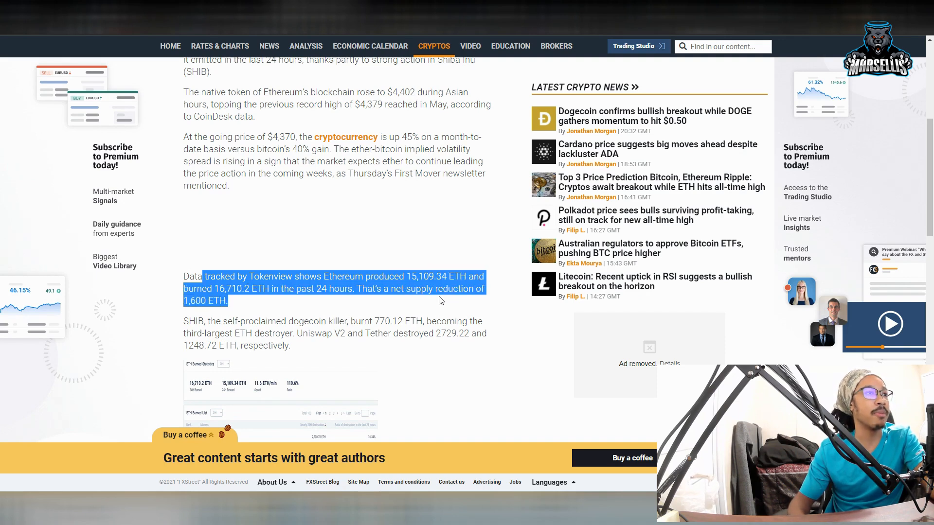
pyautogui.moveTo(410, 303)
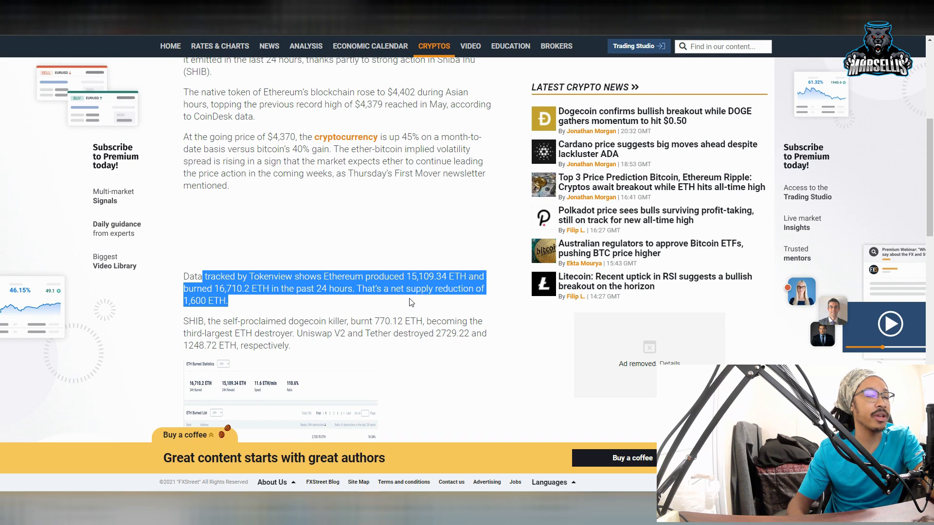
pyautogui.moveTo(392, 299)
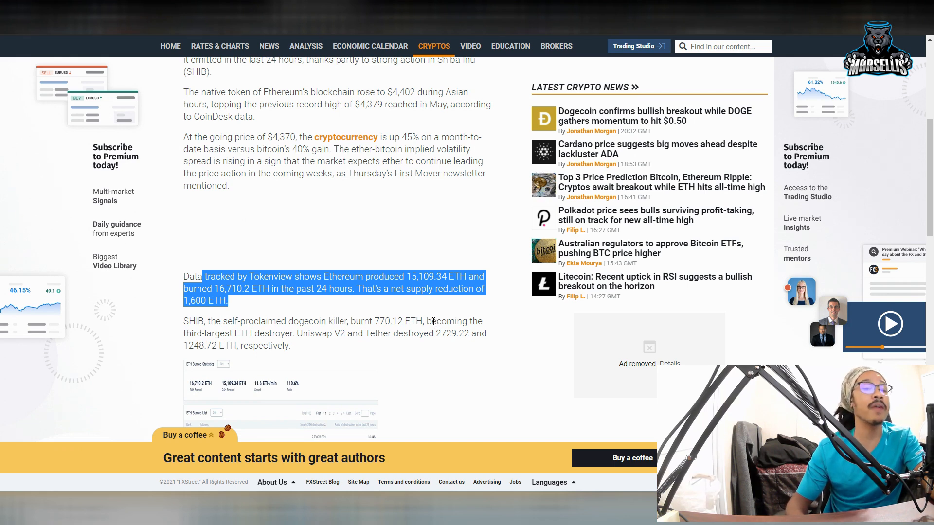
pyautogui.moveTo(463, 305)
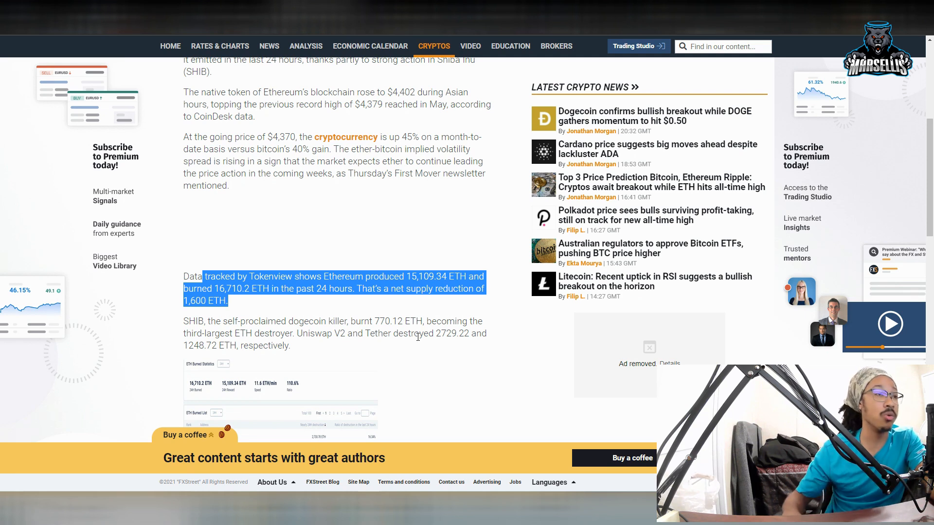
pyautogui.moveTo(265, 328)
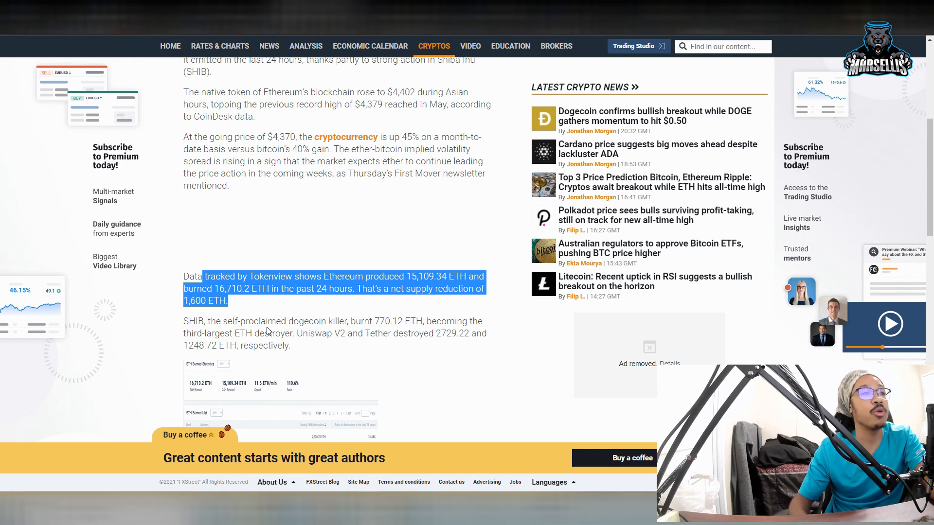
pyautogui.moveTo(411, 322)
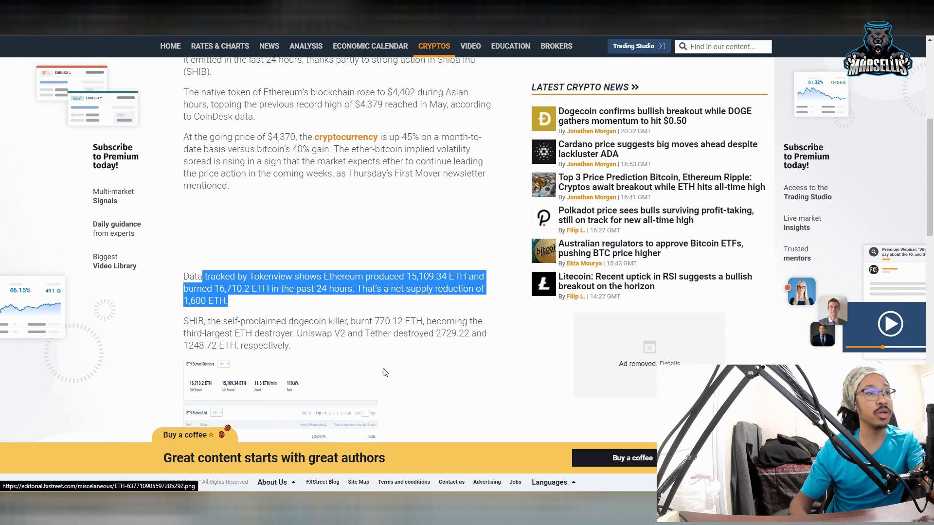
pyautogui.moveTo(367, 365)
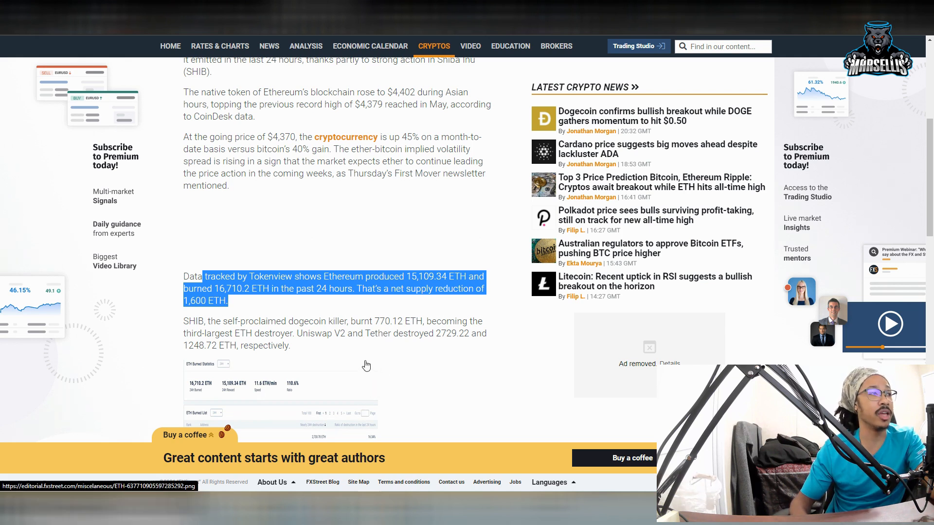
pyautogui.scroll(-3)
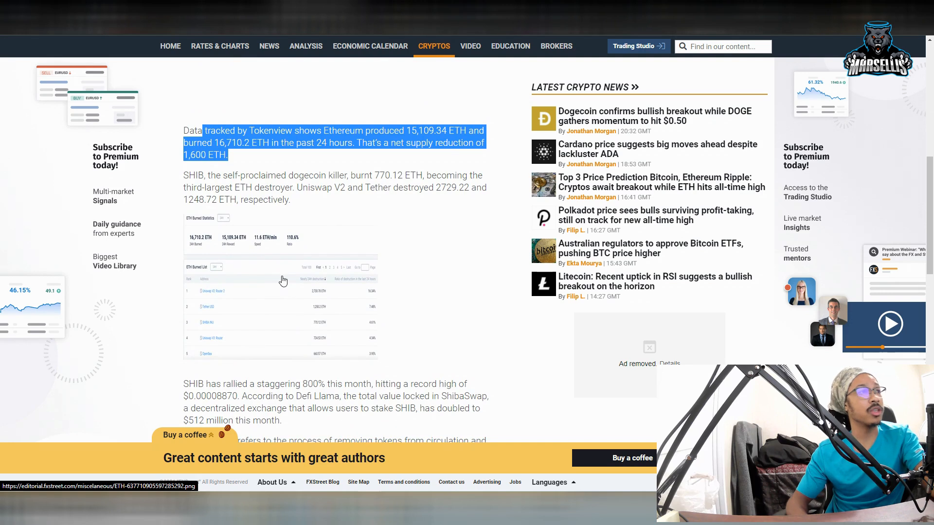
pyautogui.scroll(-3)
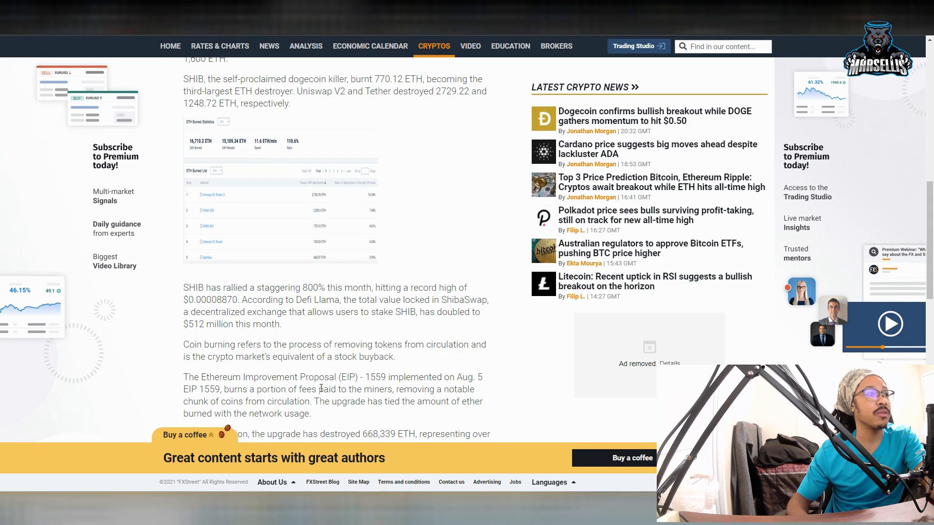
pyautogui.moveTo(350, 418)
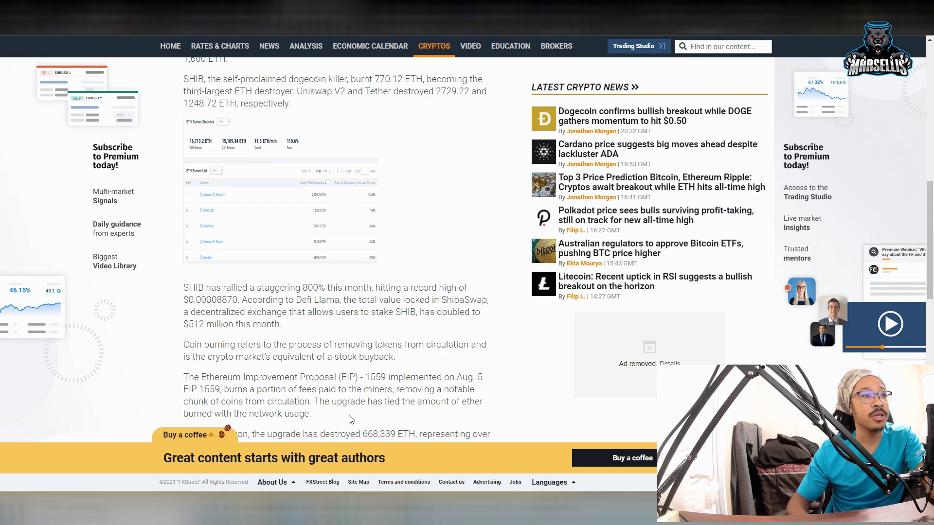
pyautogui.moveTo(418, 373)
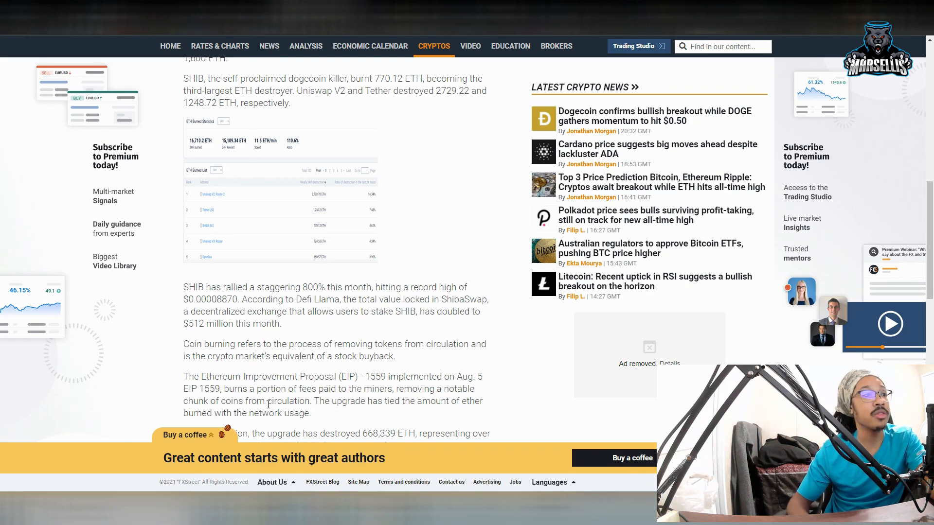
pyautogui.scroll(-3)
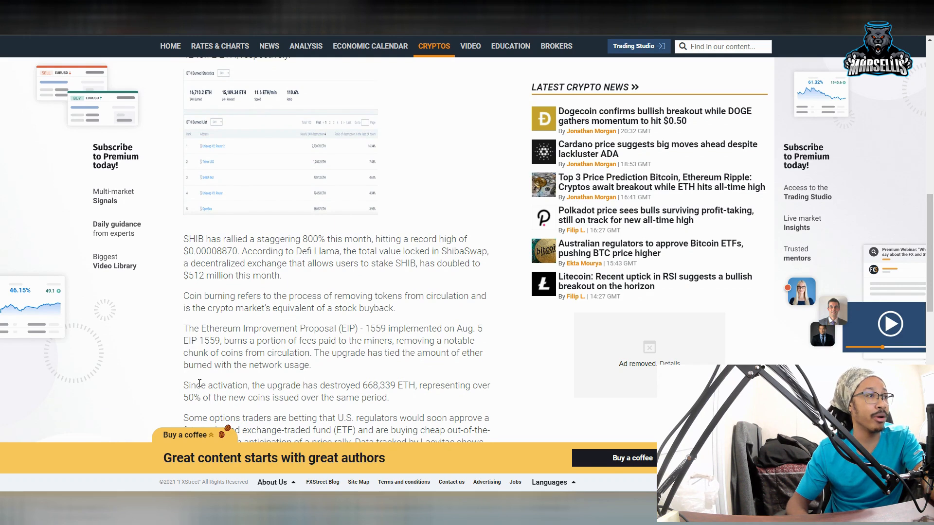
pyautogui.scroll(-3)
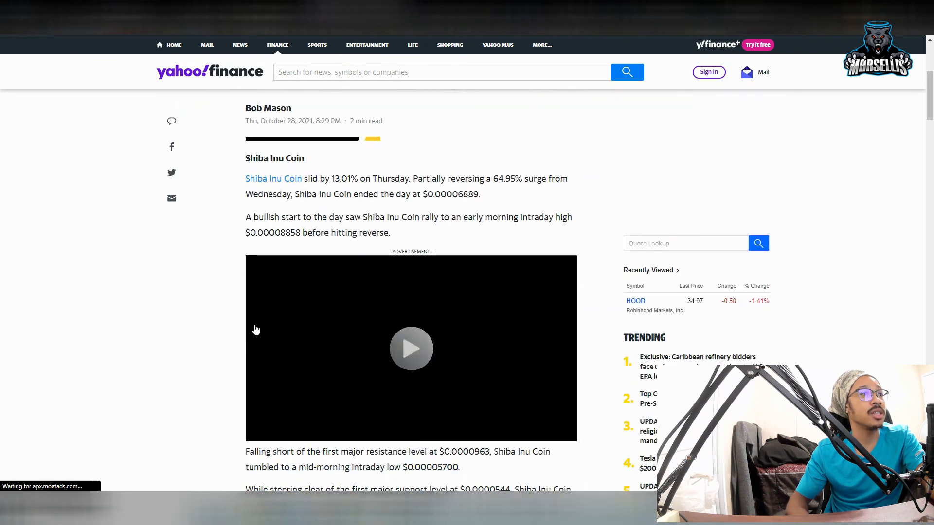
# Scroll the Yahoo Finance article to 'For the day ahead' with the $0.0000715 pivot.
pyautogui.scroll(-3)
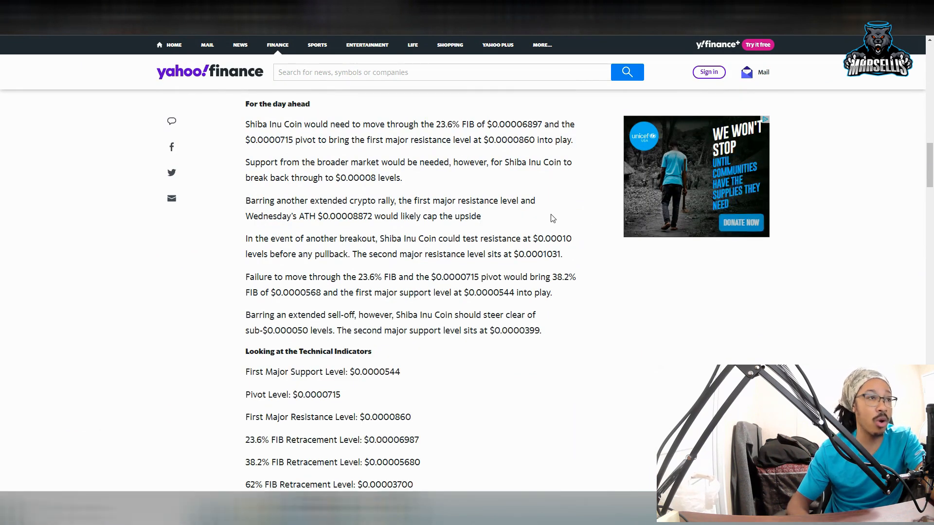
pyautogui.moveTo(547, 482)
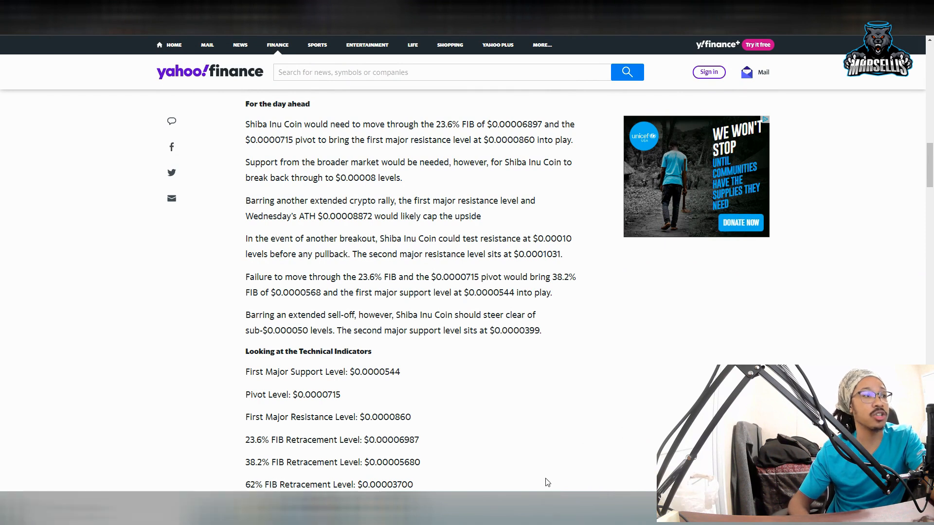
pyautogui.moveTo(348, 387)
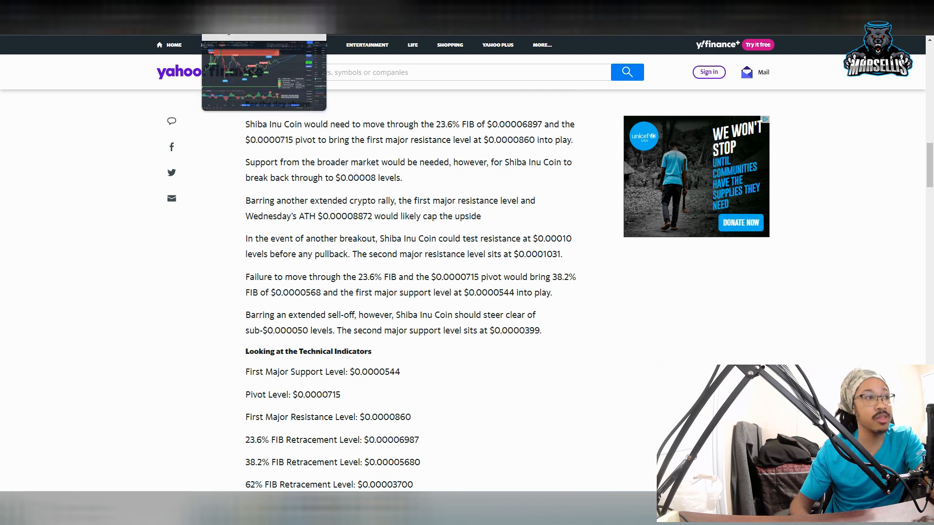
pyautogui.moveTo(409, 404)
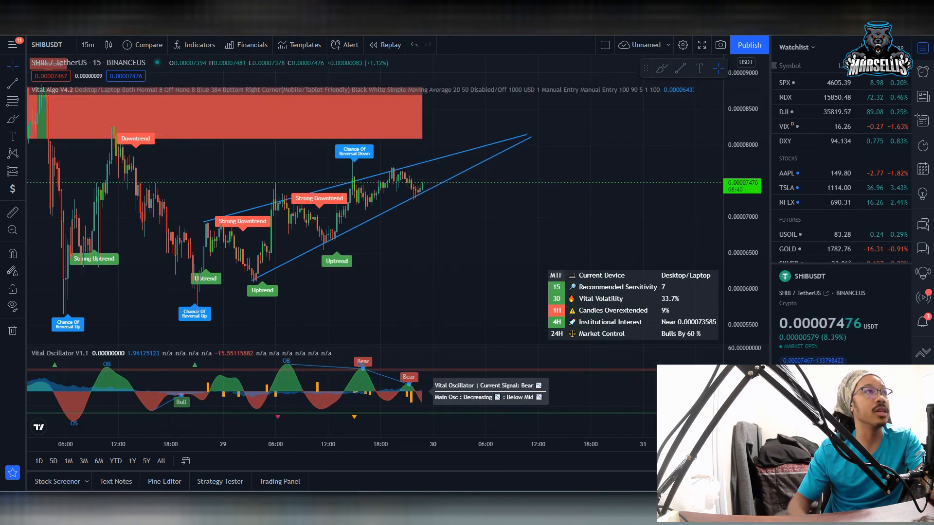
pyautogui.moveTo(483, 95)
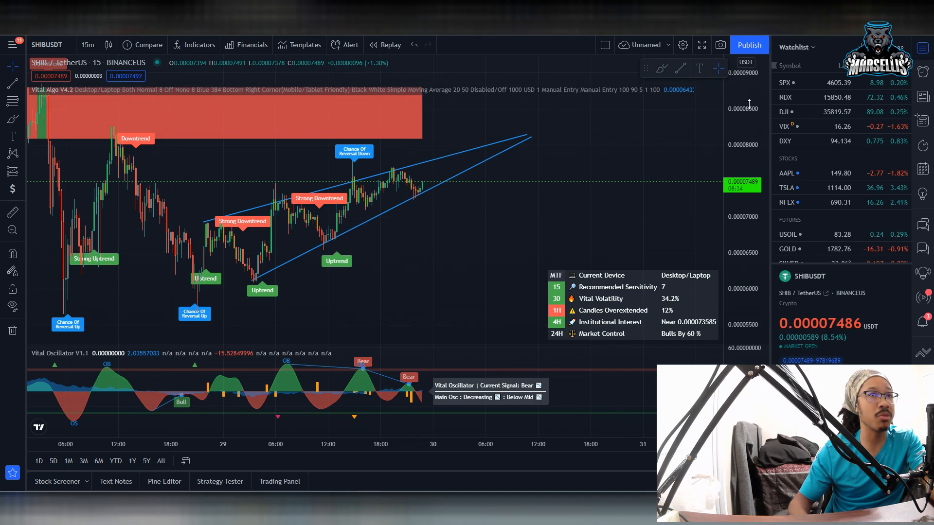
pyautogui.moveTo(371, 109)
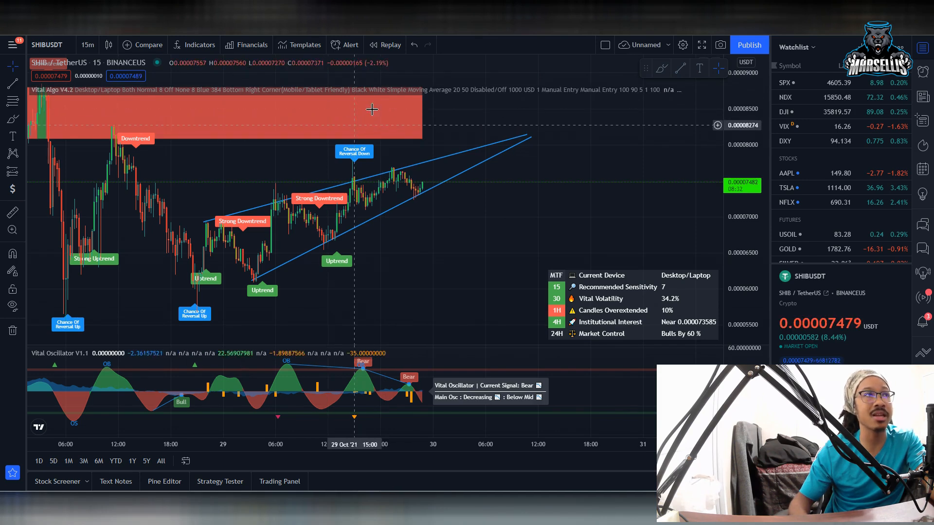
pyautogui.moveTo(498, 101)
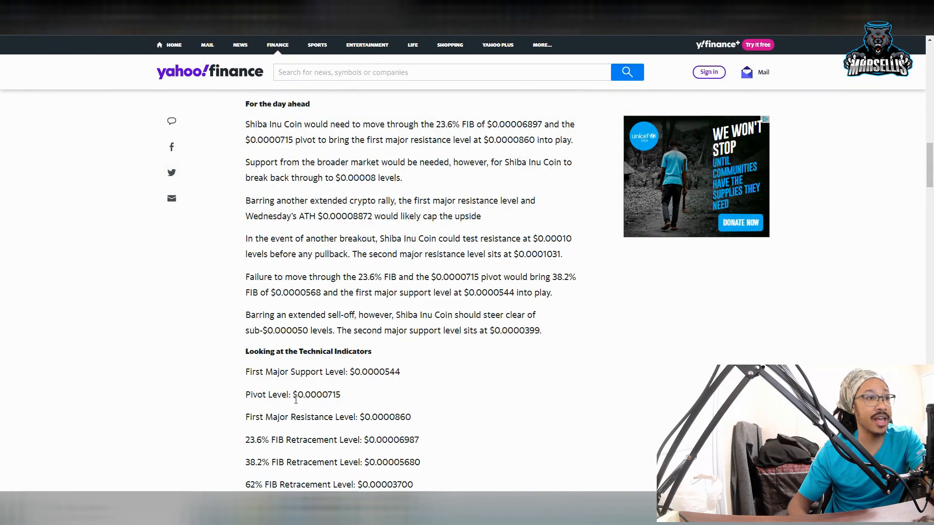
pyautogui.scroll(3)
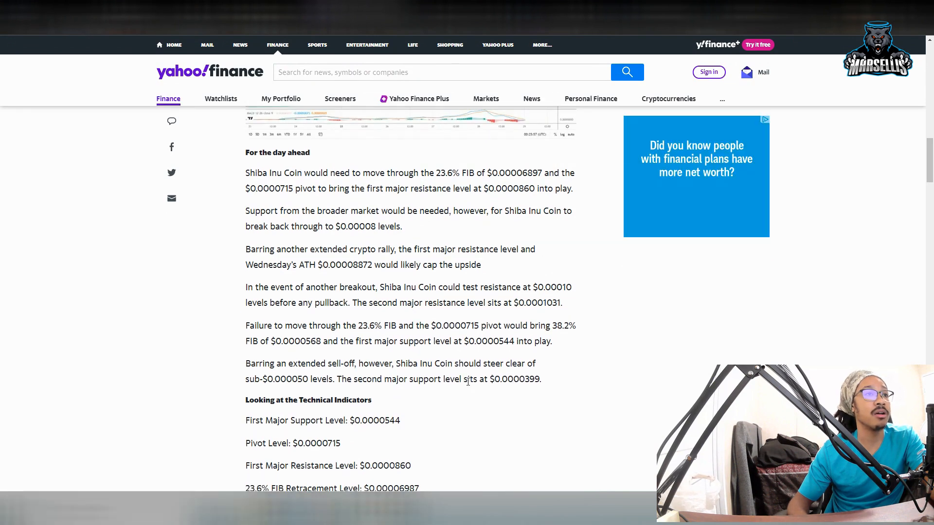
pyautogui.scroll(3)
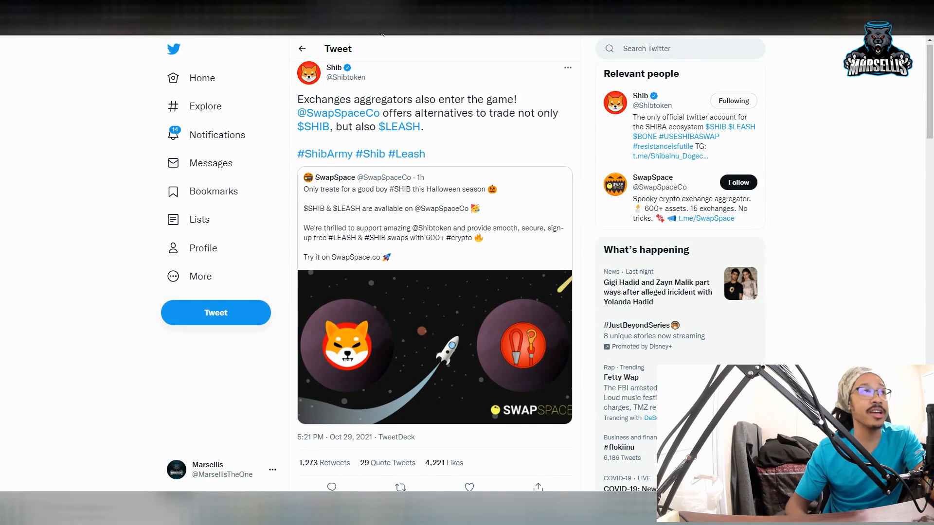
pyautogui.moveTo(337, 113)
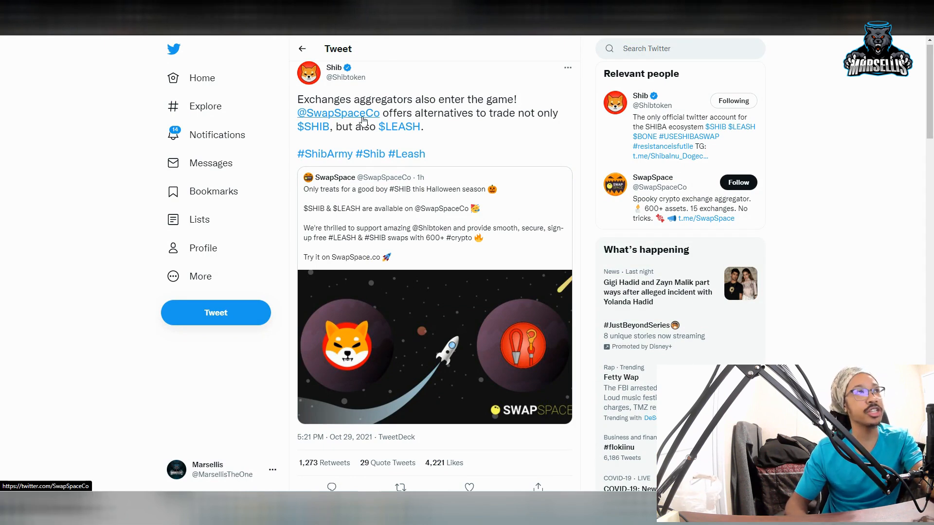
pyautogui.moveTo(324, 153)
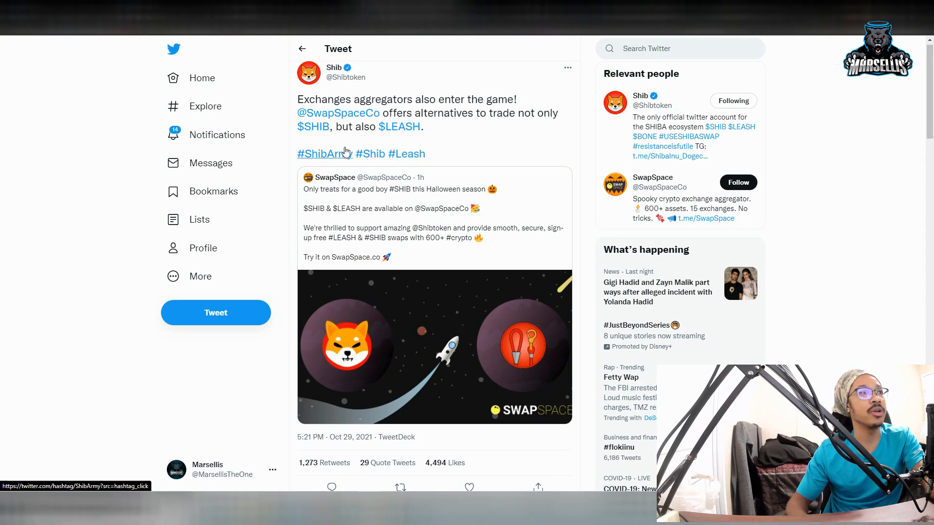
pyautogui.moveTo(408, 154)
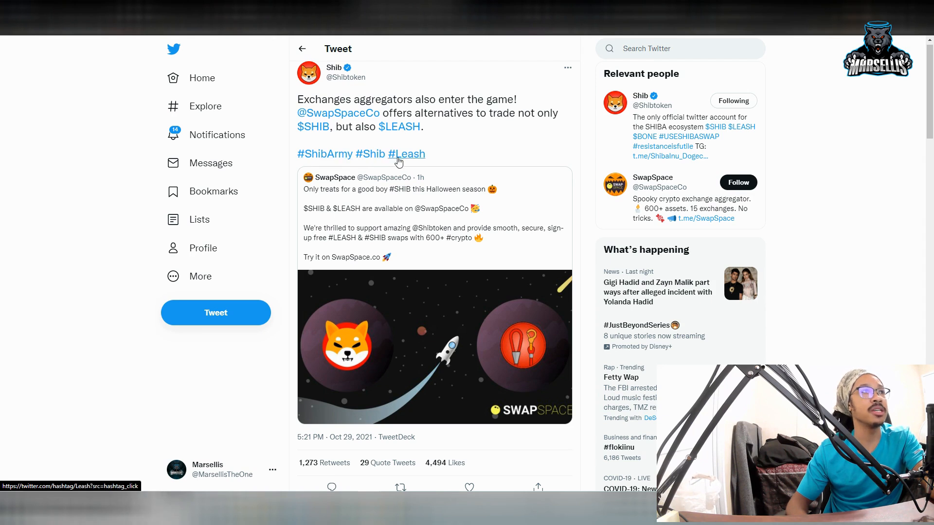
pyautogui.moveTo(463, 134)
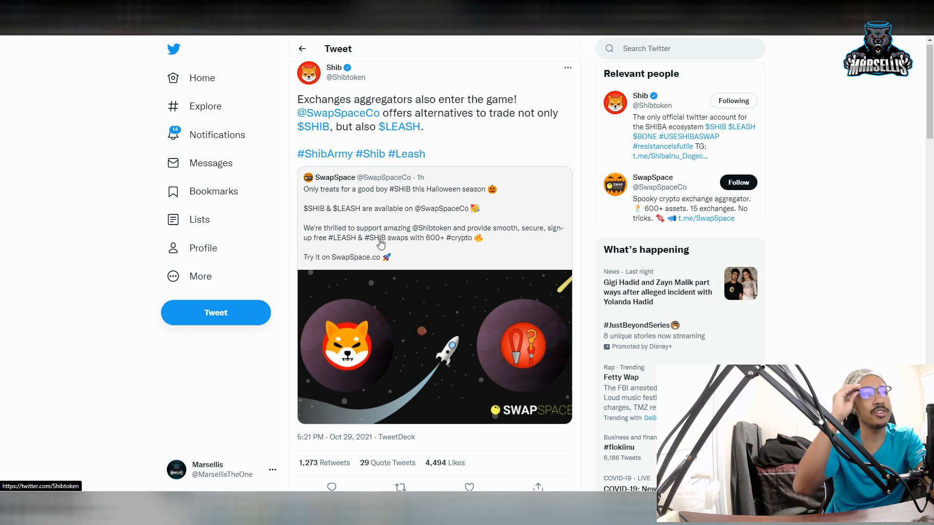
pyautogui.moveTo(356, 221)
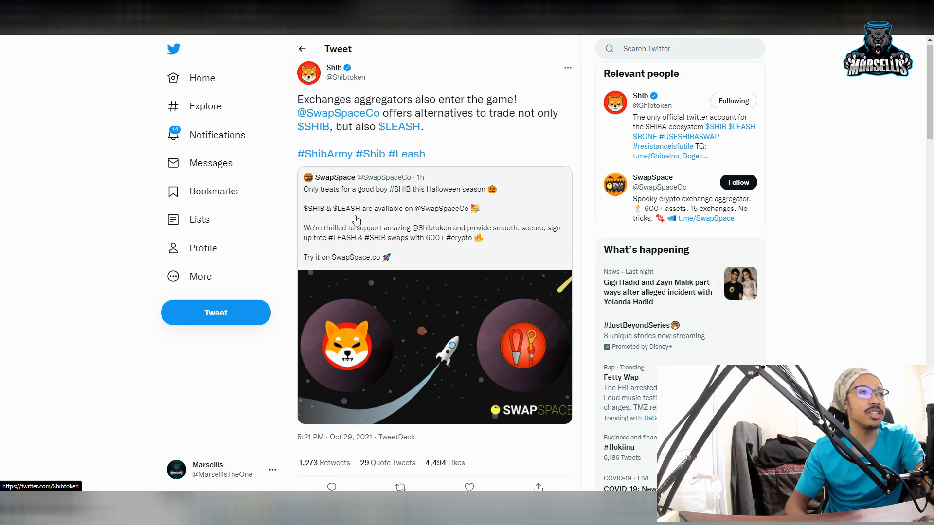
pyautogui.moveTo(334, 235)
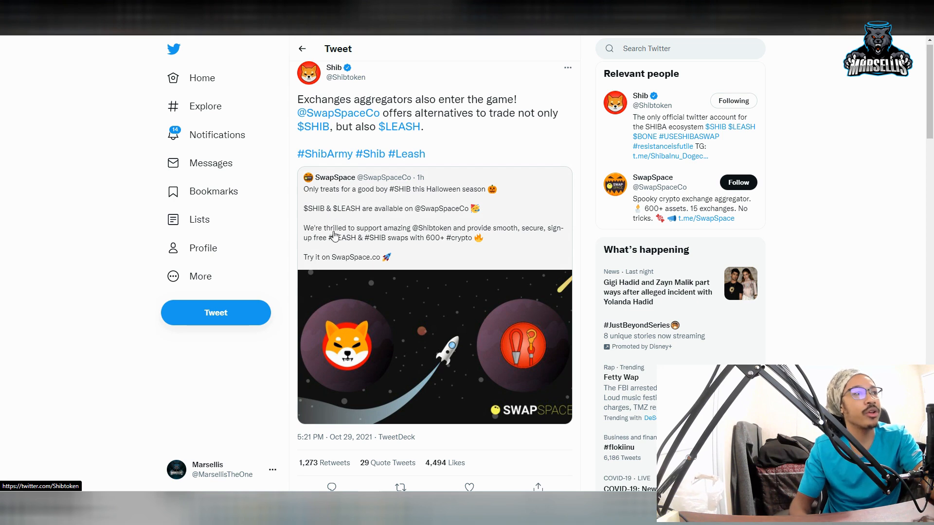
pyautogui.moveTo(461, 242)
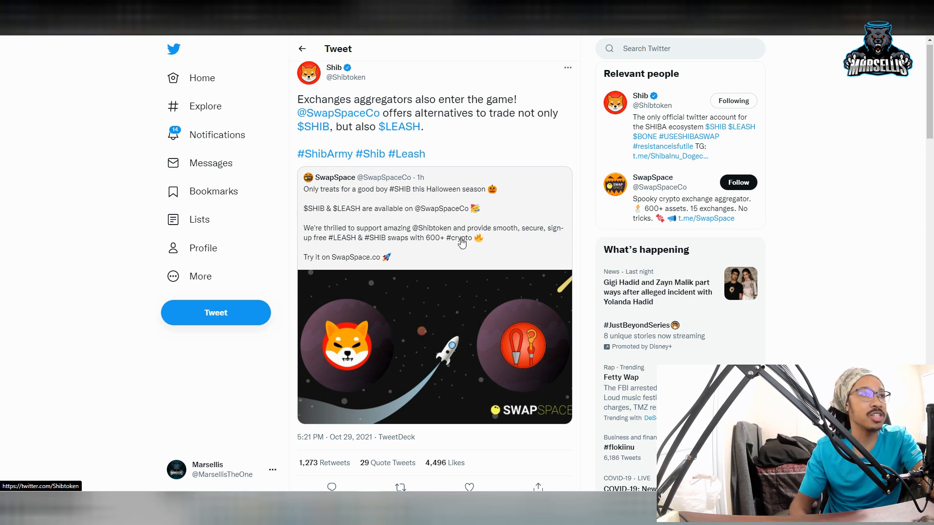
pyautogui.moveTo(497, 336)
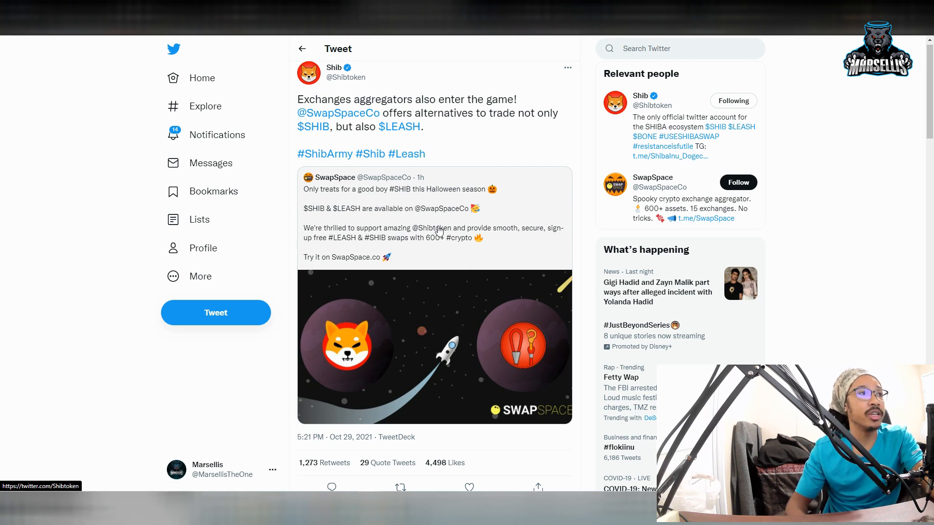
pyautogui.moveTo(380, 264)
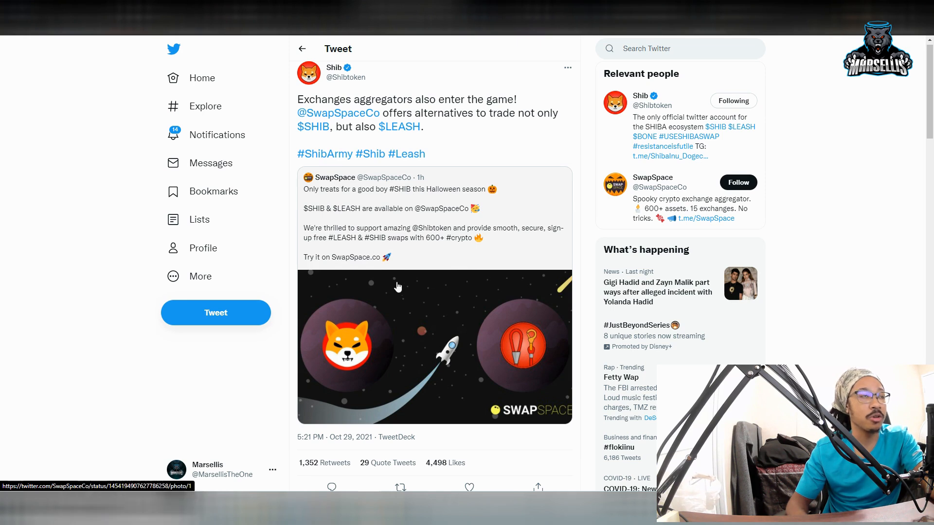
pyautogui.scroll(3)
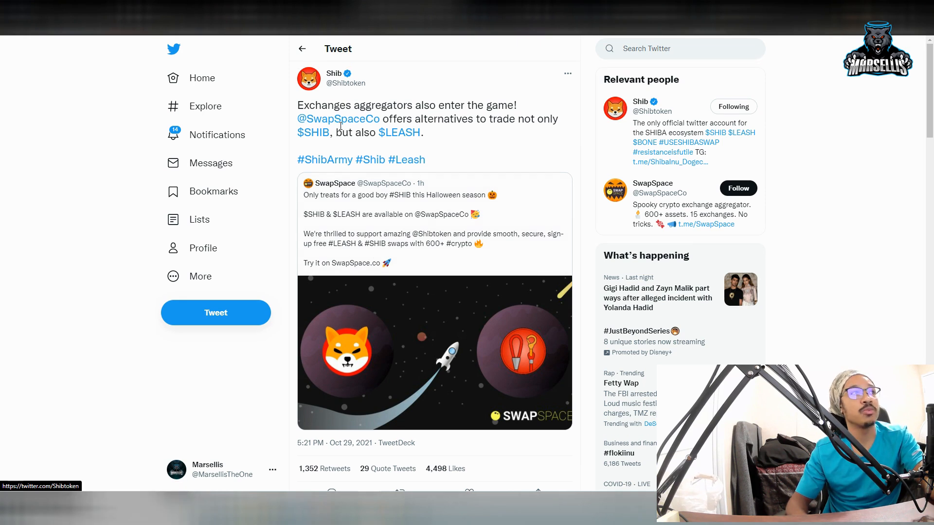
pyautogui.moveTo(337, 118)
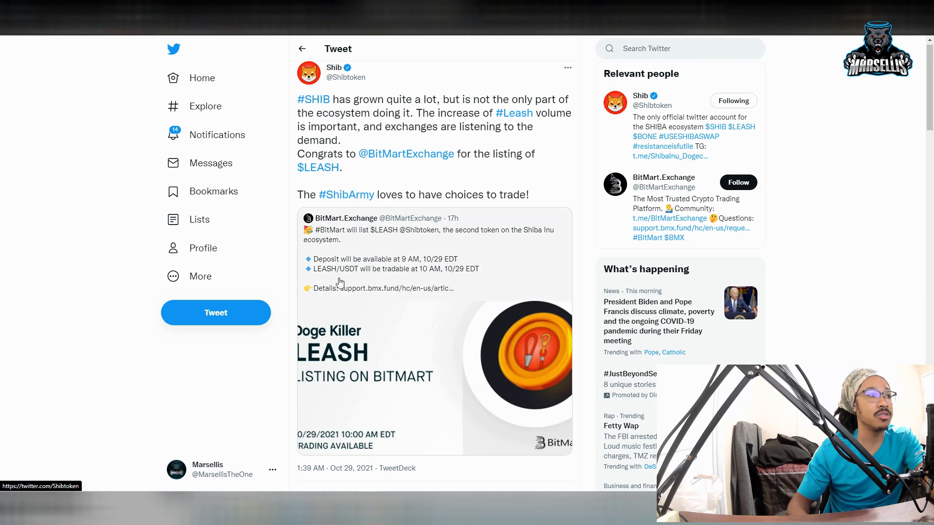
pyautogui.moveTo(323, 392)
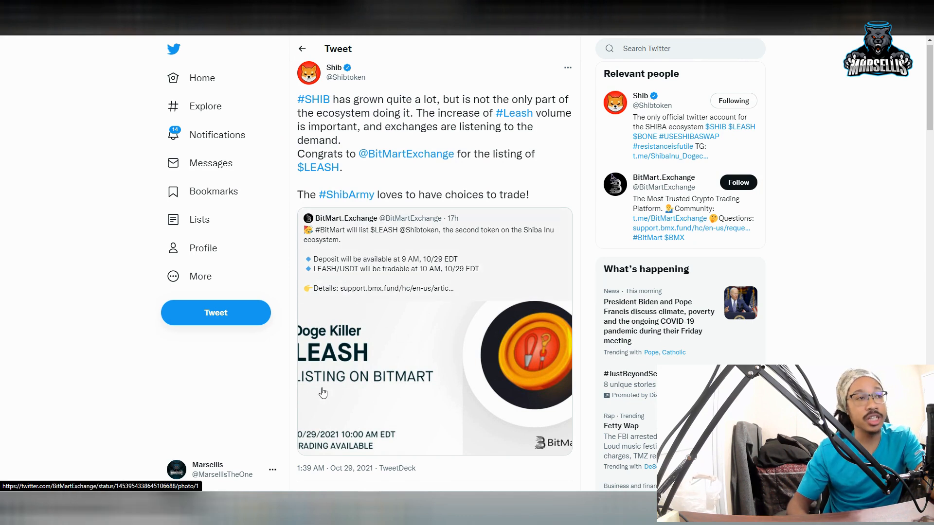
pyautogui.moveTo(542, 348)
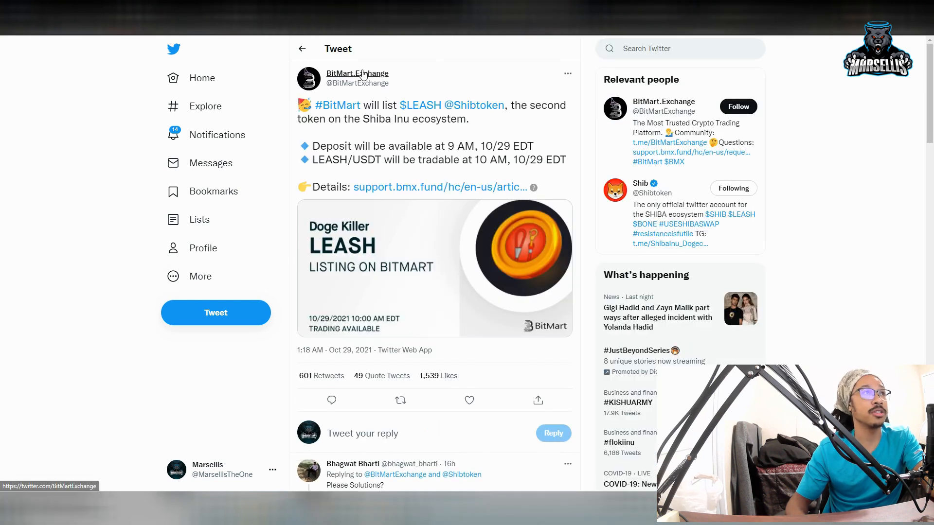
pyautogui.click(357, 73)
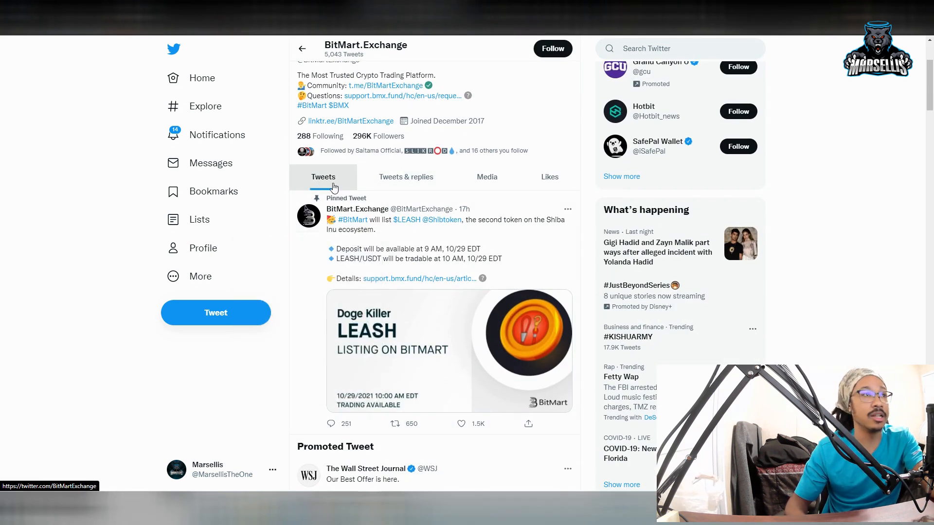
pyautogui.scroll(-3)
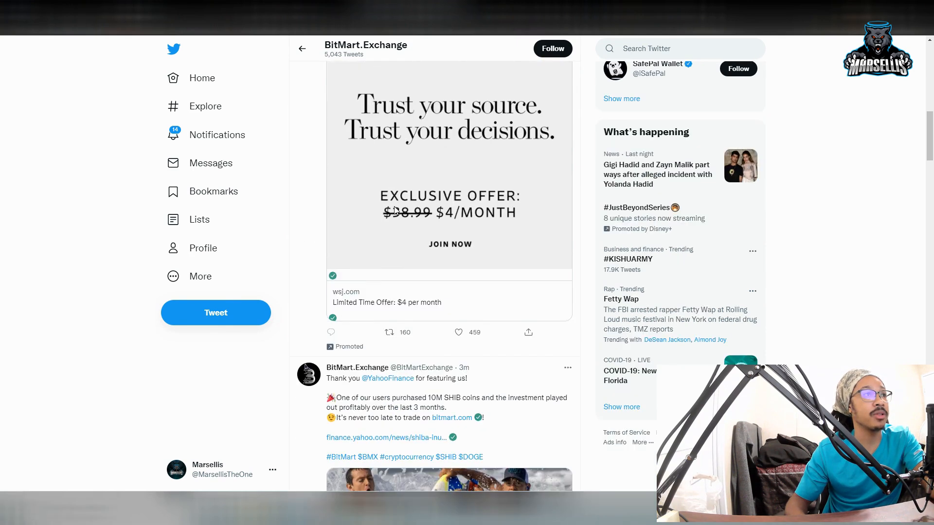
pyautogui.scroll(-3)
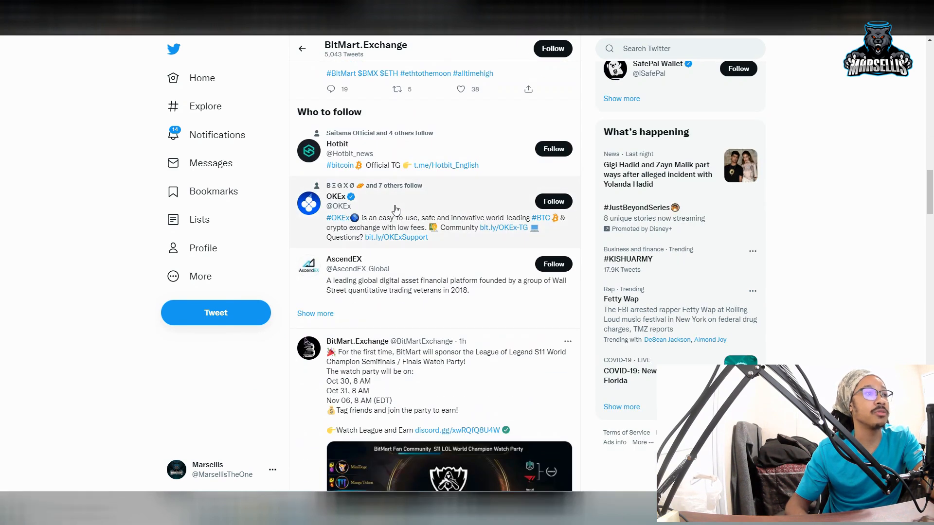
pyautogui.scroll(-3)
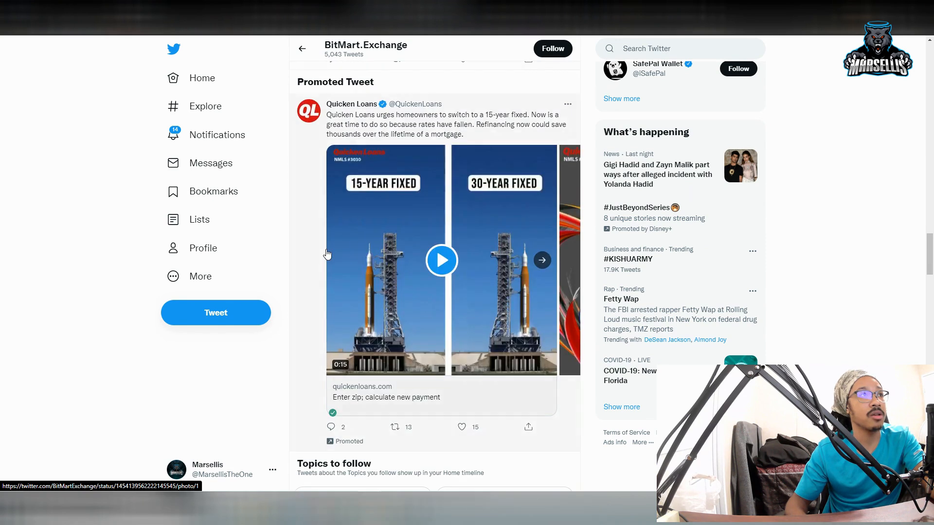
pyautogui.scroll(3)
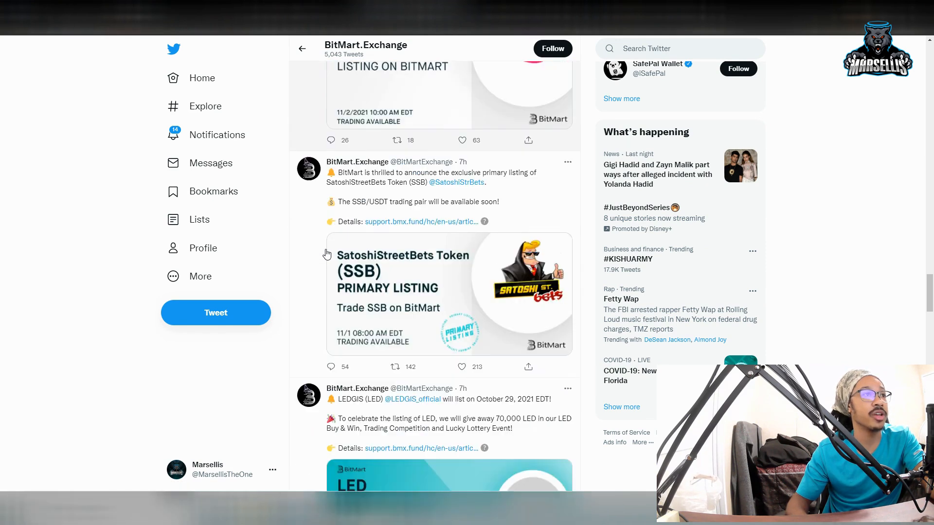
pyautogui.scroll(-3)
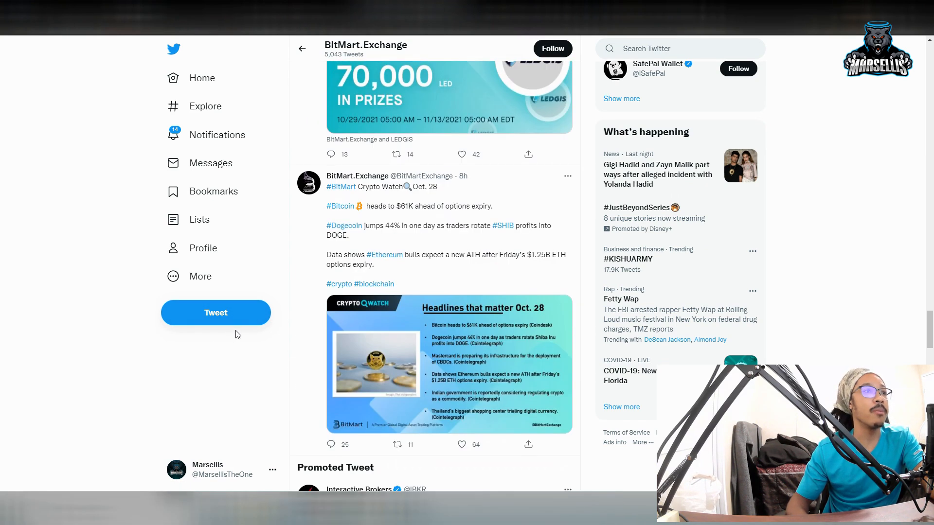
pyautogui.scroll(-3)
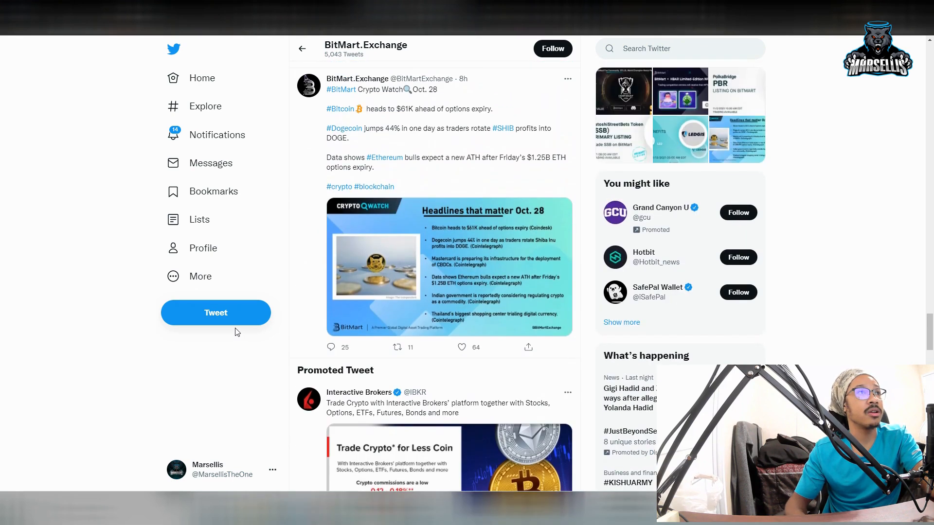
pyautogui.scroll(-3)
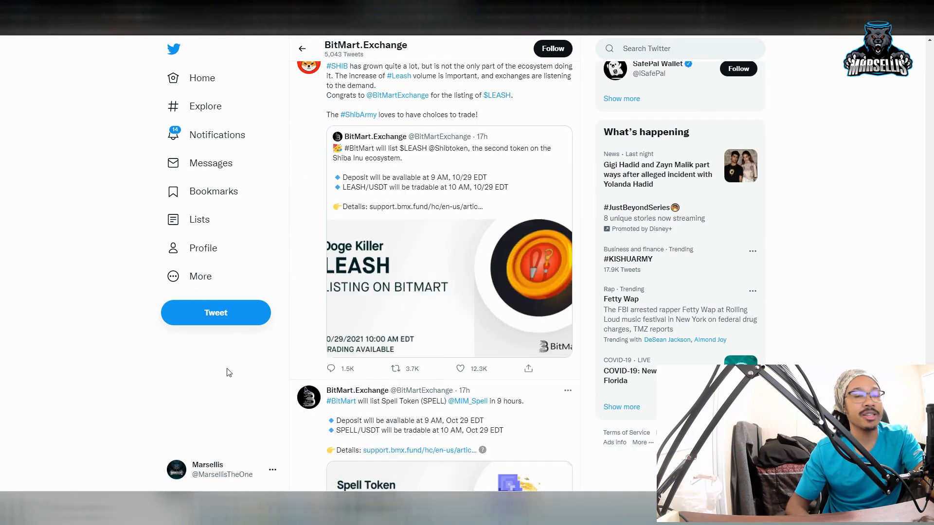
pyautogui.scroll(3)
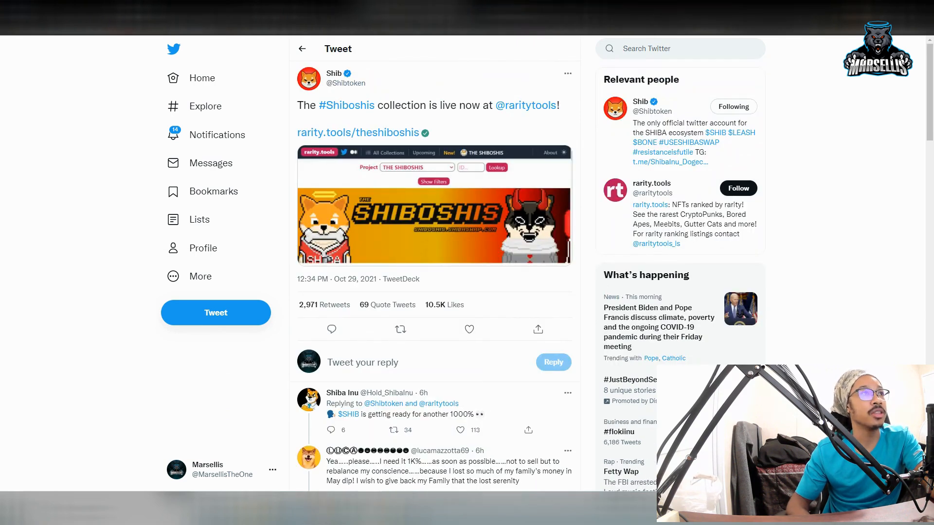
pyautogui.moveTo(547, 124)
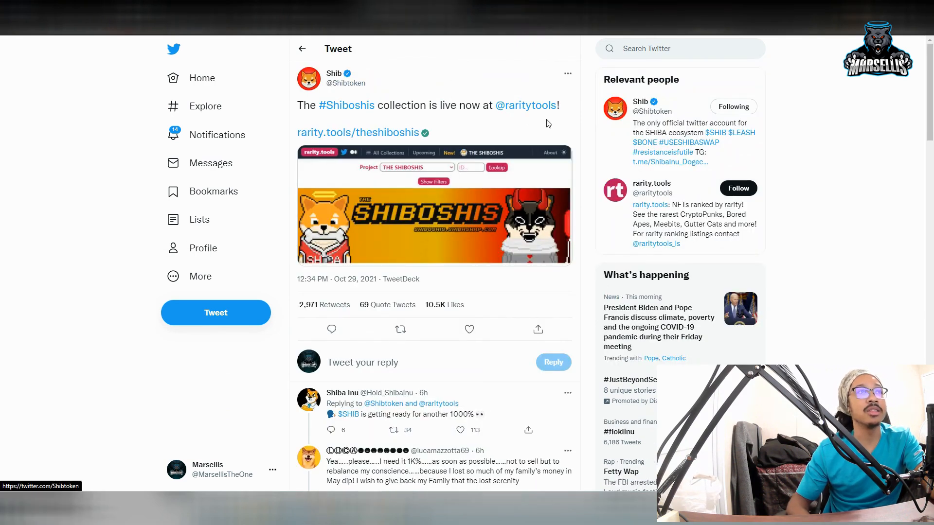
pyautogui.moveTo(526, 105)
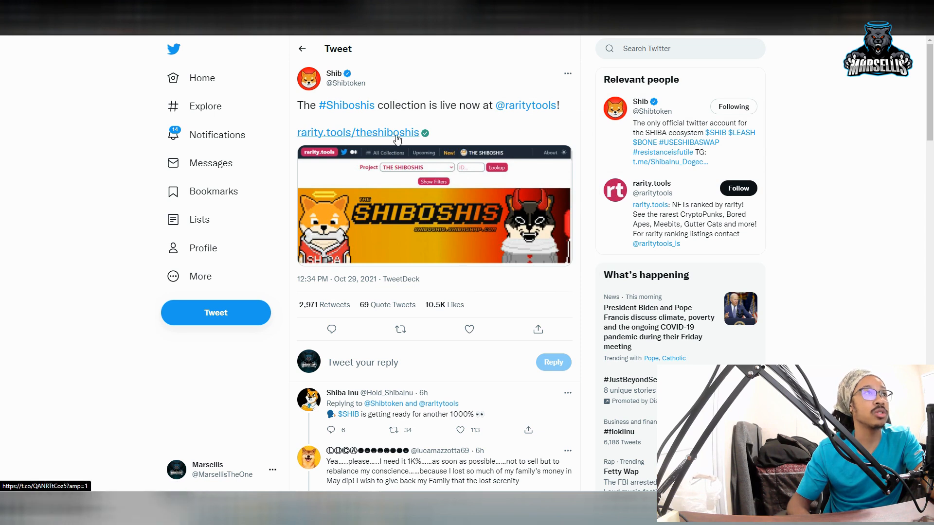
# Follow the rarity.tools/theshiboshis link to the Shiboshis collection page.
pyautogui.click(356, 132)
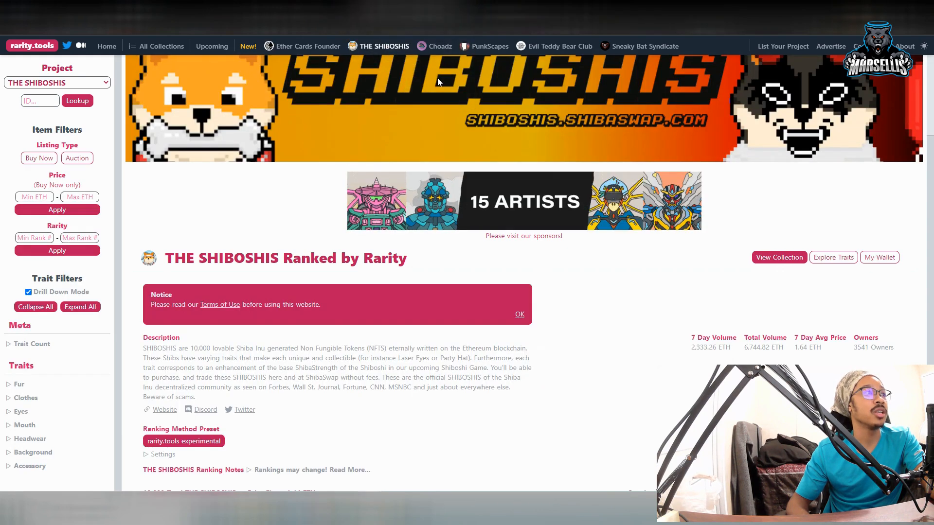
# Review rank #1 Shiboshi #6188 (score 924.25) and jump to its OpenSea listing.
pyautogui.scroll(-3)
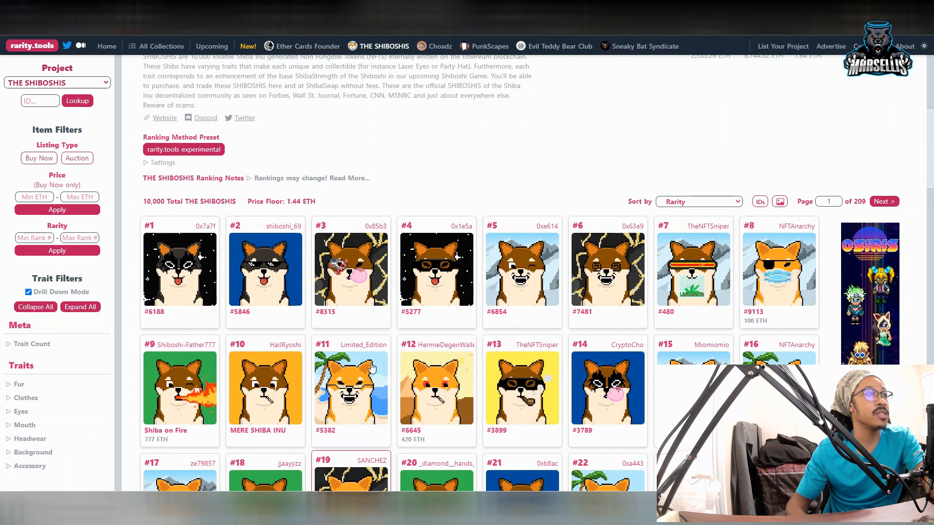
pyautogui.moveTo(521, 268)
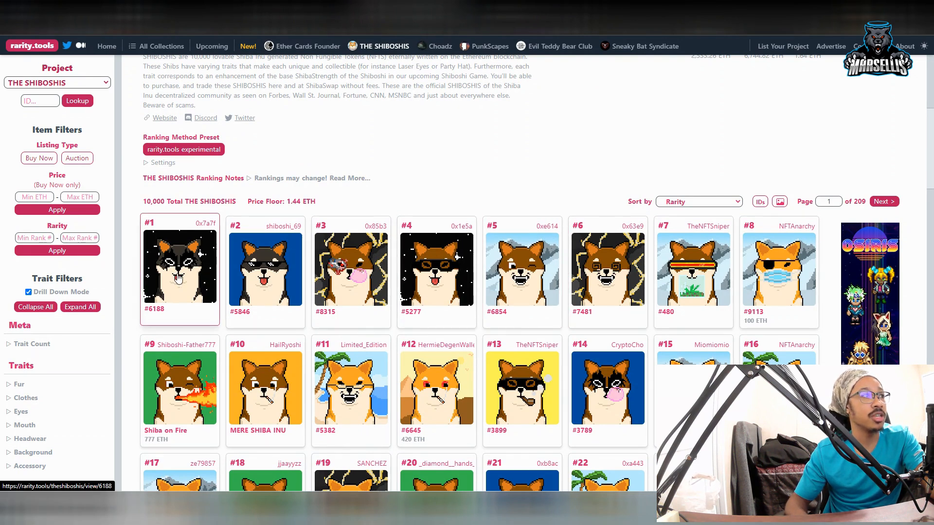
pyautogui.click(179, 266)
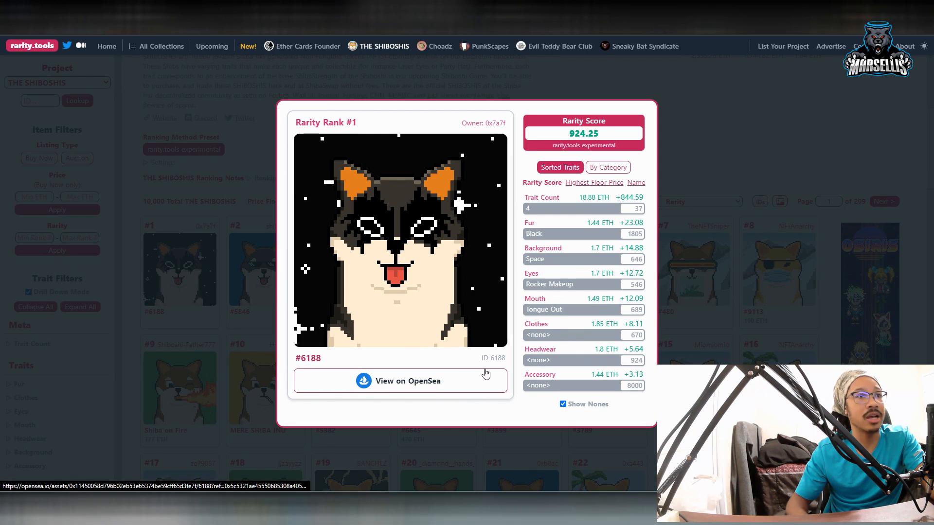
pyautogui.moveTo(559, 185)
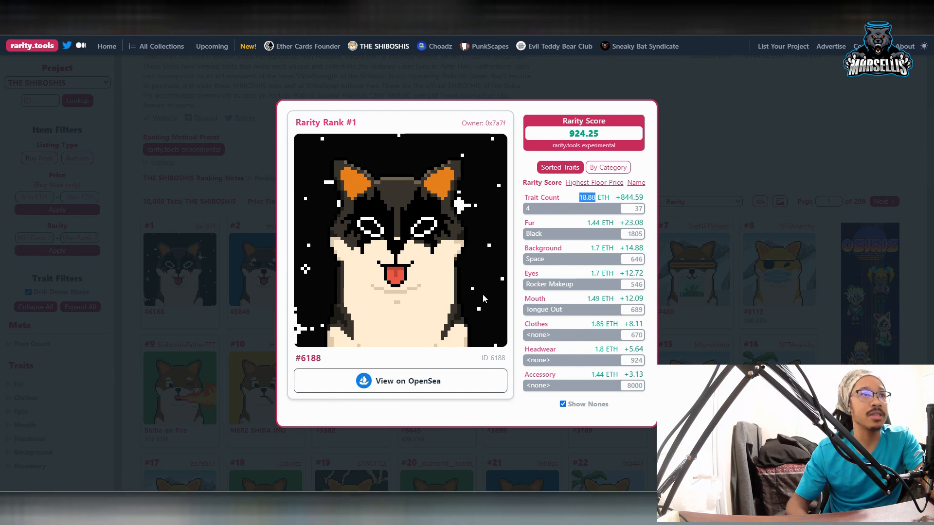
pyautogui.click(400, 380)
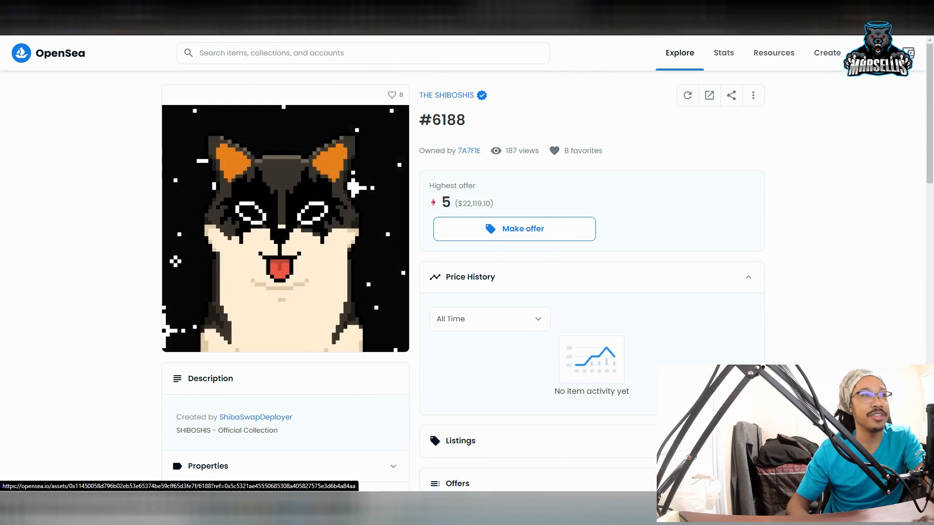
pyautogui.moveTo(323, 182)
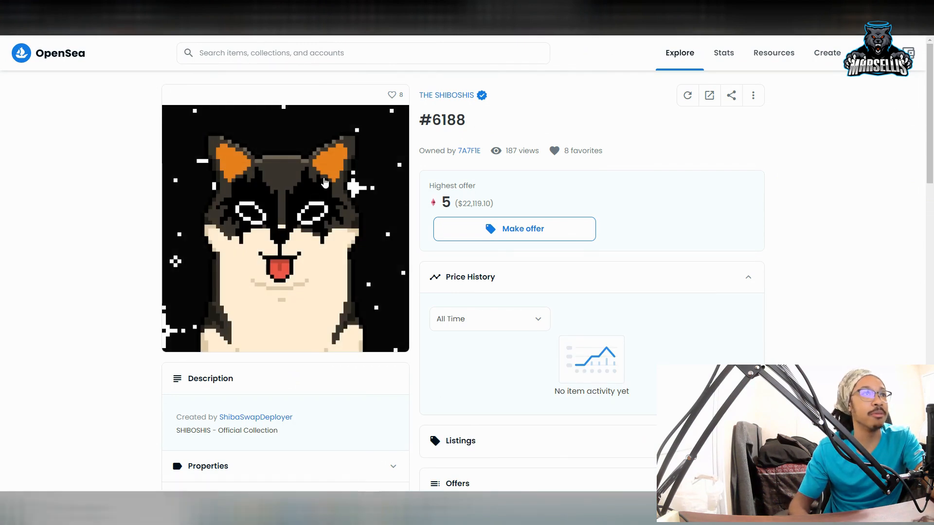
pyautogui.moveTo(291, 232)
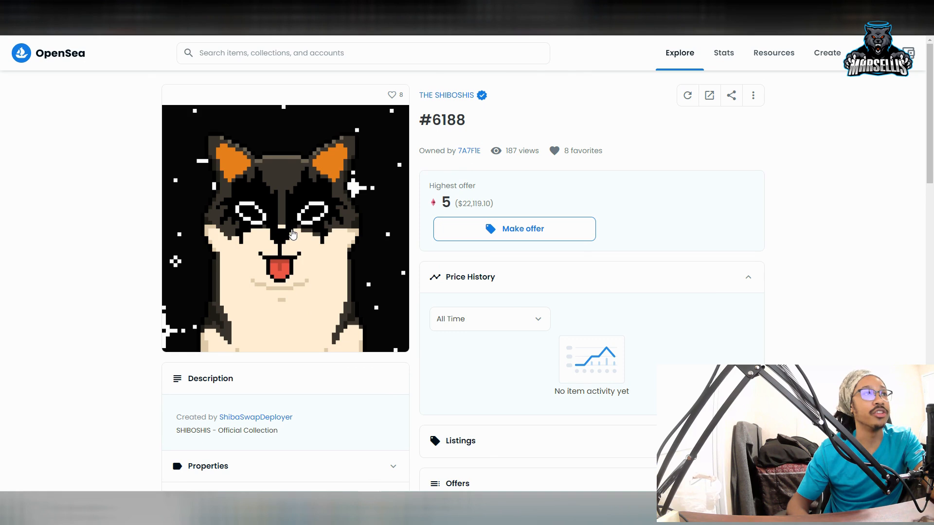
pyautogui.moveTo(357, 239)
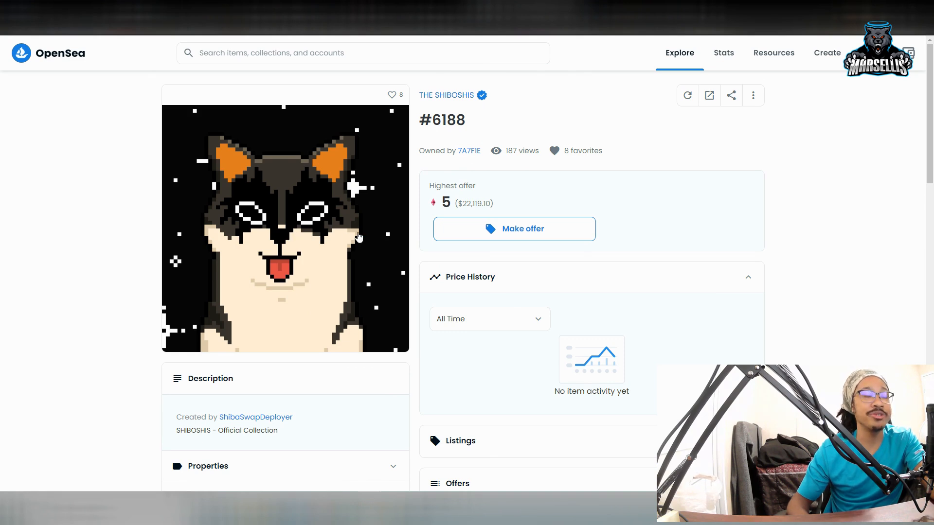
# Scroll through #6188's Offers table (top 5 WETH) and Item Activity showing its mint.
pyautogui.scroll(-3)
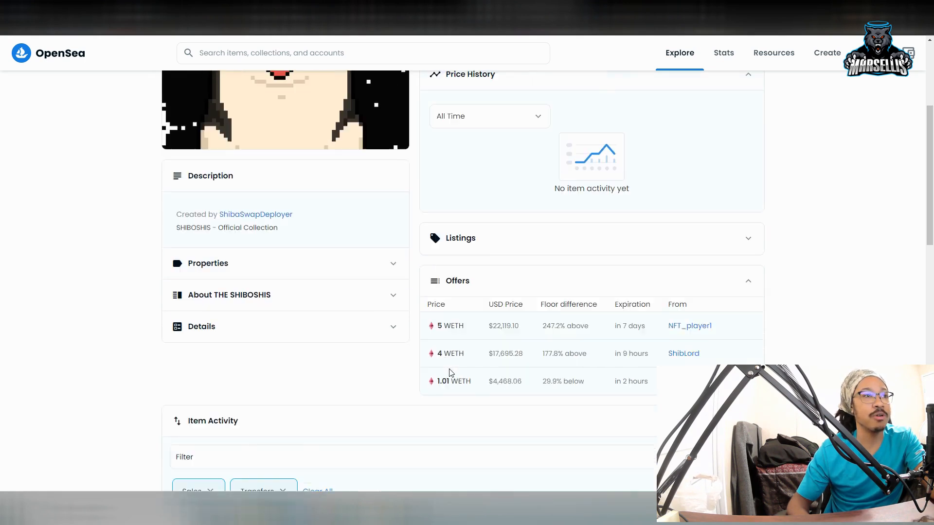
pyautogui.scroll(-3)
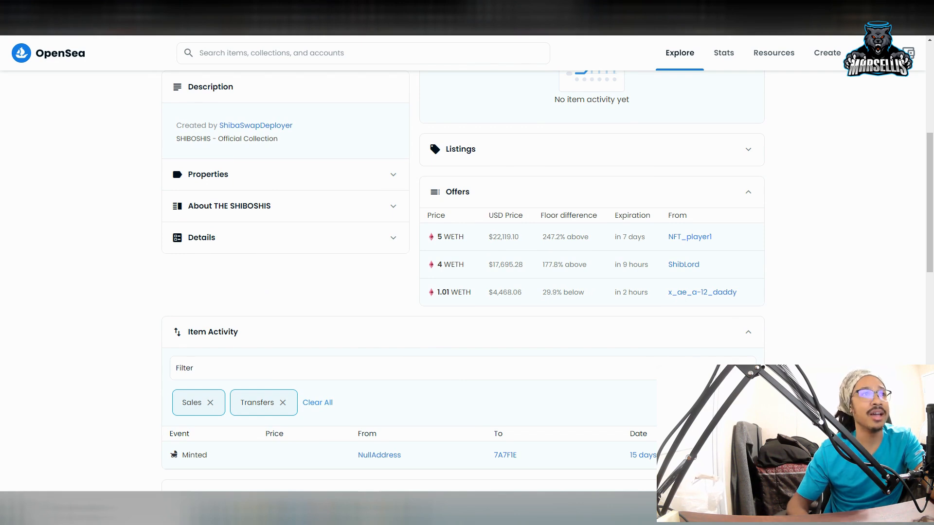
pyautogui.scroll(3)
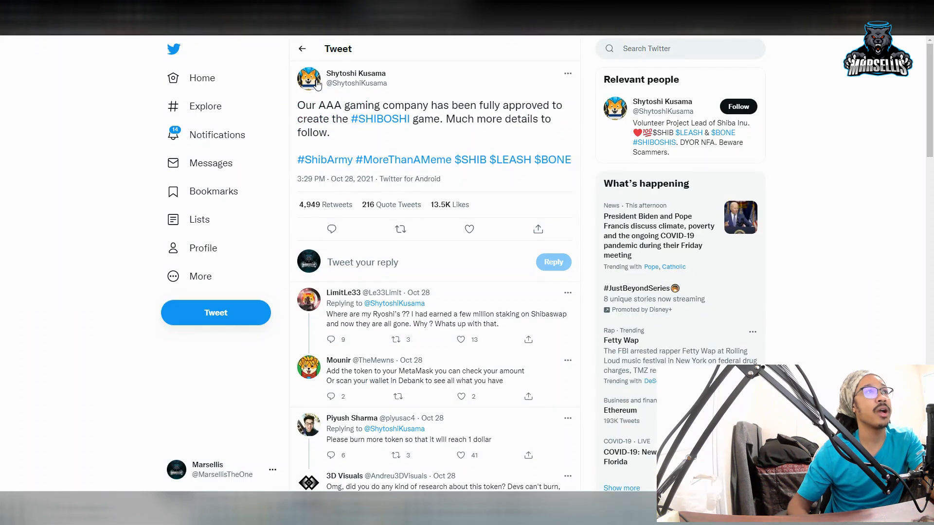
pyautogui.moveTo(352, 138)
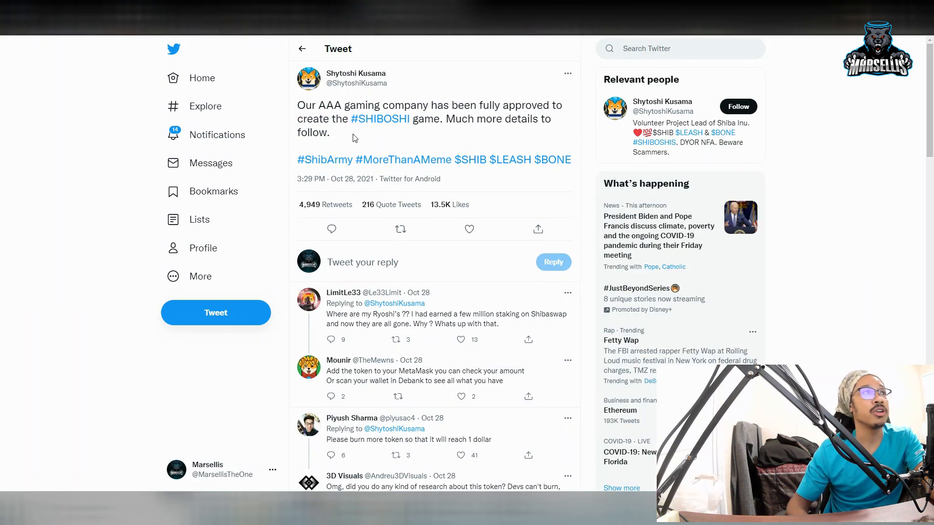
pyautogui.moveTo(636, 102)
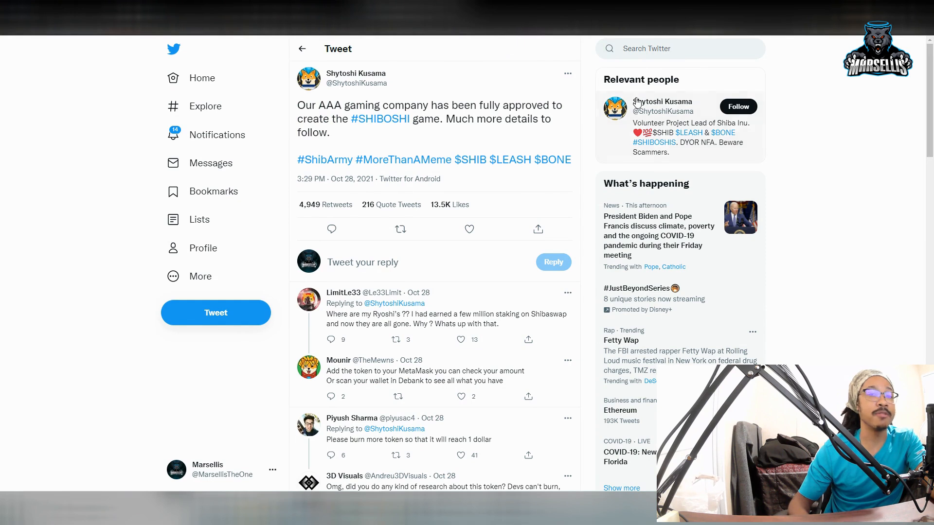
pyautogui.moveTo(601, 129)
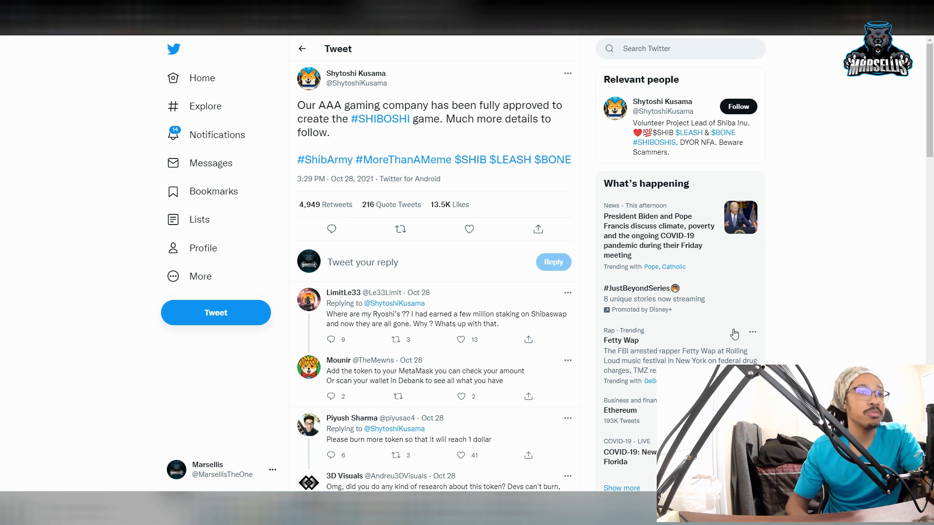
# Browse tweets under the trending Ethereum topic from What's happening.
pyautogui.click(619, 410)
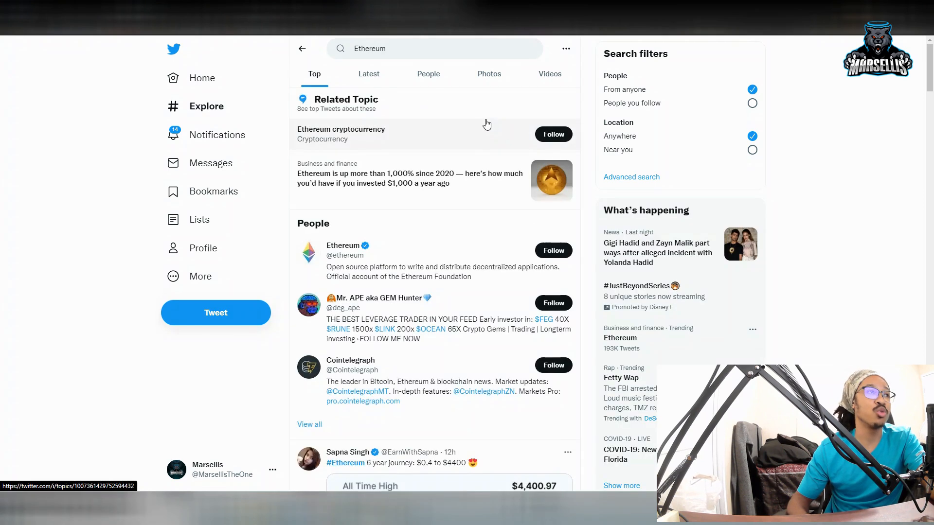
pyautogui.scroll(-3)
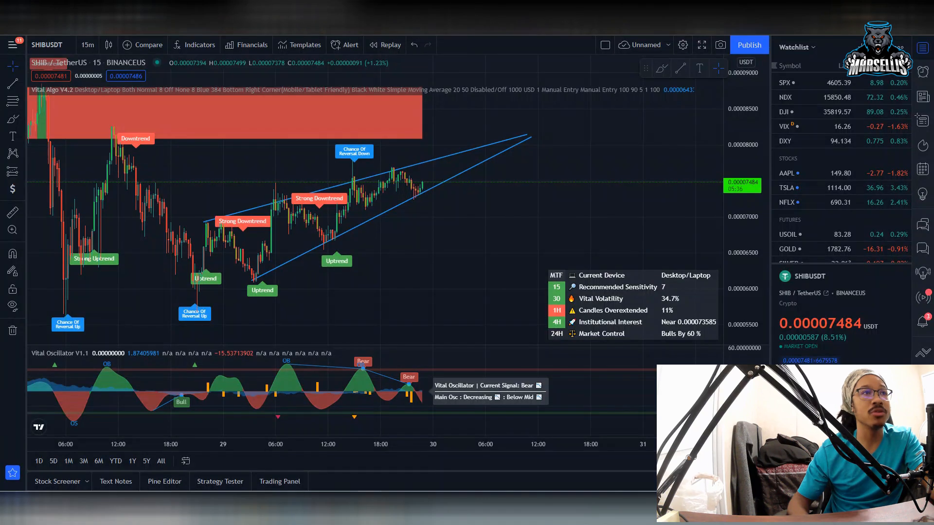
pyautogui.moveTo(585, 59)
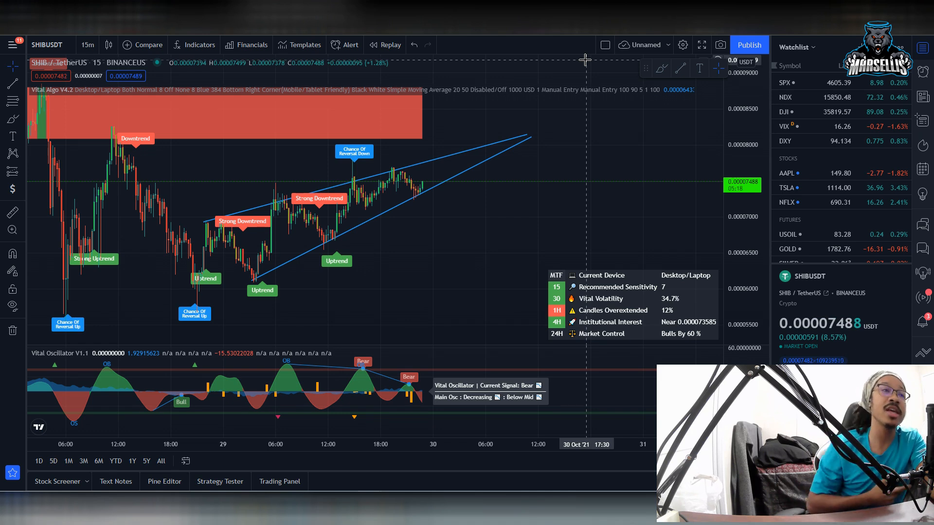
pyautogui.moveTo(304, 264)
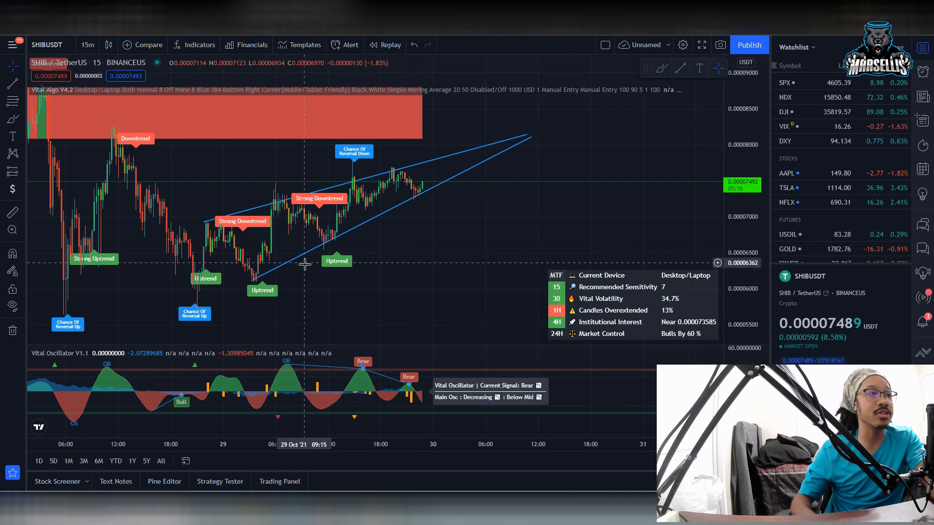